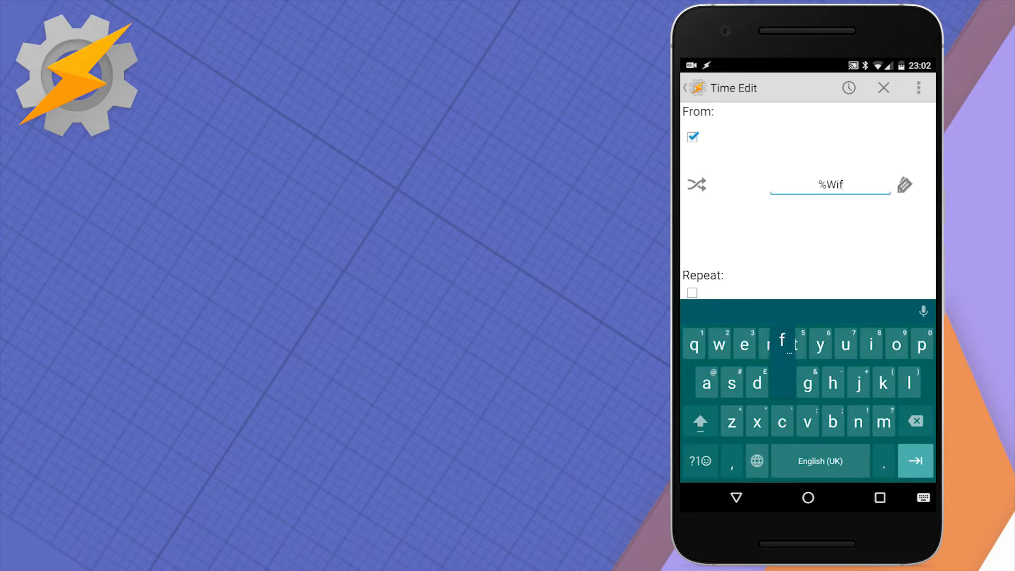
Set the time profile to run from %Wifitimer till %Wifitimer and open its task picker
{"action": "type", "text": "itime"}
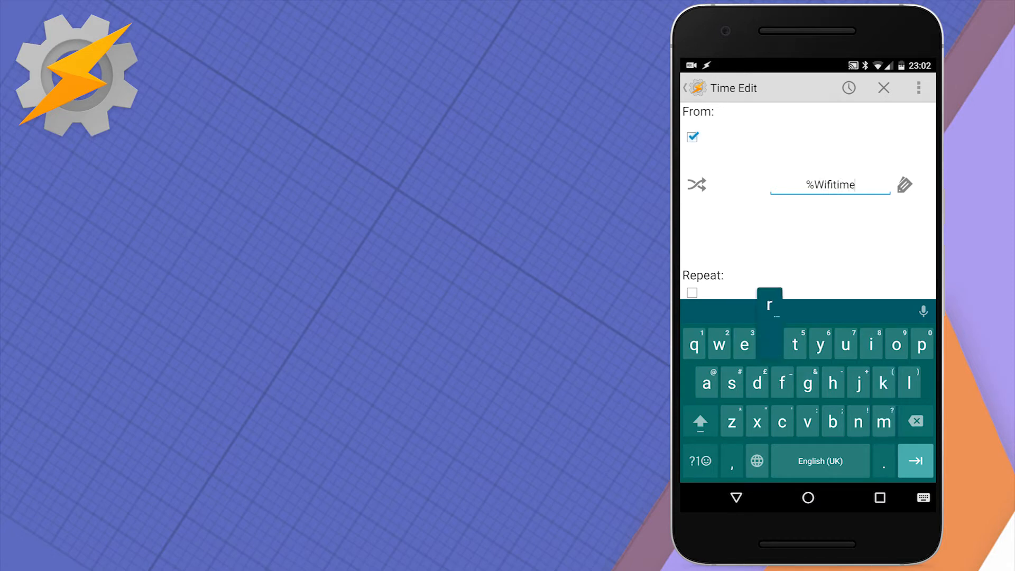
{"action": "type", "text": "r"}
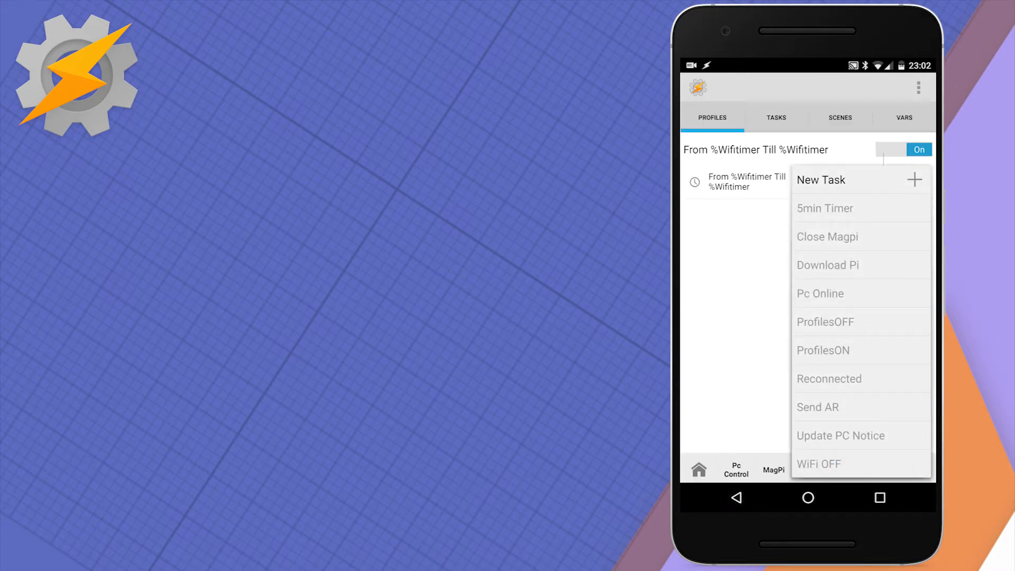
Create task 'Turn Off Wifi' with a WiFi action set to Off
{"action": "left_click", "coordinate": [820, 180]}
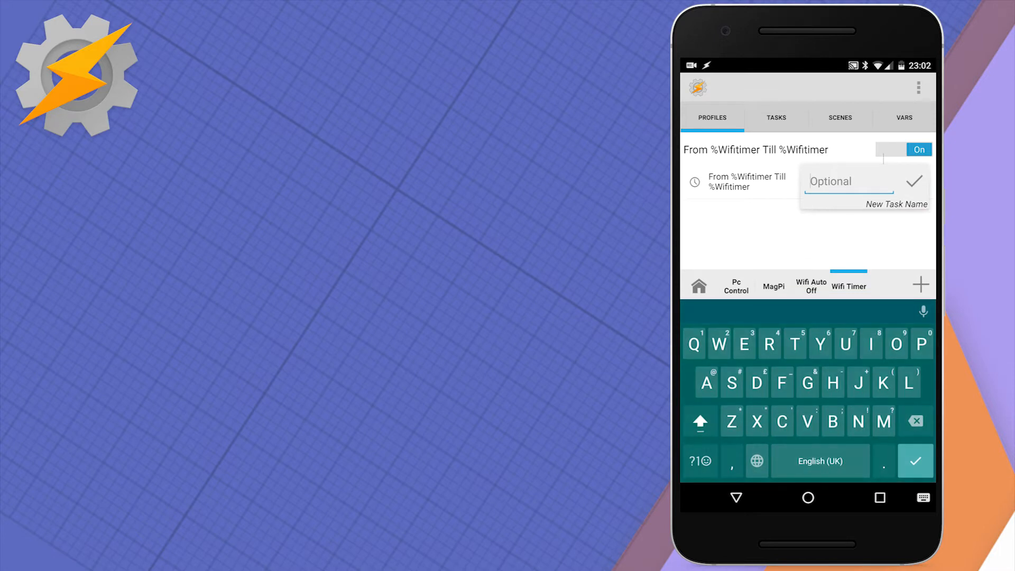
{"action": "type", "text": "Turn Off Wi"}
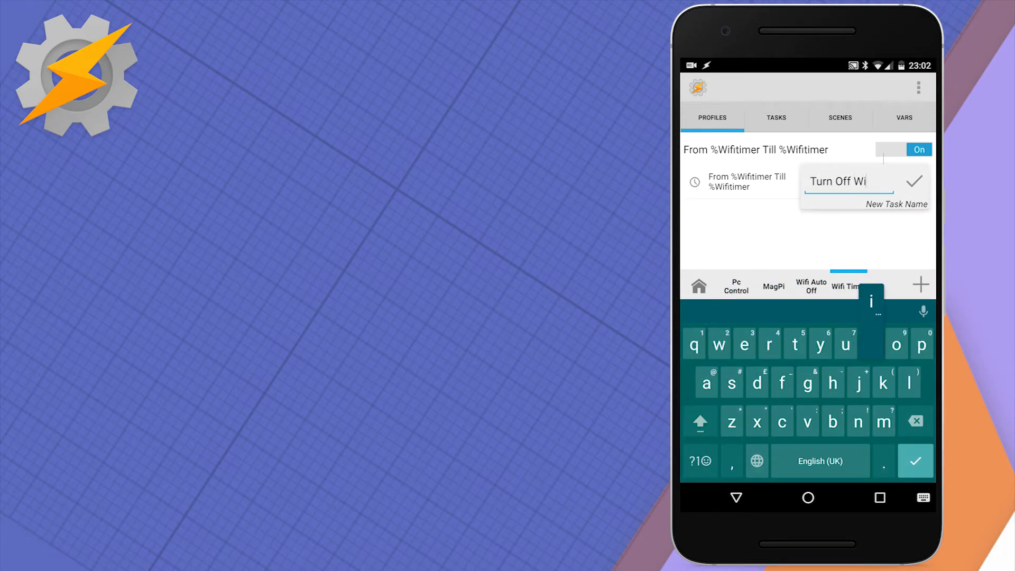
{"action": "left_click", "coordinate": [914, 182]}
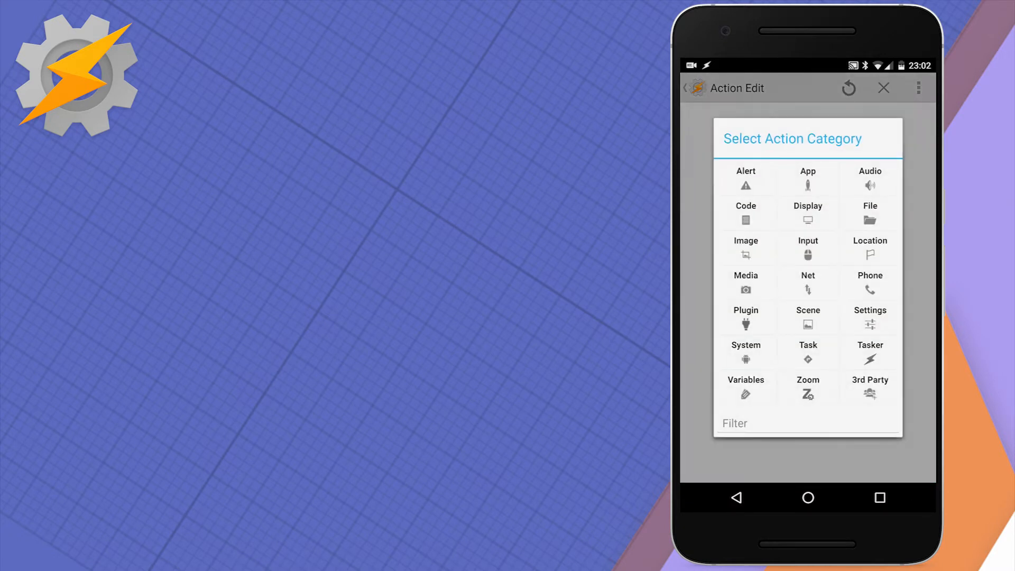
{"action": "left_click", "coordinate": [776, 423]}
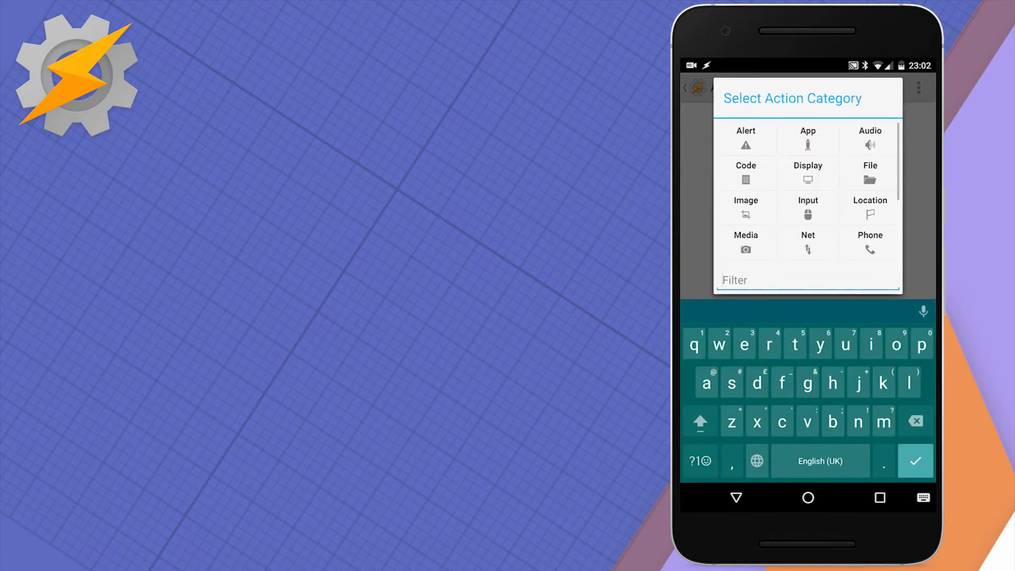
{"action": "type", "text": "wifi"}
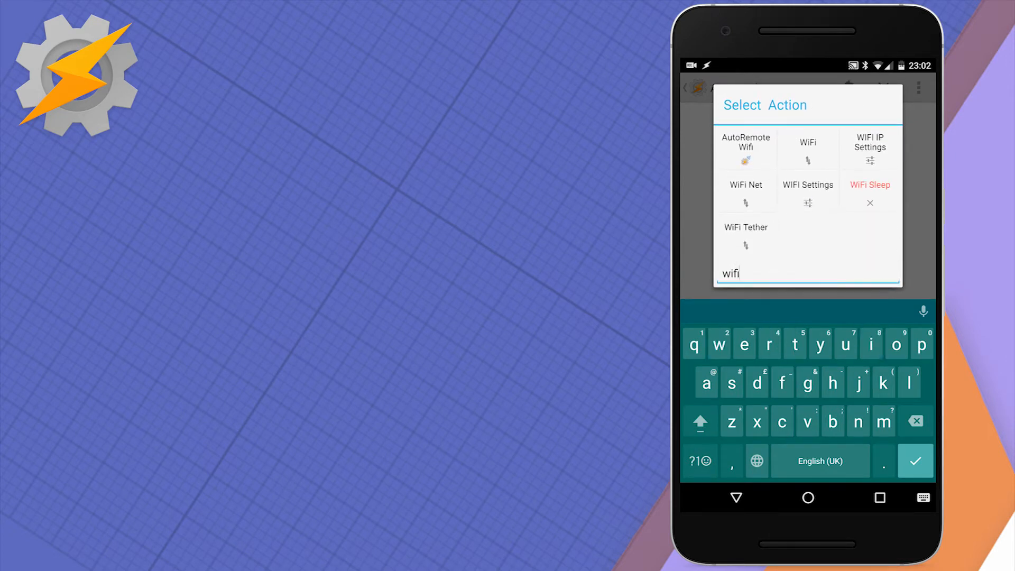
{"action": "left_click", "coordinate": [807, 142]}
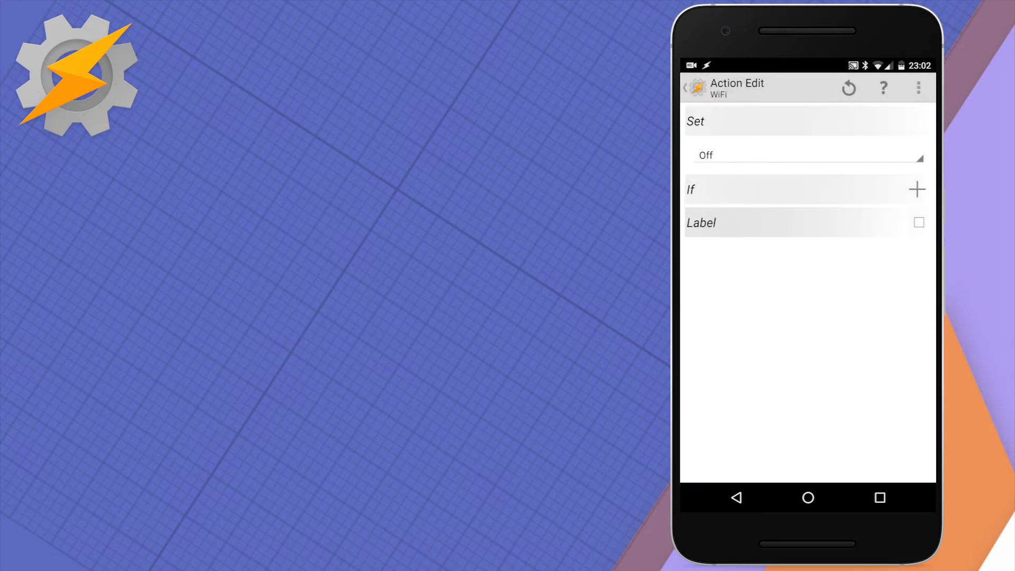
{"action": "left_click", "coordinate": [685, 88]}
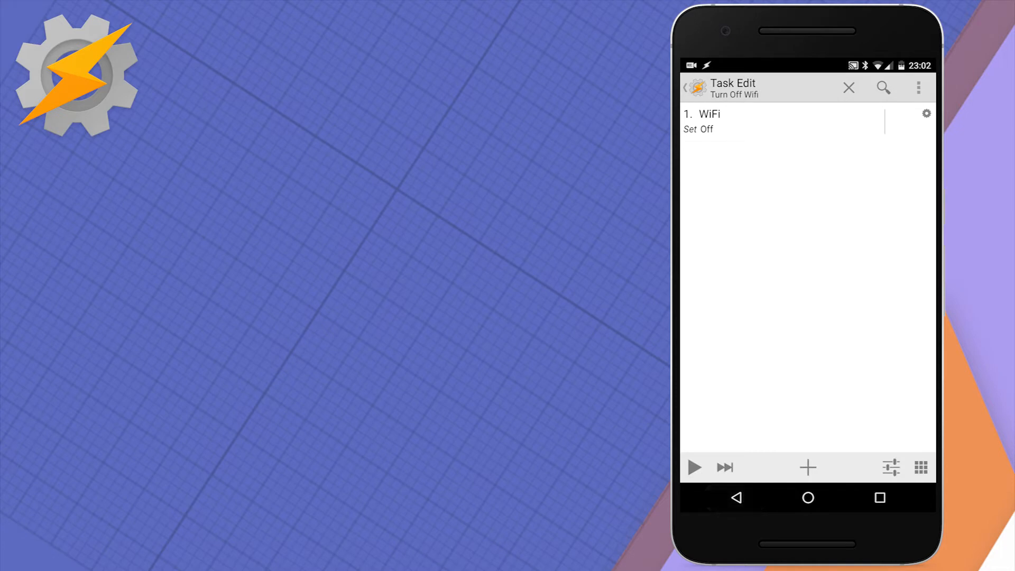
Add a Variables action to the task that uses %Wifitimer
{"action": "left_click", "coordinate": [807, 467]}
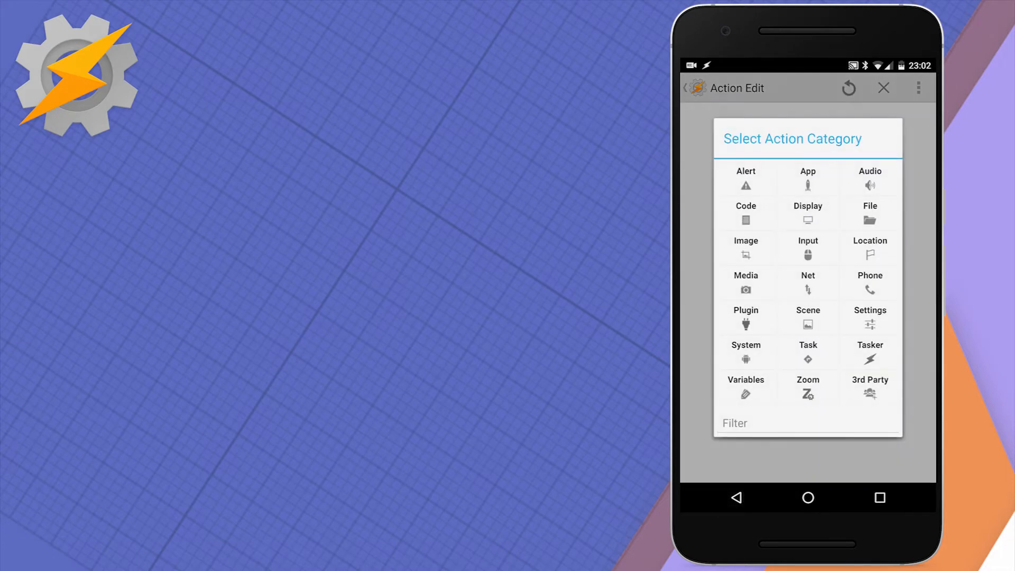
{"action": "left_click", "coordinate": [745, 385]}
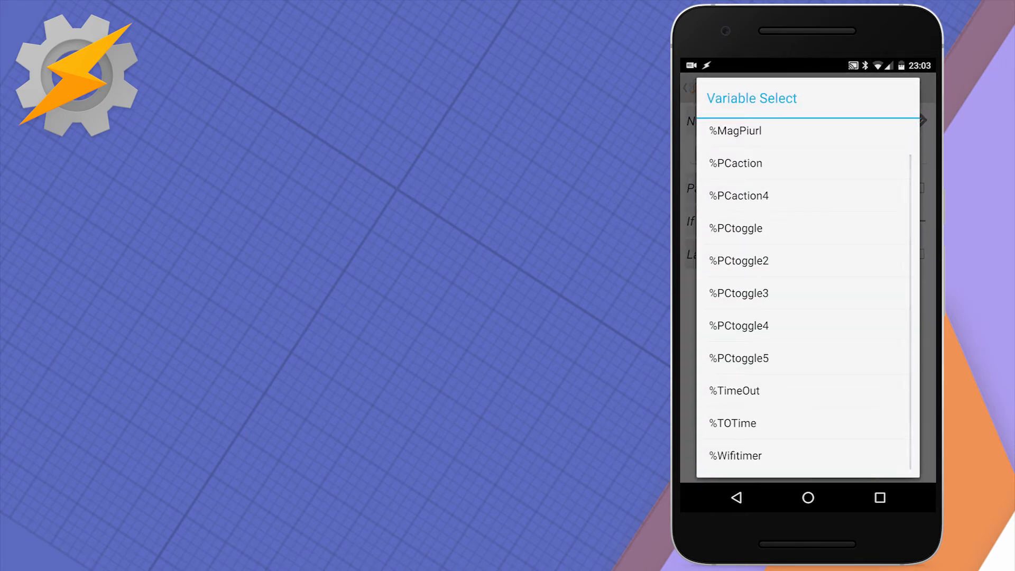
{"action": "left_click", "coordinate": [735, 455]}
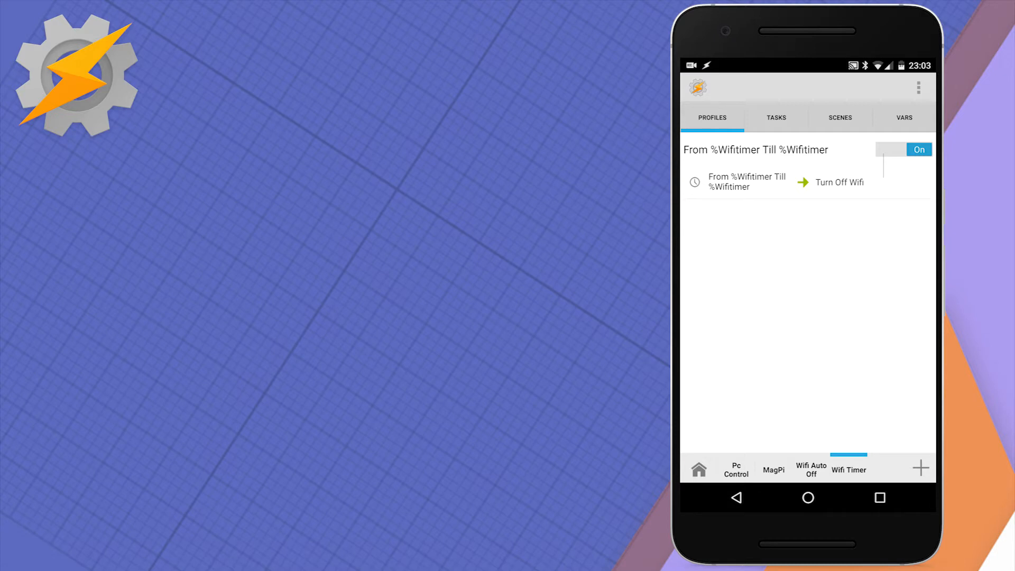
Rename the time profile to 'Turn Off Wifi'
{"action": "left_click", "coordinate": [755, 150]}
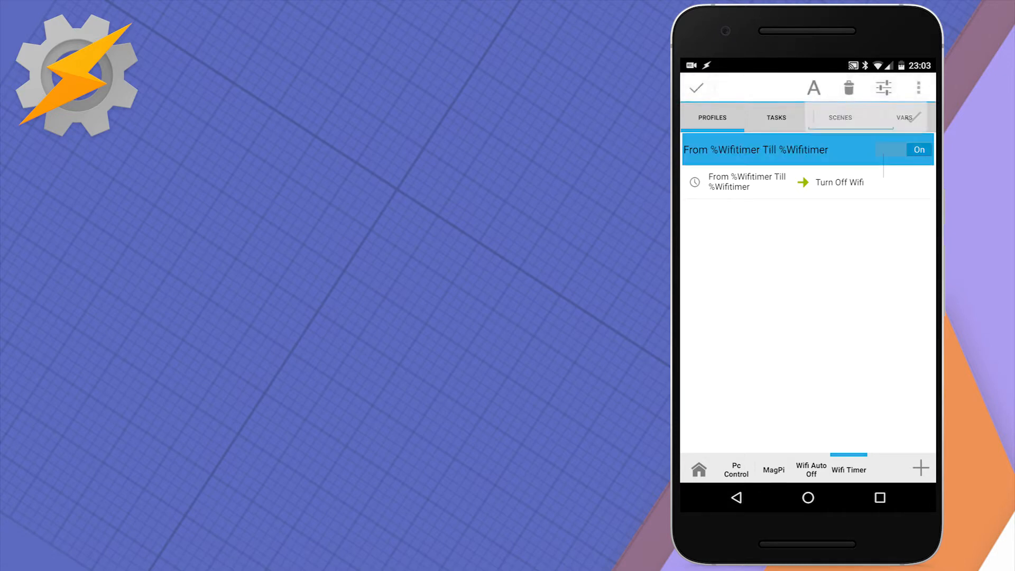
{"action": "type", "text": "Turn Off W"}
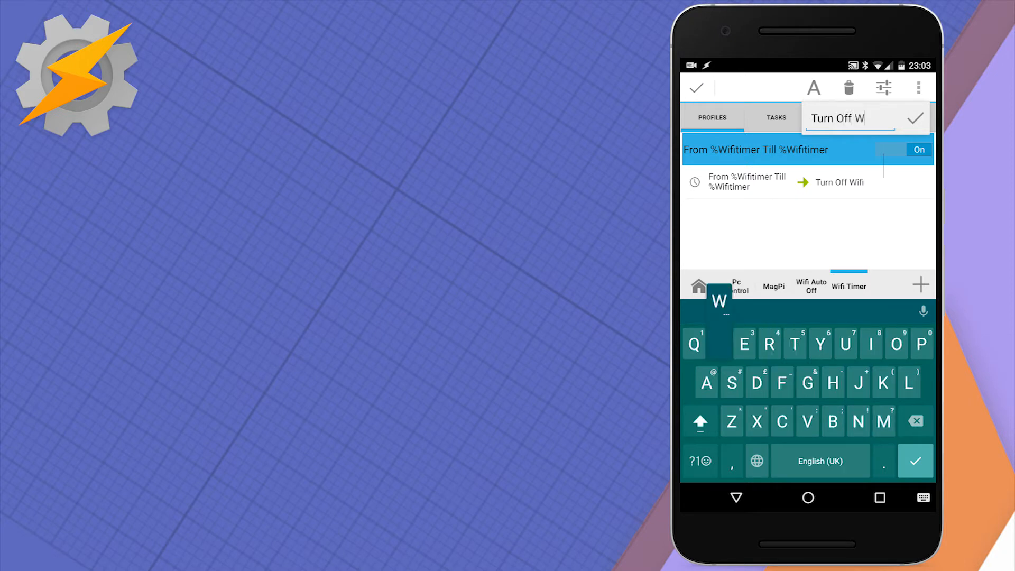
{"action": "left_click", "coordinate": [915, 117]}
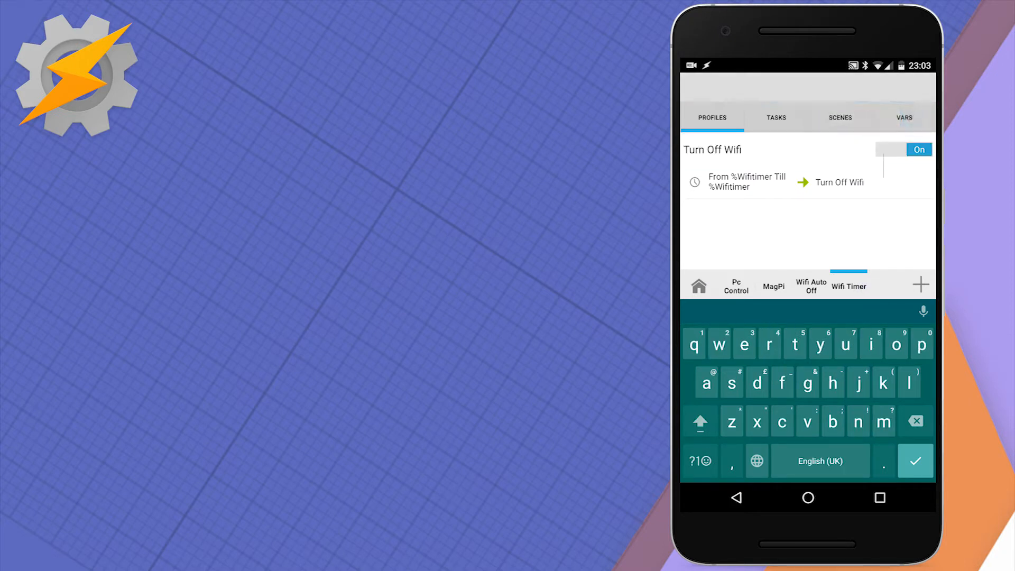
Add a new State profile using Net > Wifi Connected, inverted
{"action": "left_click", "coordinate": [920, 284]}
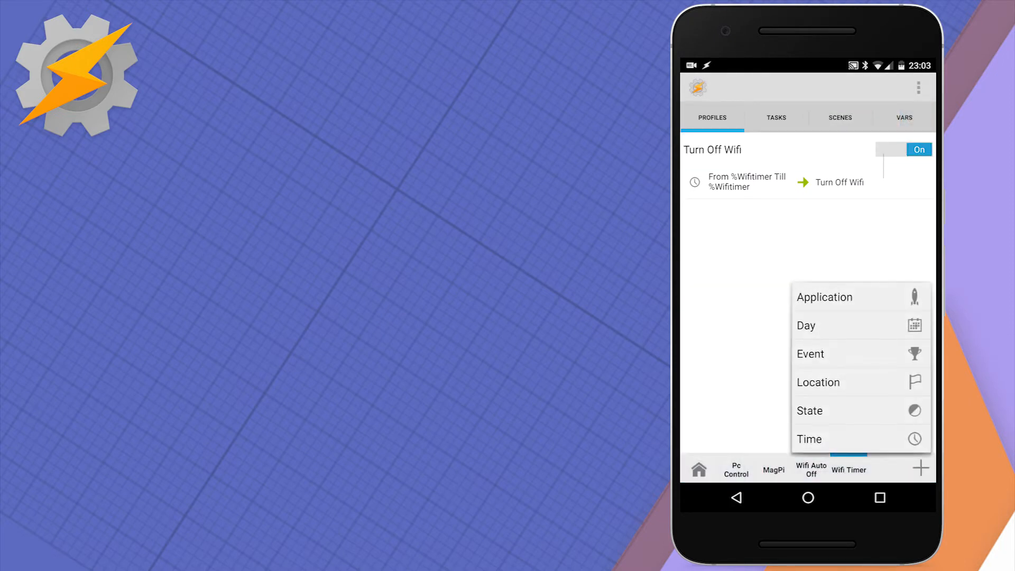
{"action": "left_click", "coordinate": [810, 411]}
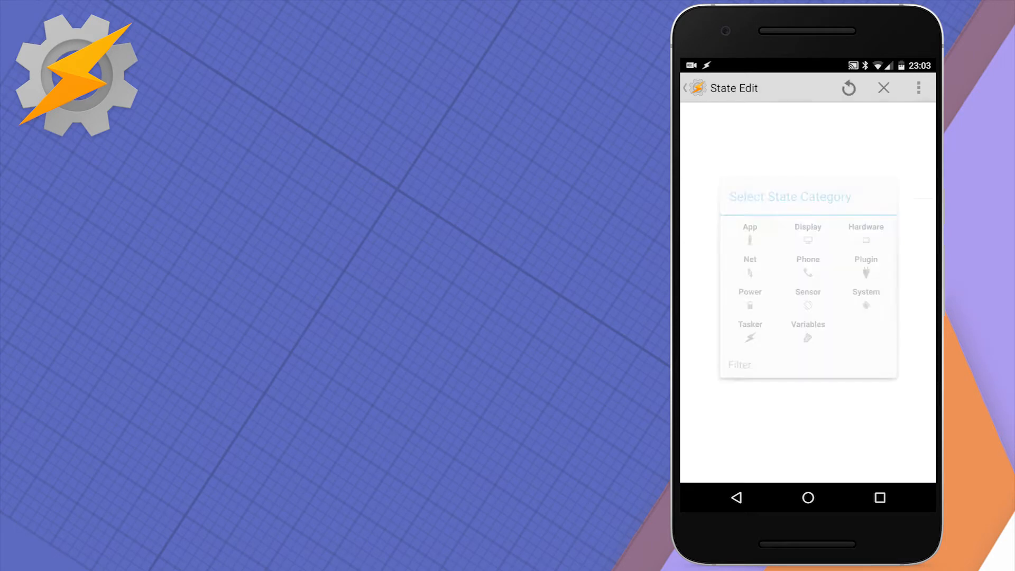
{"action": "left_click", "coordinate": [749, 260]}
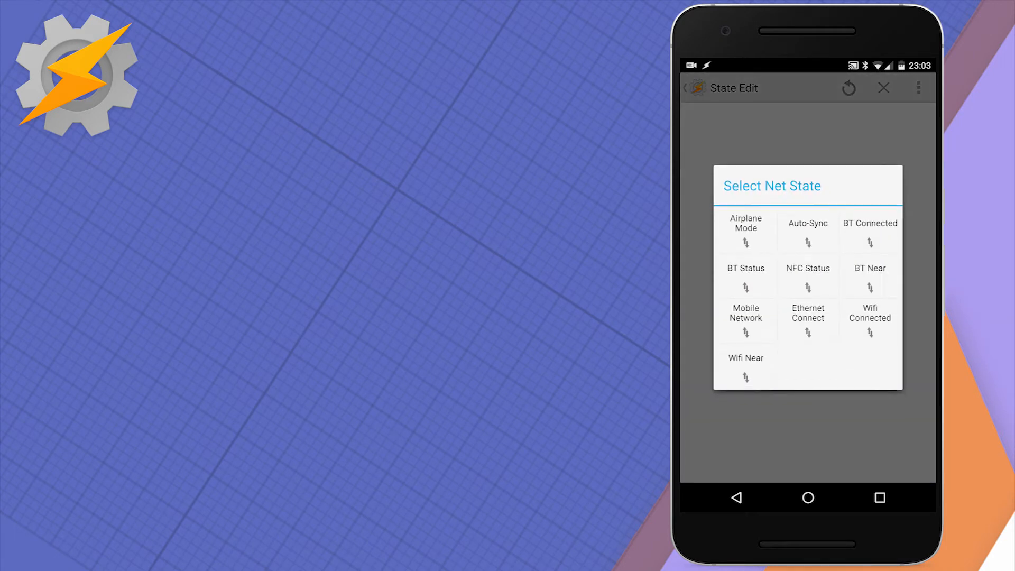
{"action": "left_click", "coordinate": [869, 317]}
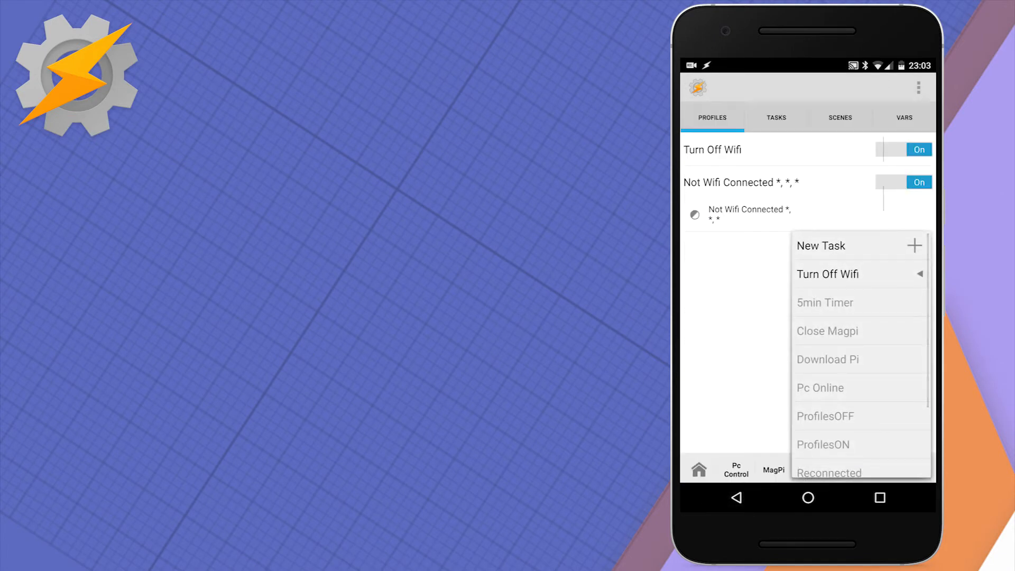
Name the new task 'Not Connected Wifi' and add Variable Set %Wifitimer to %TIMES+300
{"action": "left_click", "coordinate": [822, 245]}
{"action": "type", "text": "Not Connected Wifi"}
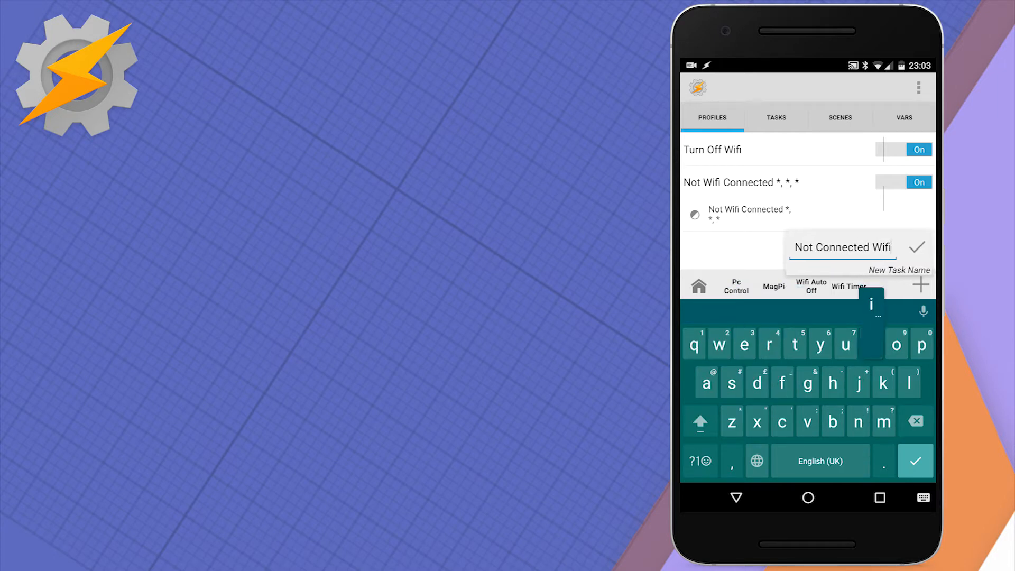
{"action": "left_click", "coordinate": [916, 247]}
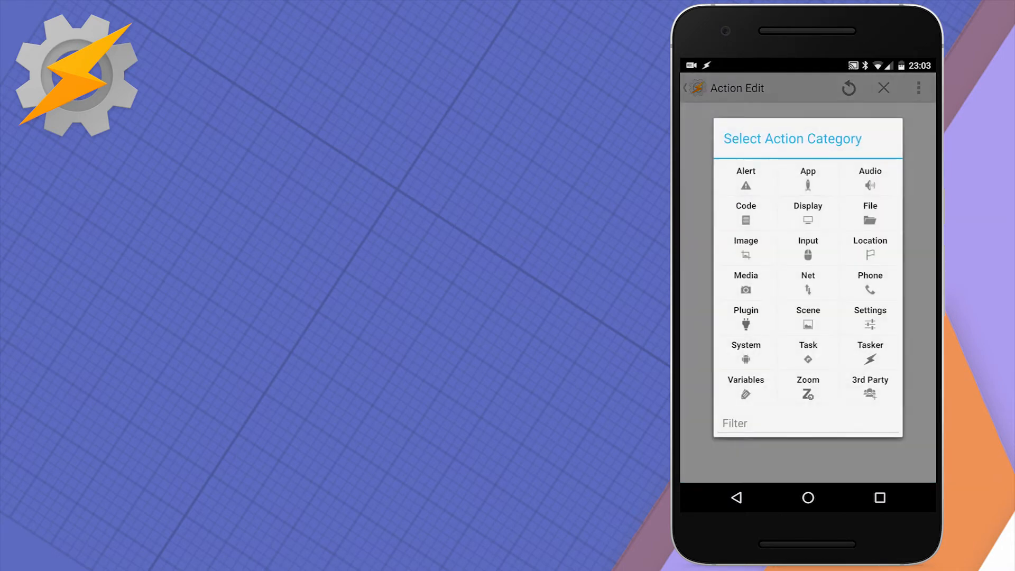
{"action": "left_click", "coordinate": [744, 385]}
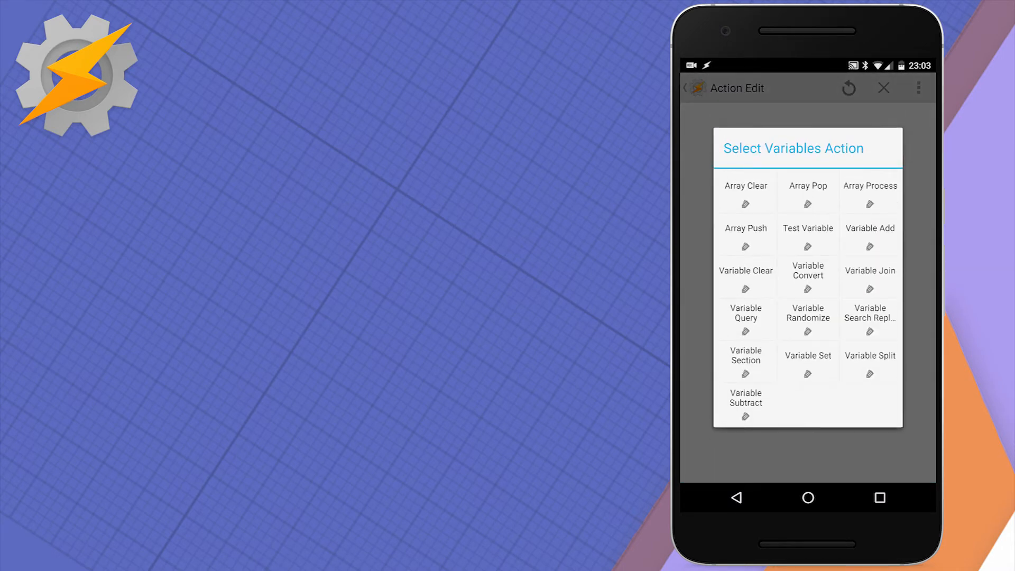
{"action": "left_click", "coordinate": [807, 355]}
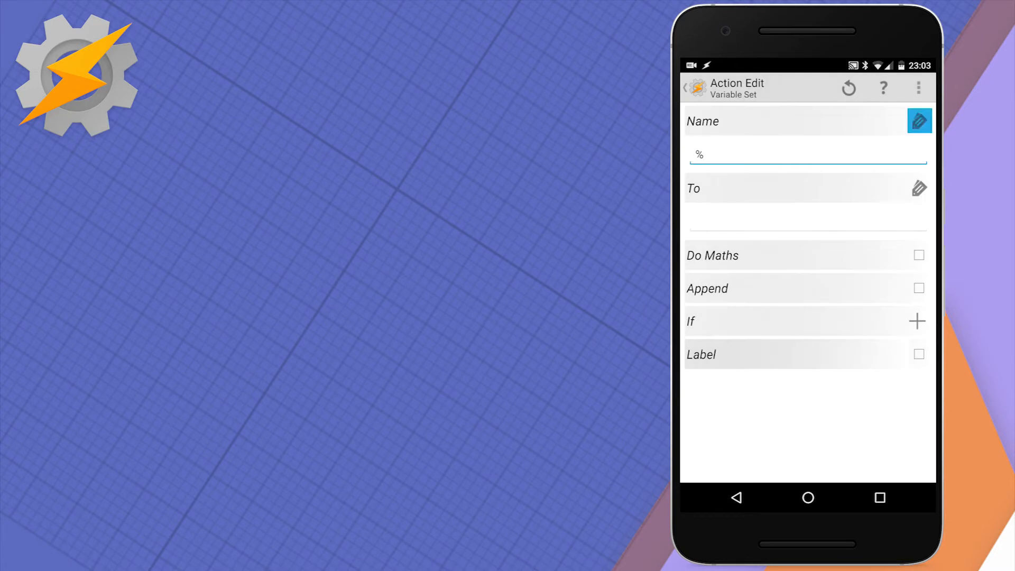
{"action": "left_click", "coordinate": [919, 121]}
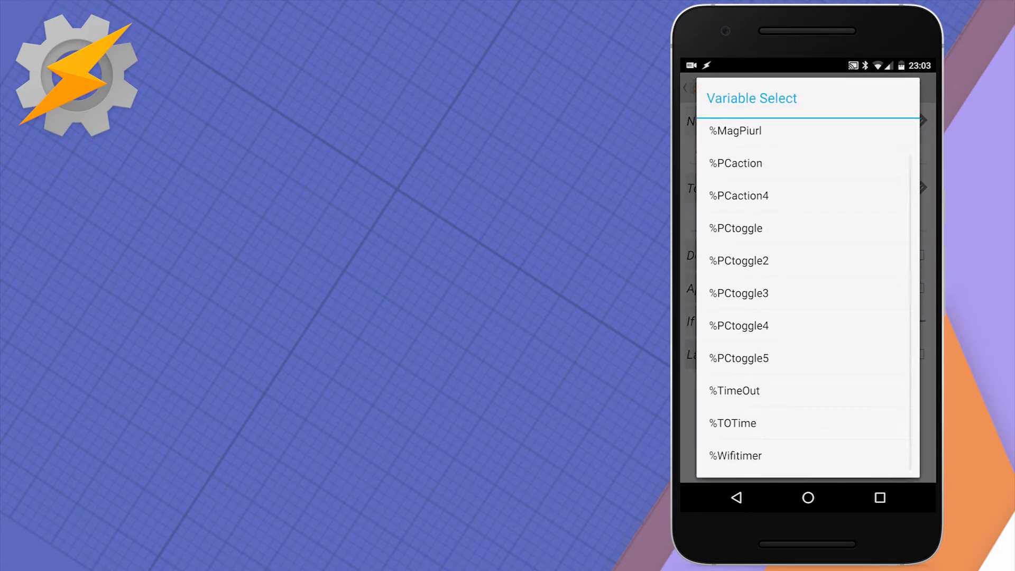
{"action": "left_click", "coordinate": [735, 455]}
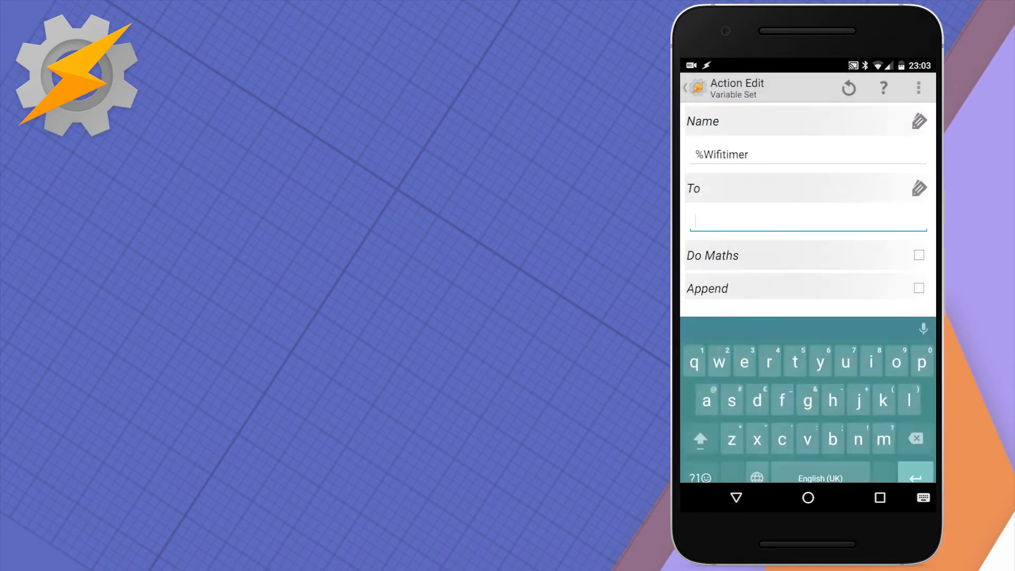
{"action": "left_click", "coordinate": [917, 189]}
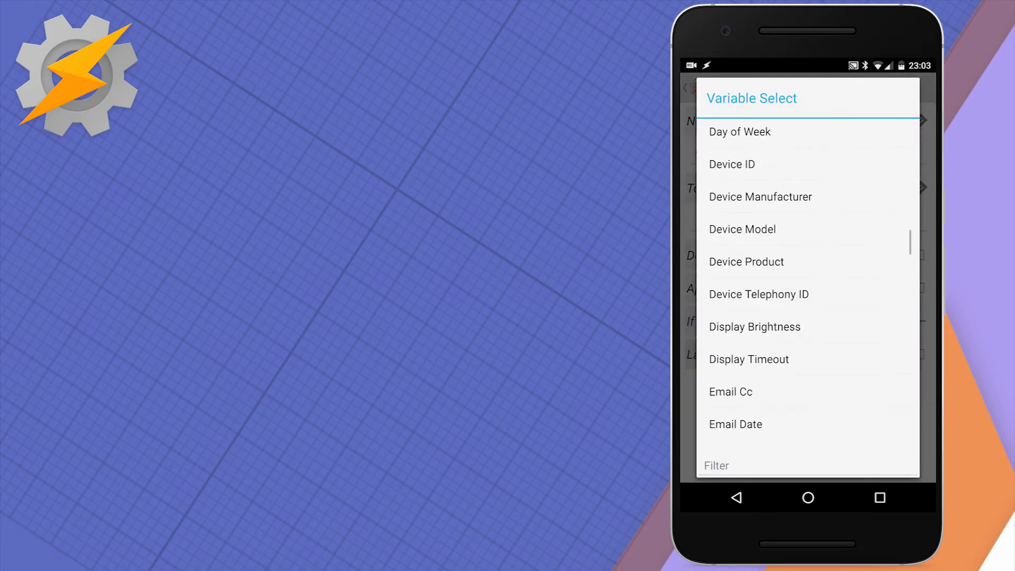
{"action": "scroll", "scroll_direction": "down", "scroll_amount": 3}
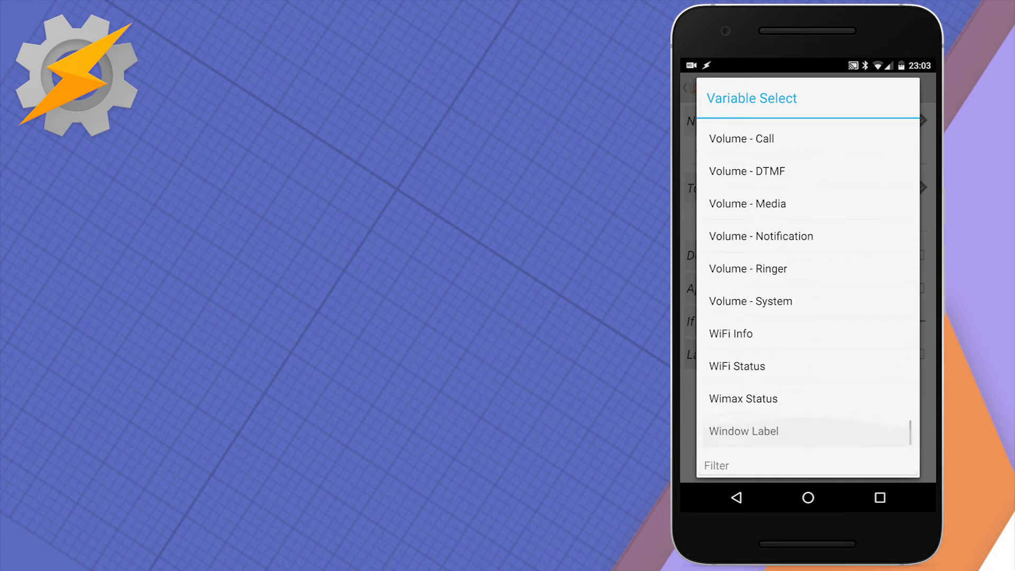
{"action": "scroll", "scroll_direction": "down", "scroll_amount": 3}
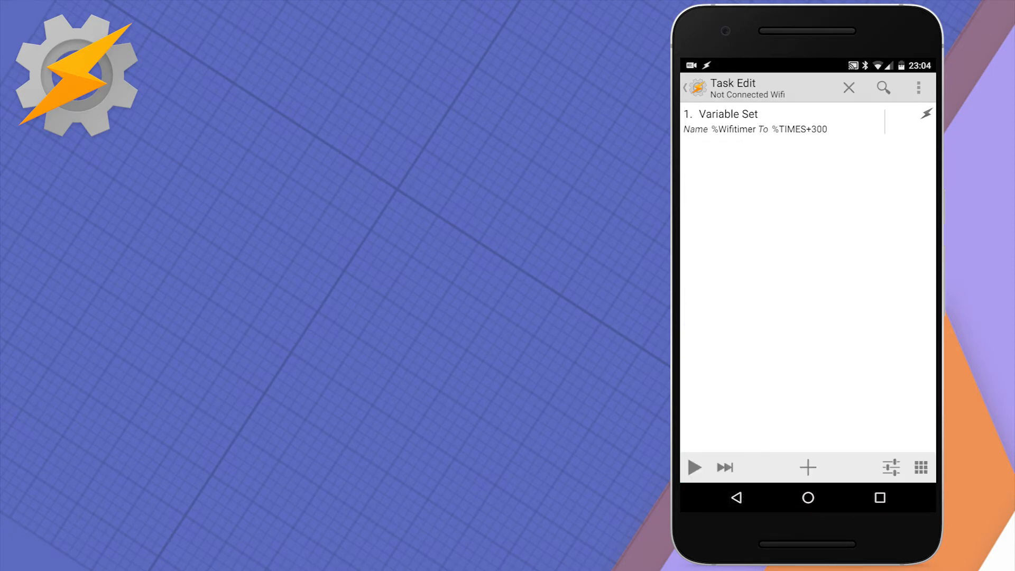
Add Variable Convert: %Wifitimer, Seconds to Date Time, stored in %wifitermination
{"action": "left_click", "coordinate": [807, 467]}
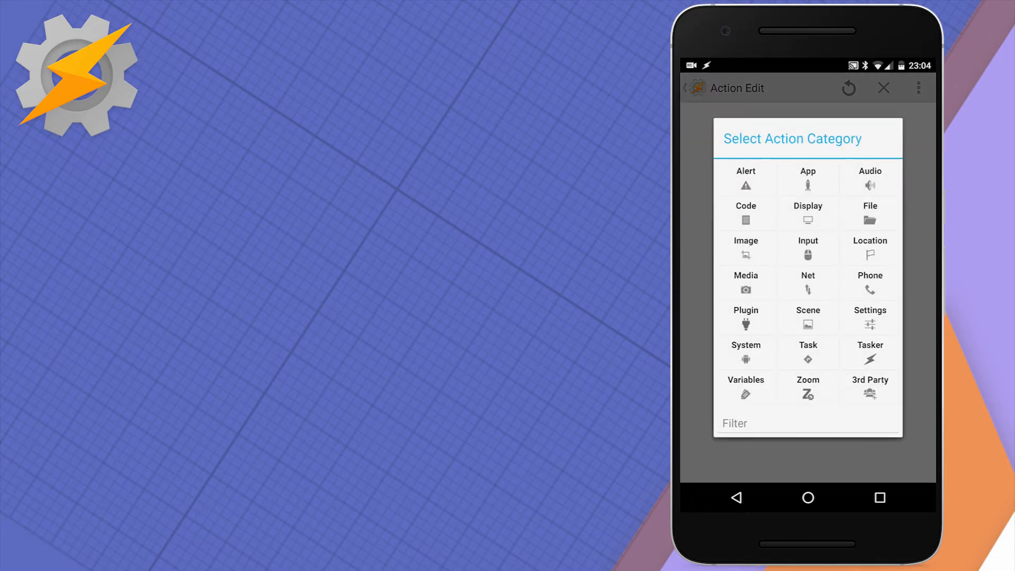
{"action": "left_click", "coordinate": [745, 387]}
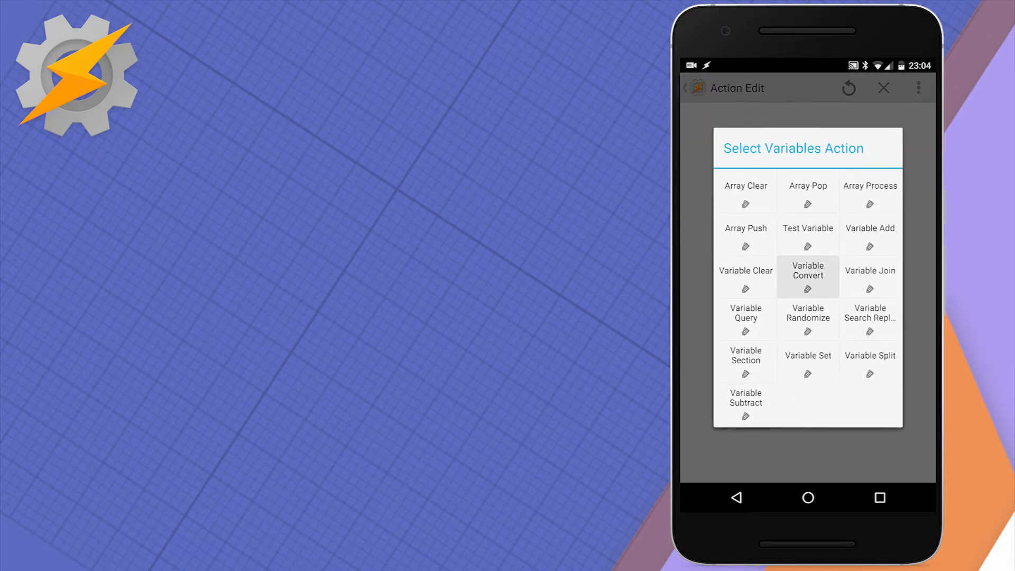
{"action": "left_click", "coordinate": [807, 270]}
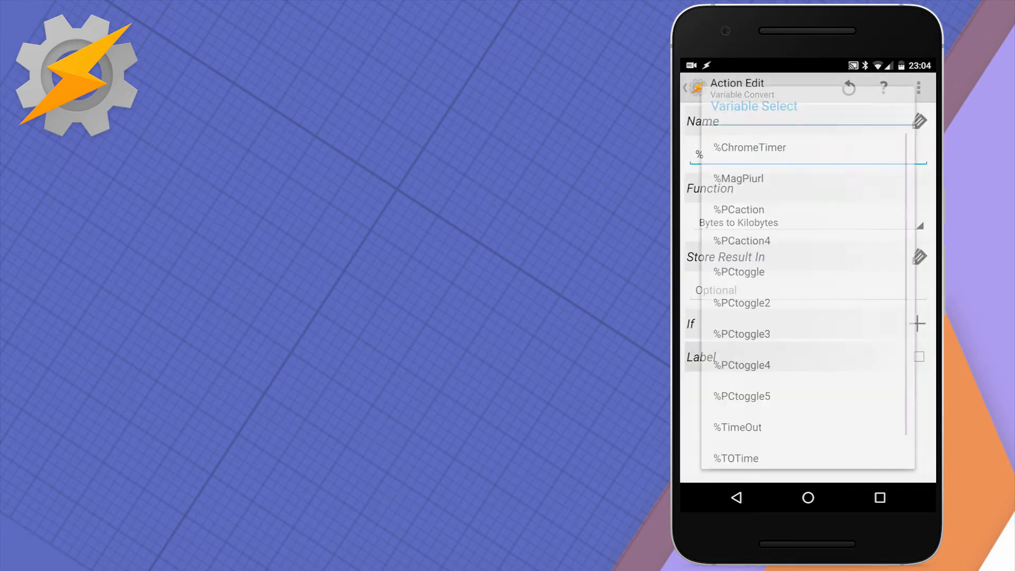
{"action": "scroll", "scroll_direction": "down", "scroll_amount": 3}
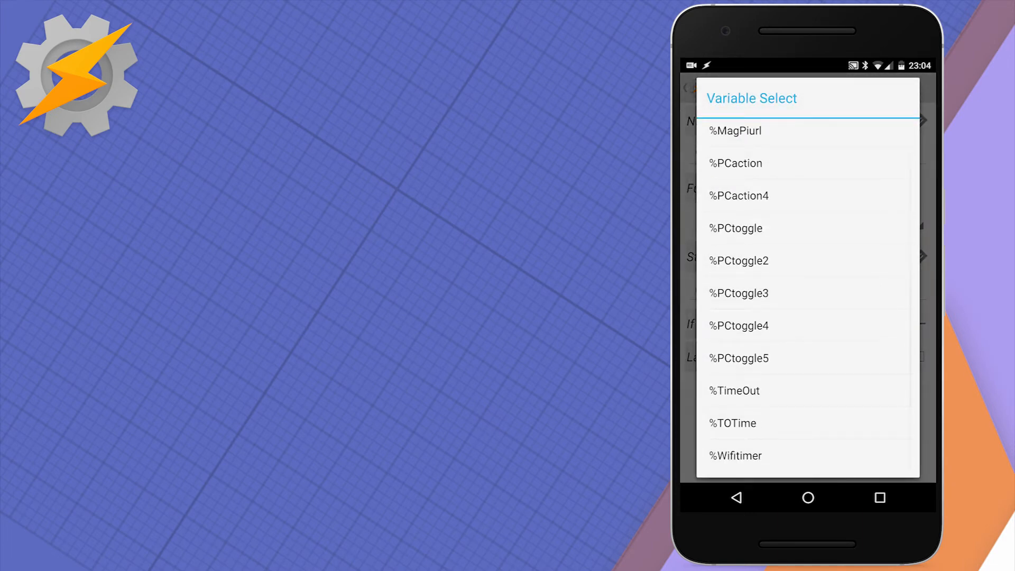
{"action": "left_click", "coordinate": [735, 455]}
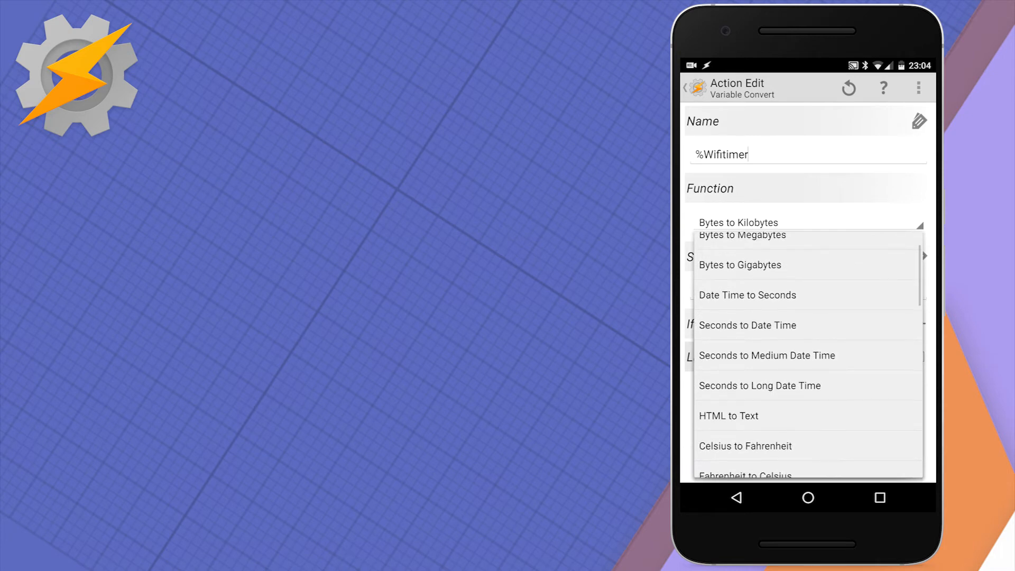
{"action": "left_click", "coordinate": [747, 325]}
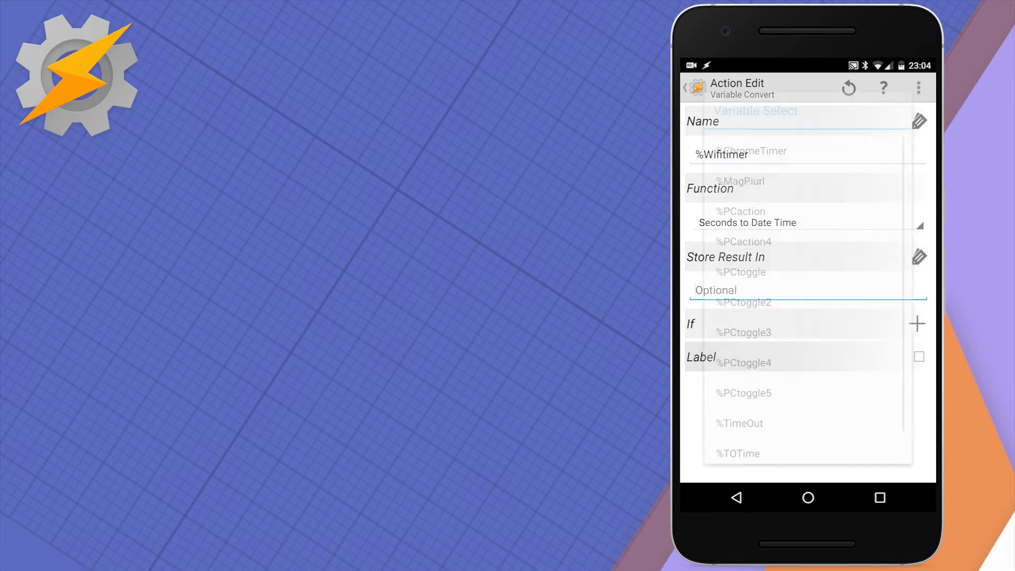
{"action": "left_click", "coordinate": [736, 497]}
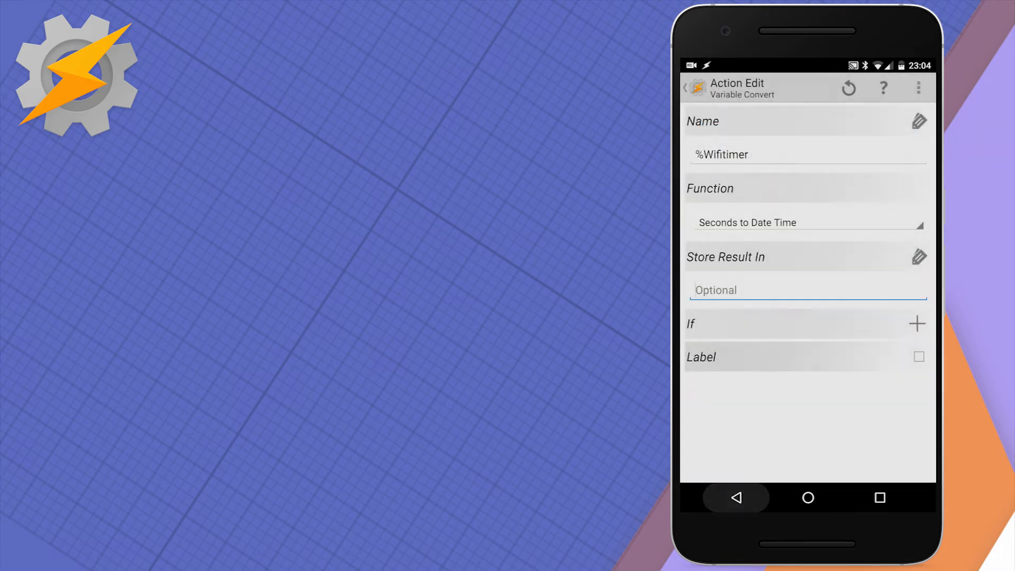
{"action": "left_click", "coordinate": [808, 289]}
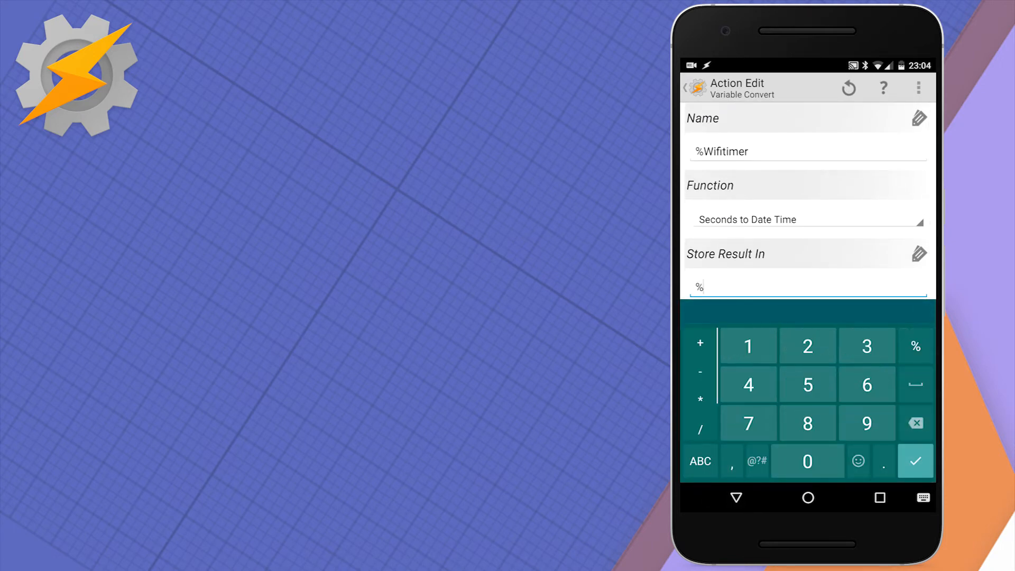
{"action": "type", "text": "wifitermina"}
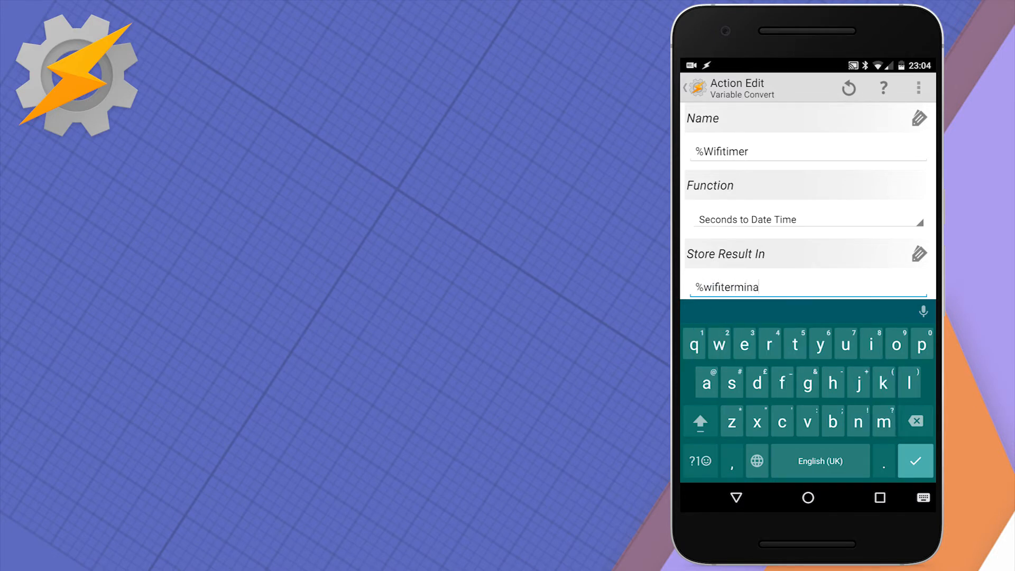
{"action": "type", "text": "tion"}
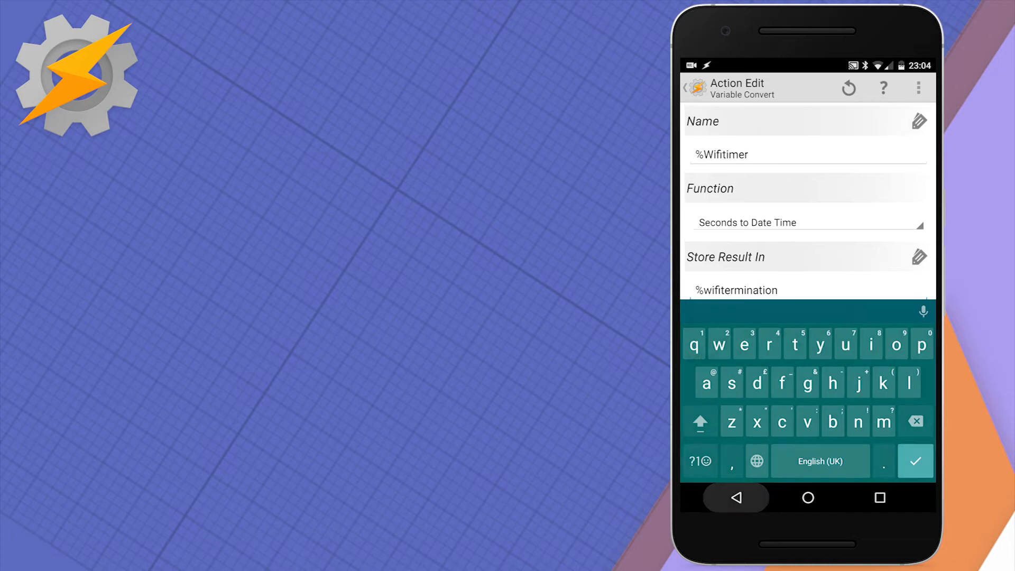
{"action": "left_click", "coordinate": [915, 461]}
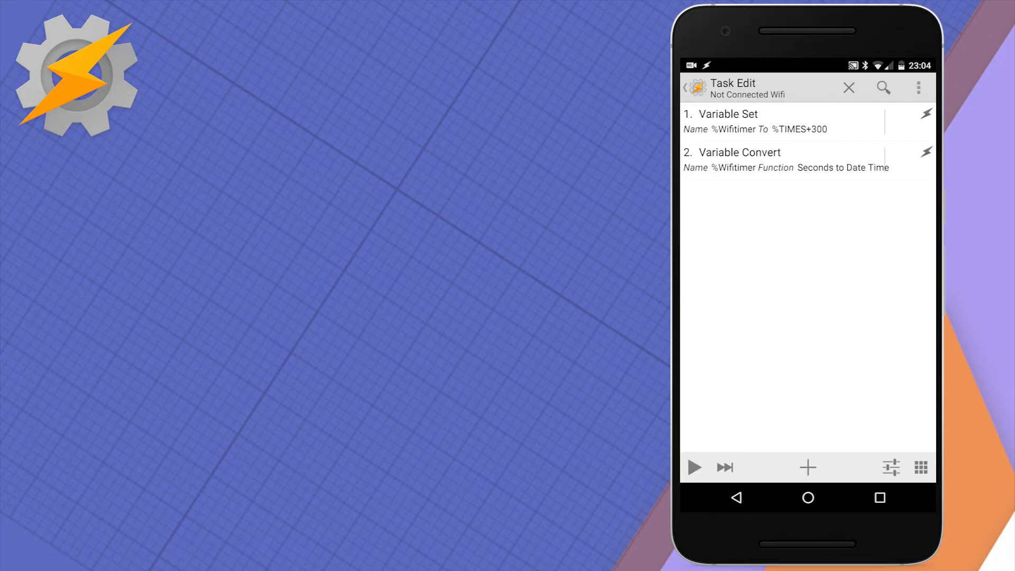
Add an AutoNotification action with title and expanded title 'WiFi will turn off shortly'
{"action": "left_click", "coordinate": [807, 467]}
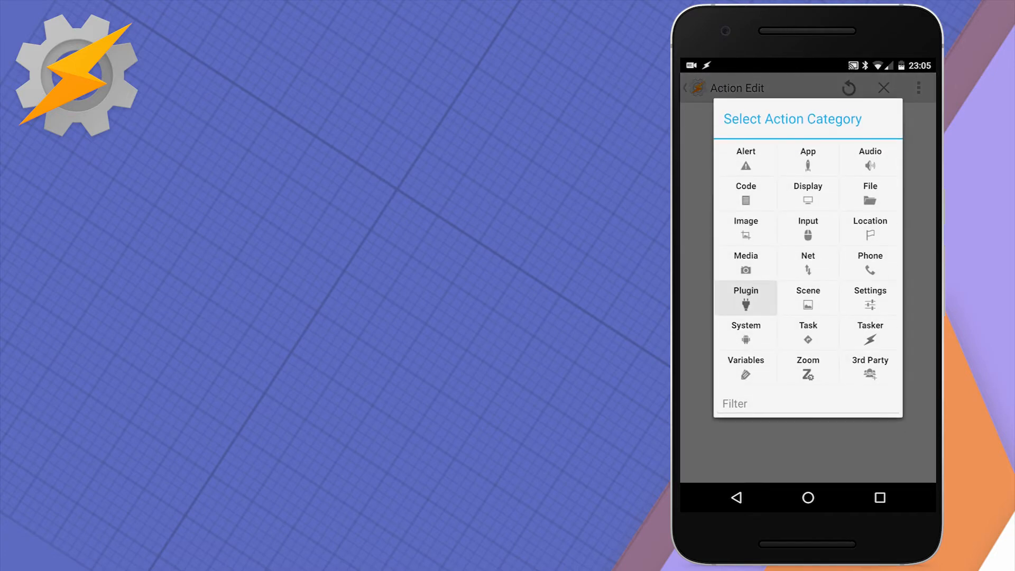
{"action": "left_click", "coordinate": [744, 298]}
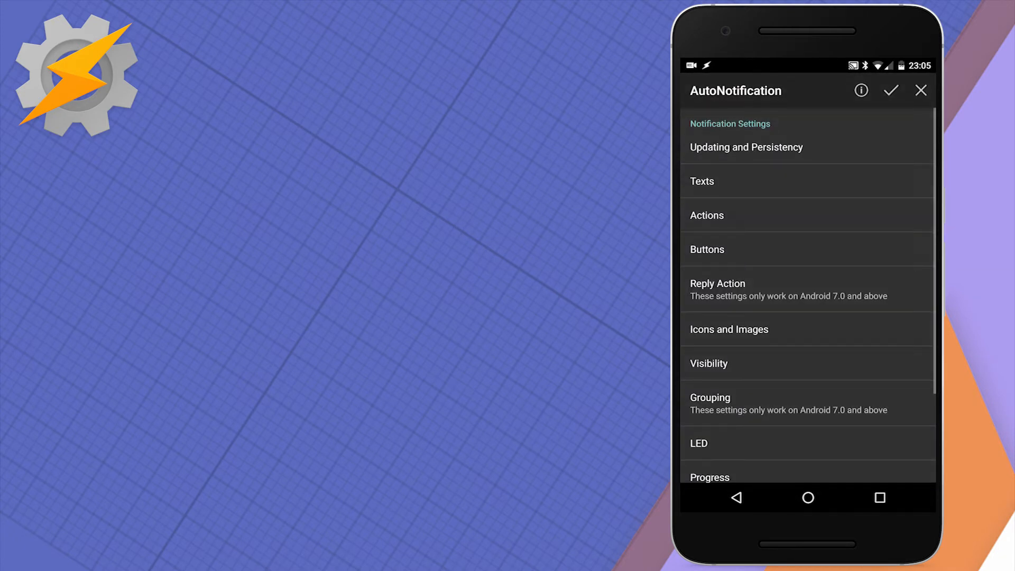
{"action": "left_click", "coordinate": [701, 182]}
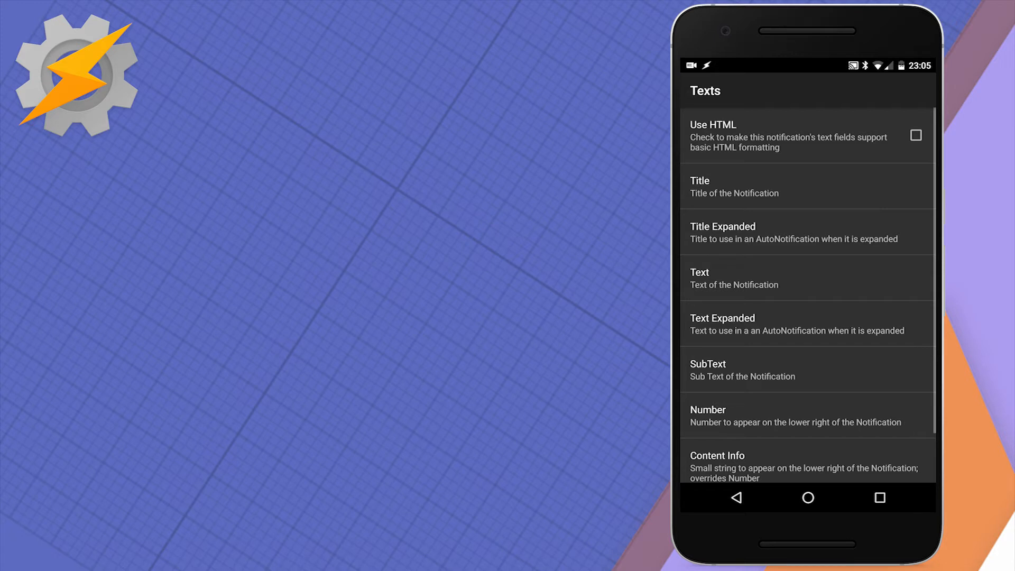
{"action": "left_click", "coordinate": [735, 187]}
{"action": "type", "text": "WiFi will turn off shortly"}
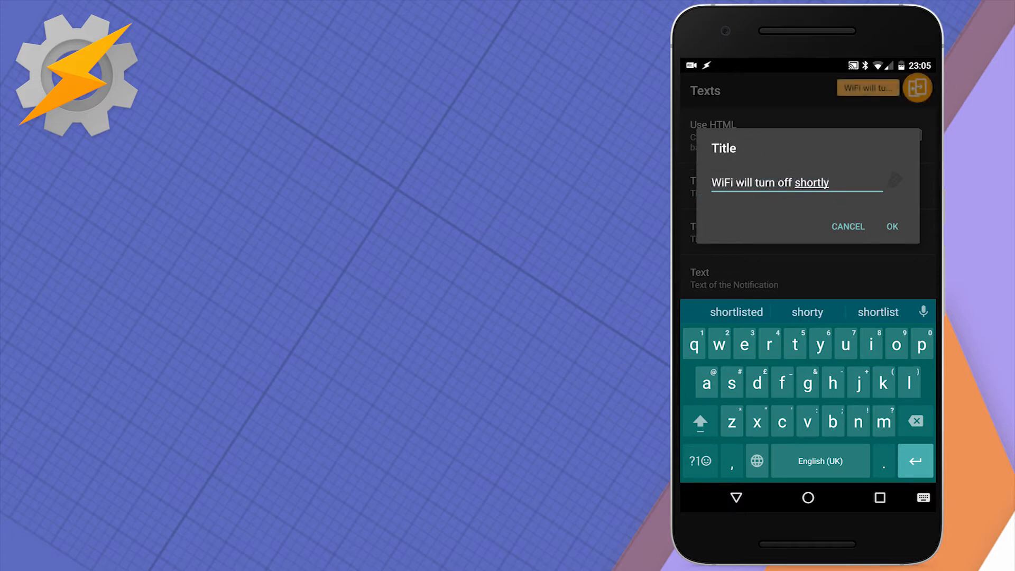
{"action": "left_click", "coordinate": [892, 226]}
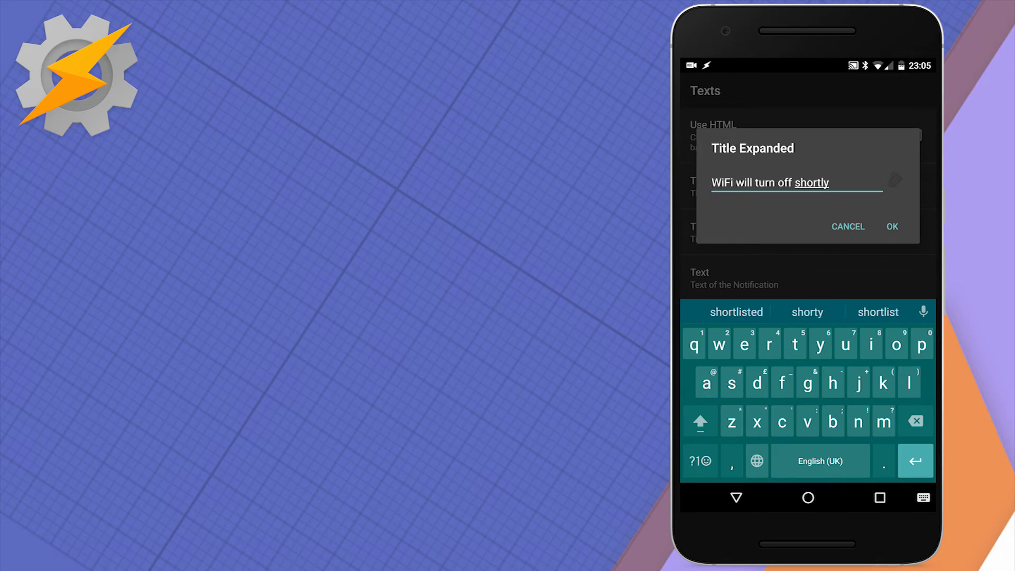
{"action": "left_click", "coordinate": [891, 227]}
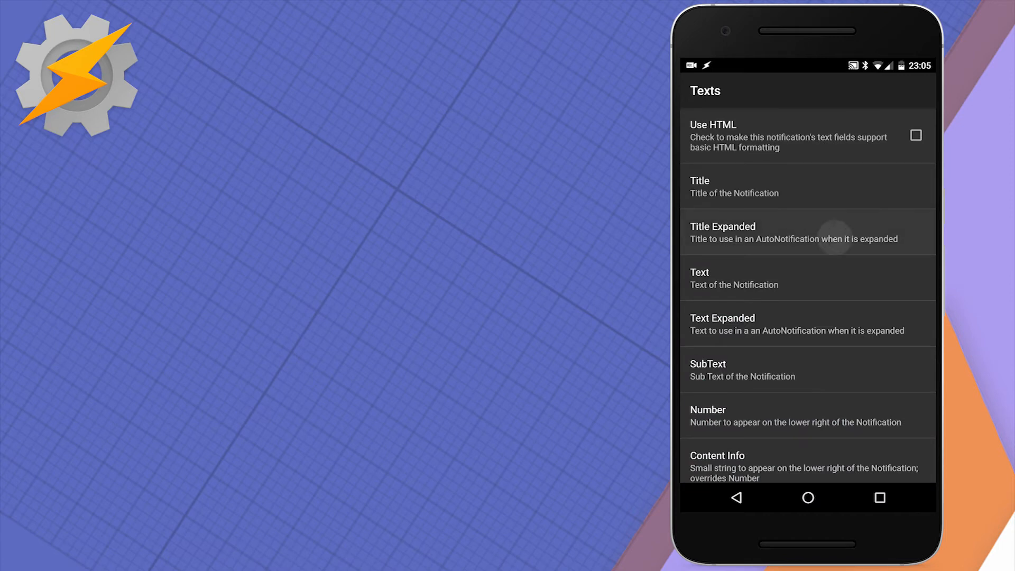
{"action": "left_click", "coordinate": [807, 232]}
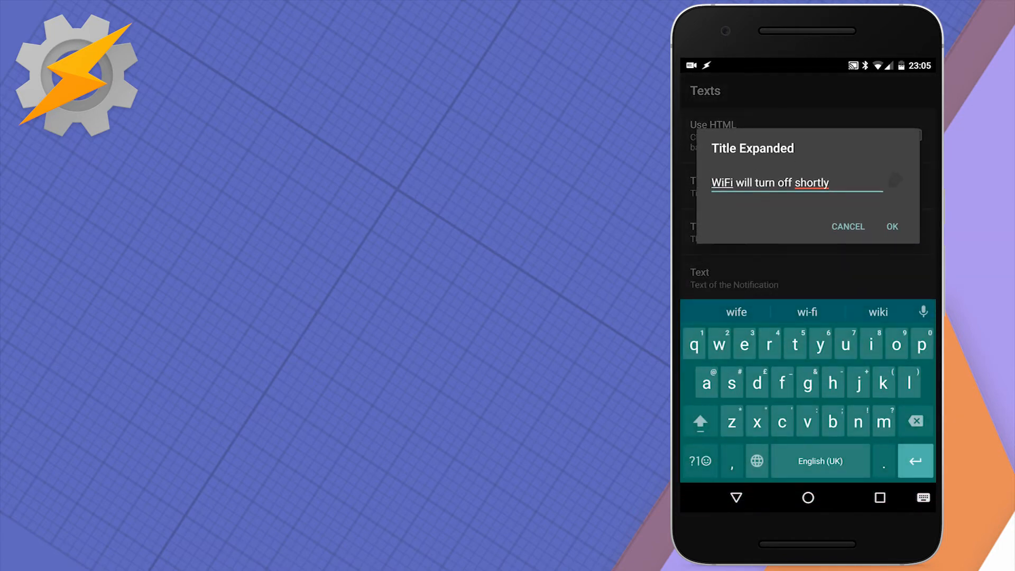
{"action": "left_click", "coordinate": [892, 227]}
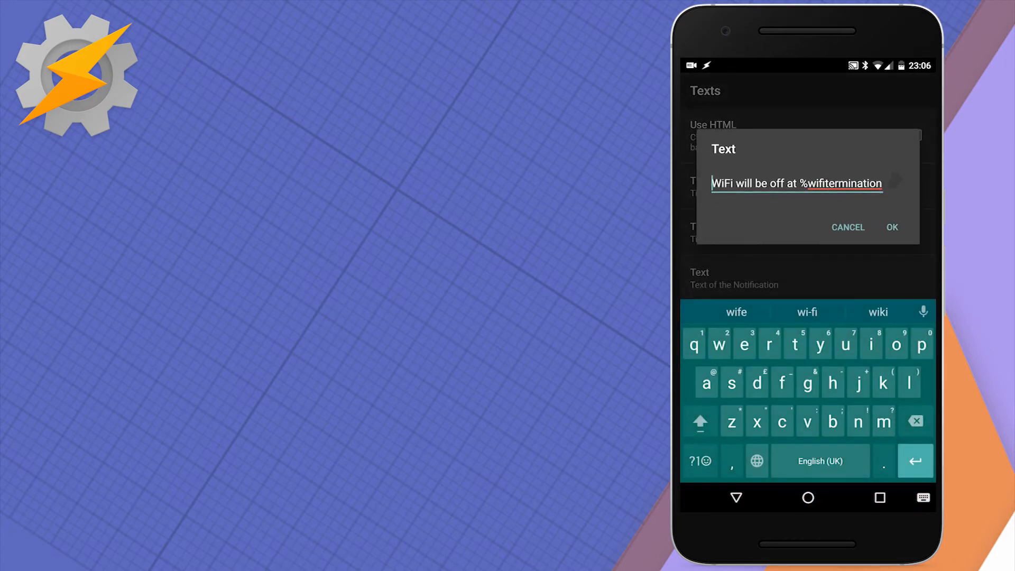
Set the text and expanded text to 'WiFi will be off at %wifitermination'
{"action": "double_click", "coordinate": [841, 183]}
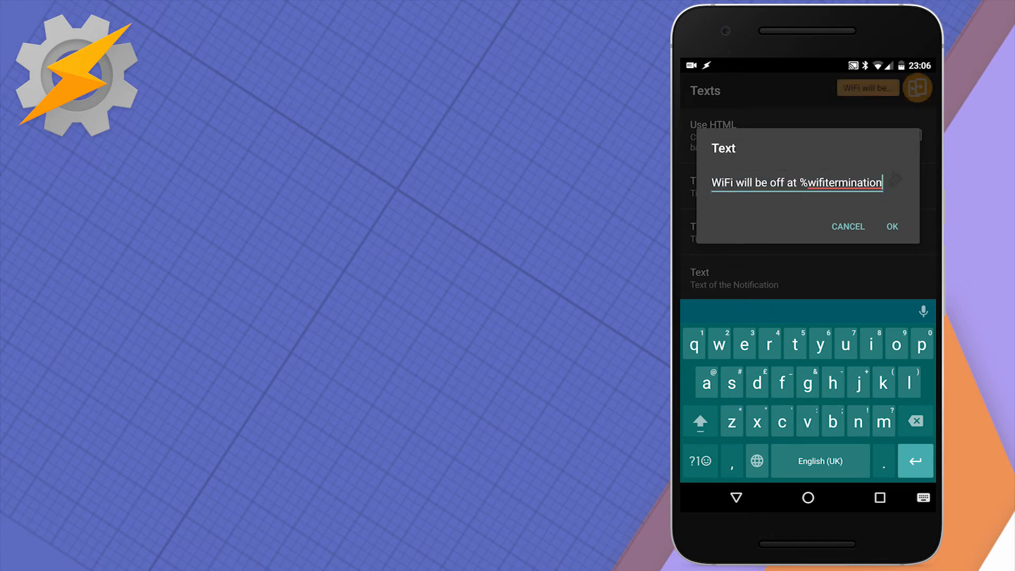
{"action": "left_click", "coordinate": [891, 226]}
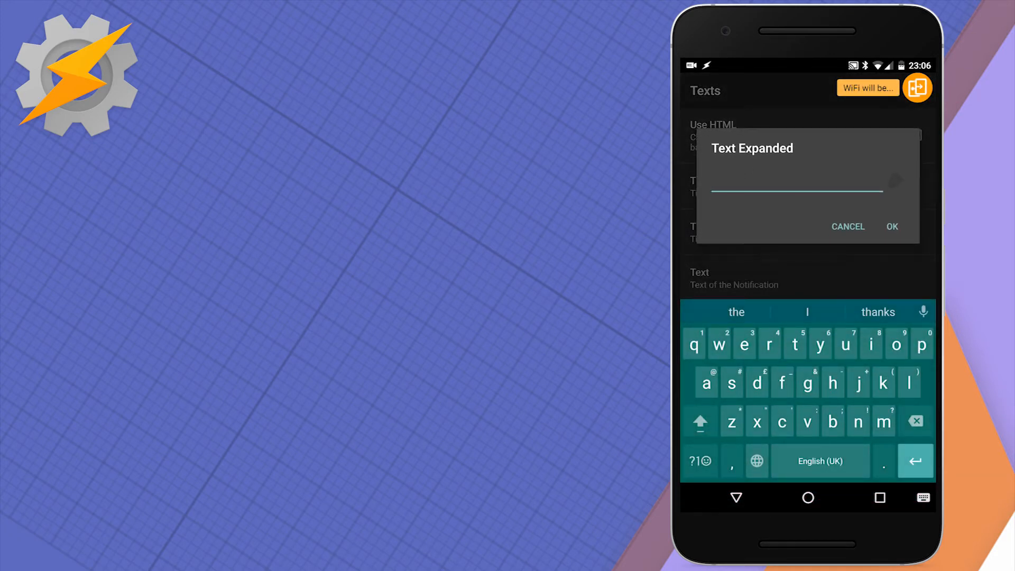
{"action": "left_click", "coordinate": [793, 190]}
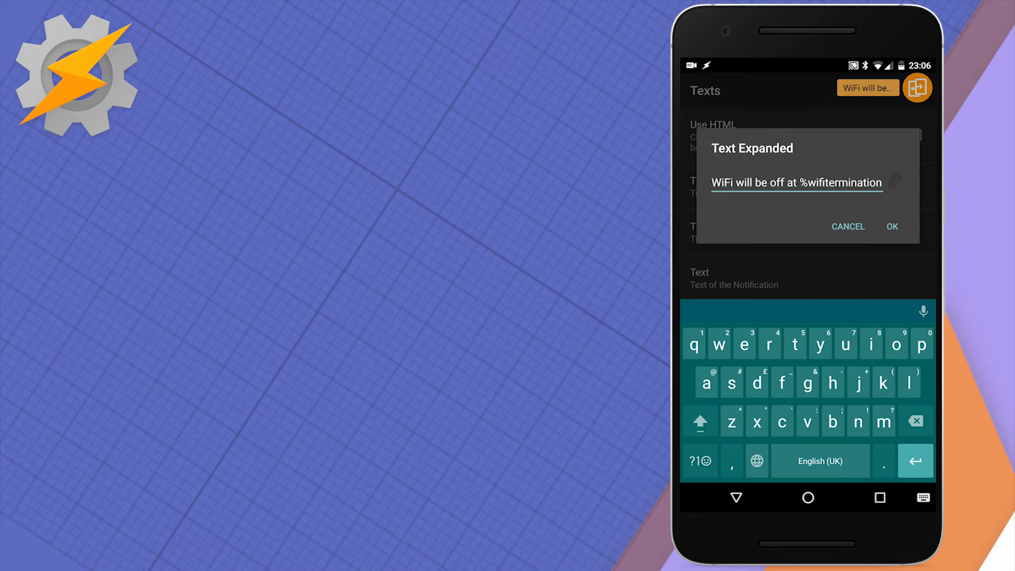
{"action": "left_click", "coordinate": [892, 227]}
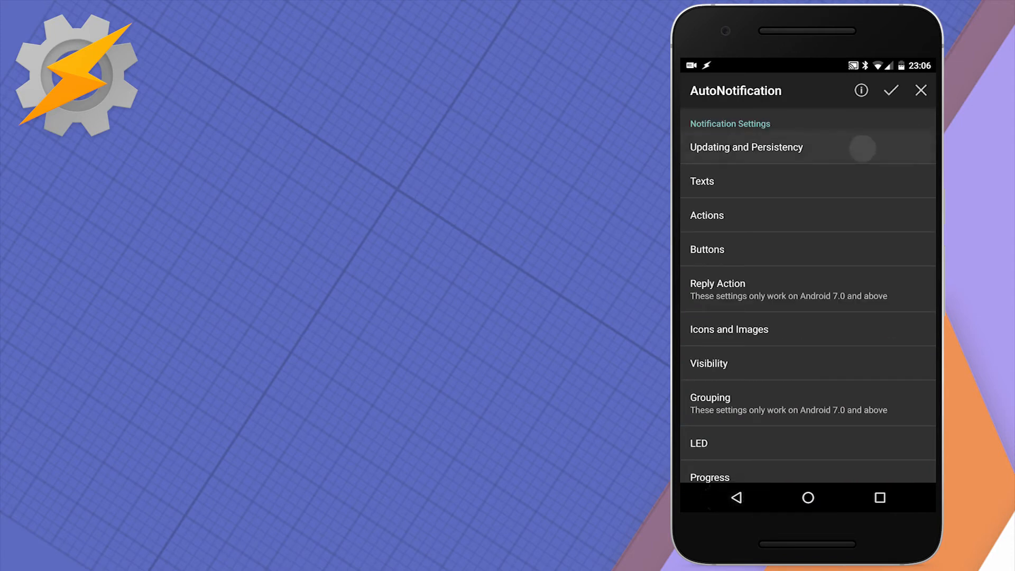
Give the notification ID 11 under Updating and Persistency
{"action": "left_click", "coordinate": [746, 147]}
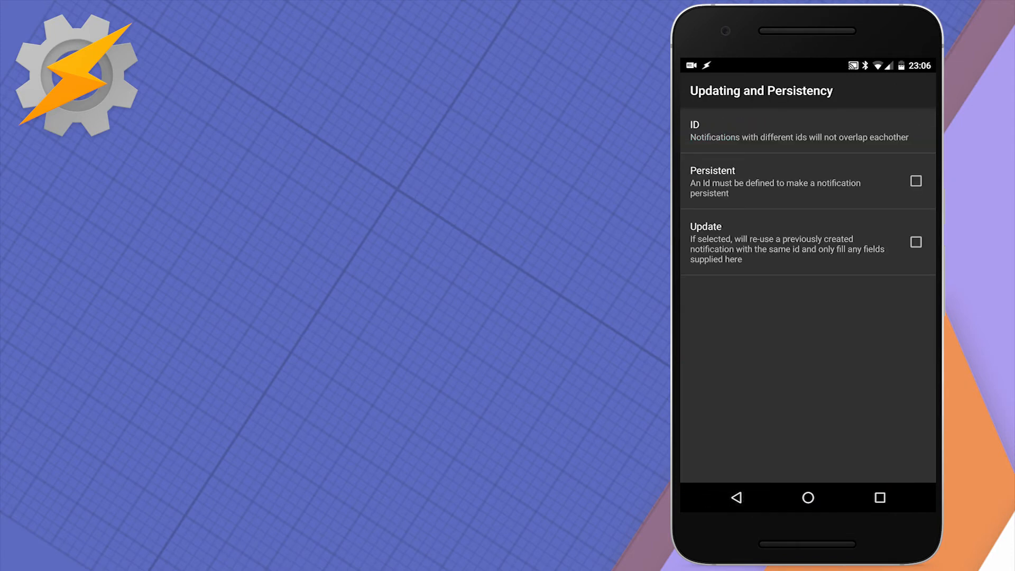
{"action": "left_click", "coordinate": [802, 130]}
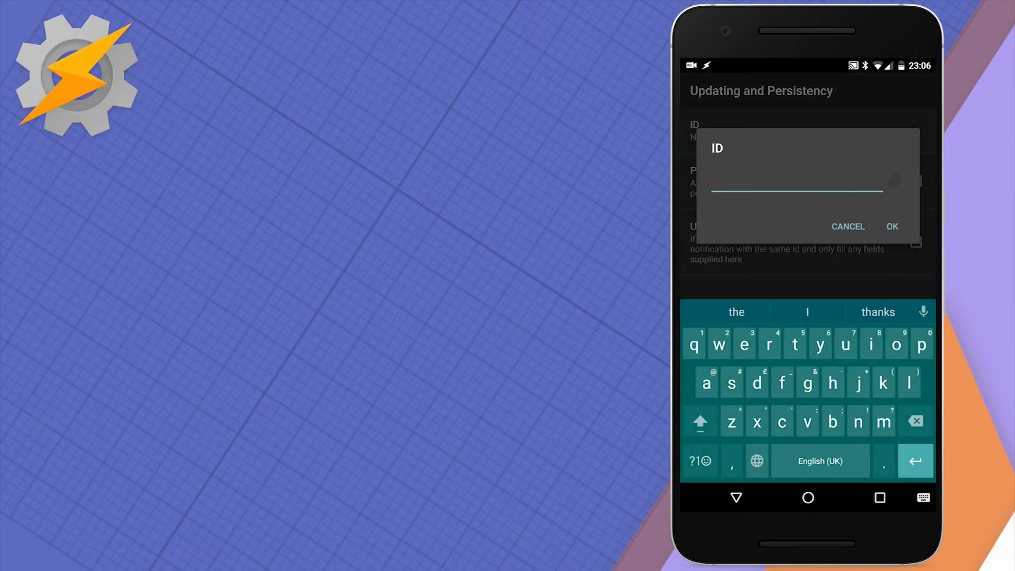
{"action": "type", "text": "1"}
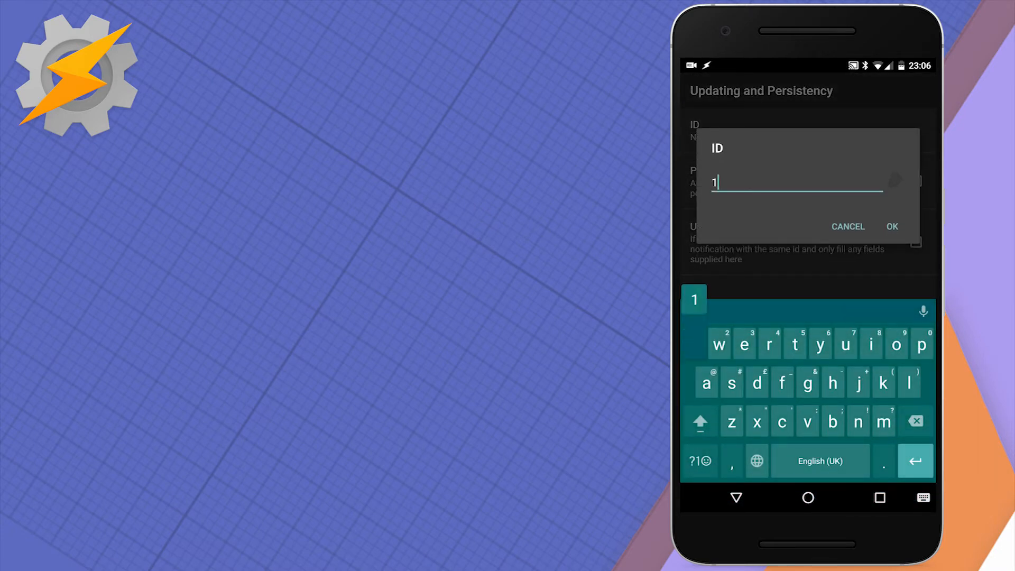
{"action": "left_click", "coordinate": [891, 226]}
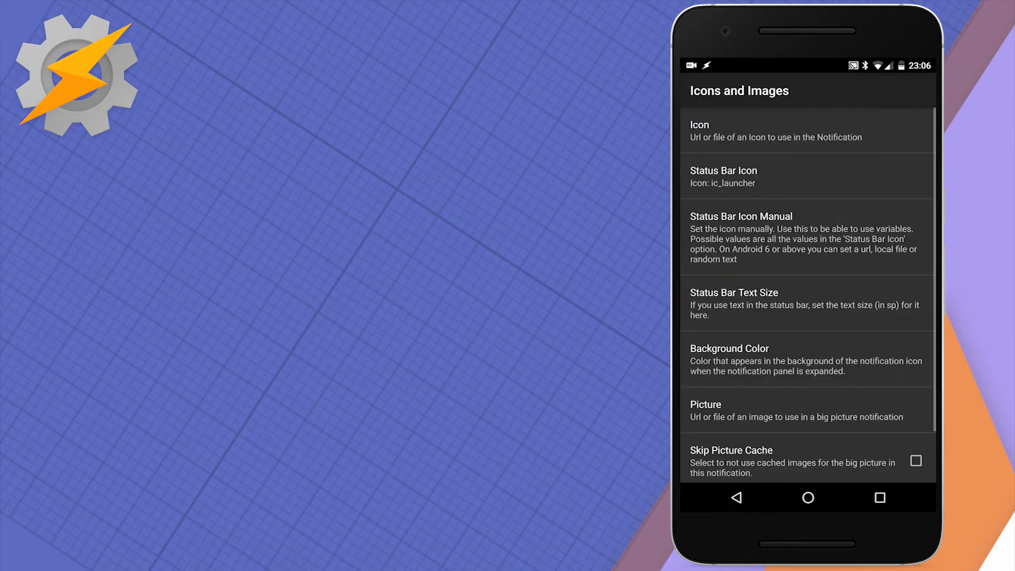
Choose a WiFi icon from Ipack and save the AutoNotification action
{"action": "left_click", "coordinate": [777, 130]}
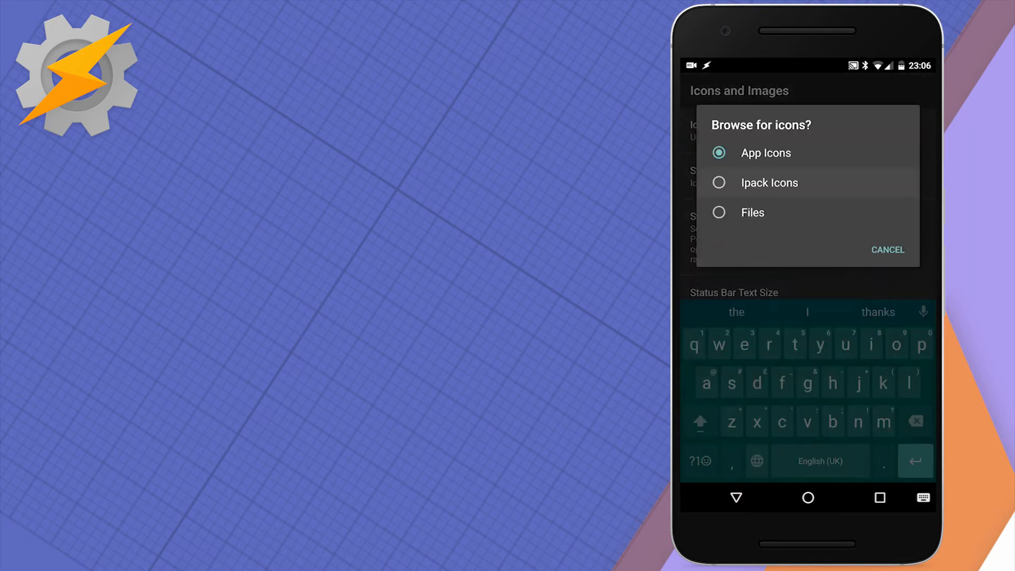
{"action": "left_click", "coordinate": [766, 153]}
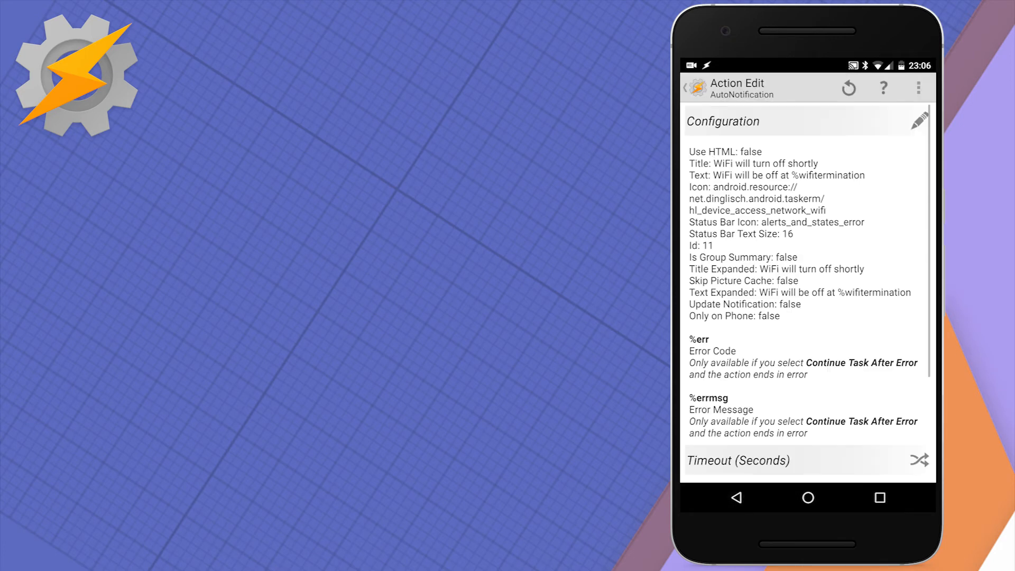
{"action": "left_click", "coordinate": [735, 498]}
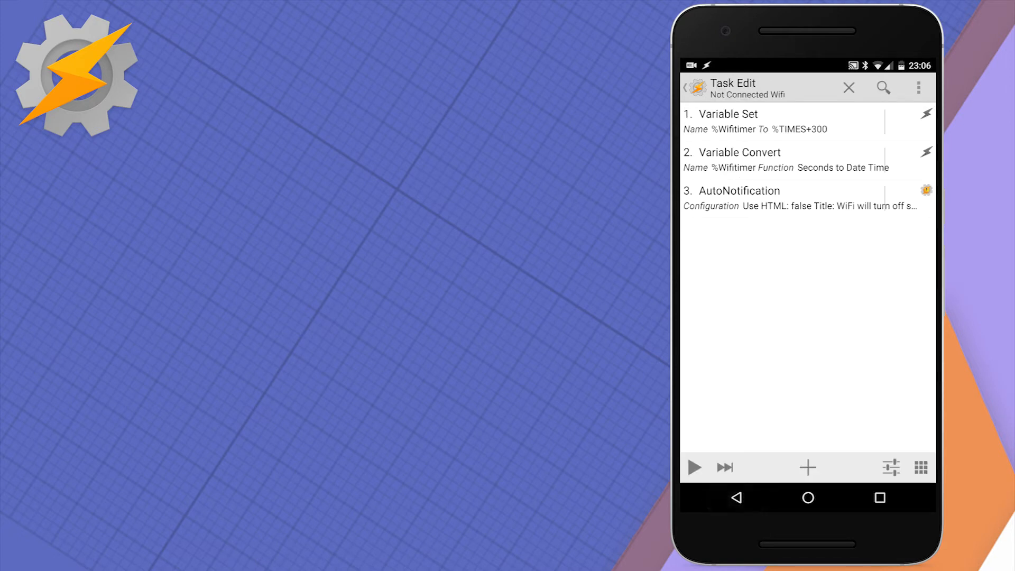
Add a Variable Value state requiring %WIFI ~ on to the Not Wifi Connected profile
{"action": "left_click", "coordinate": [849, 87]}
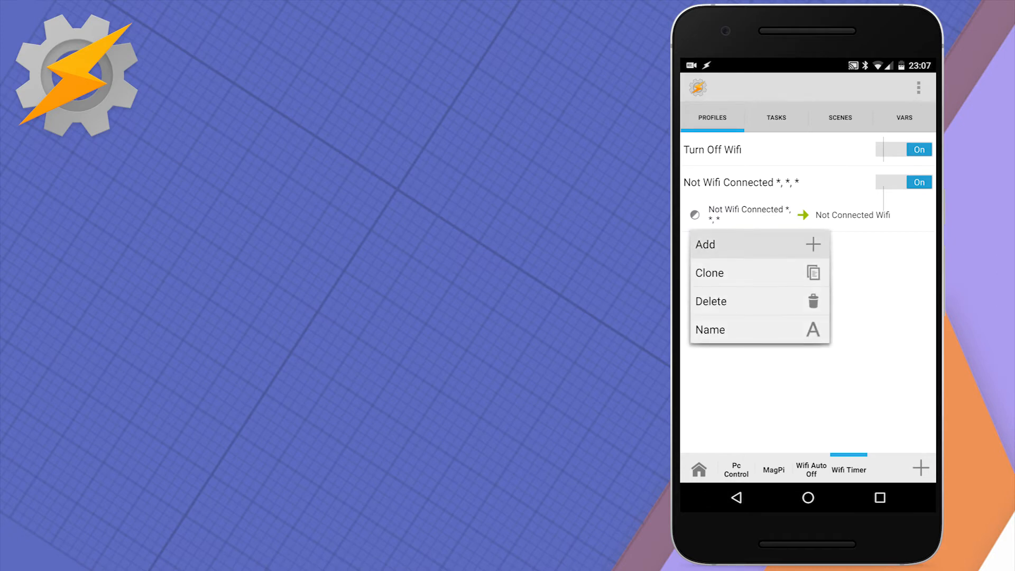
{"action": "left_click", "coordinate": [706, 244]}
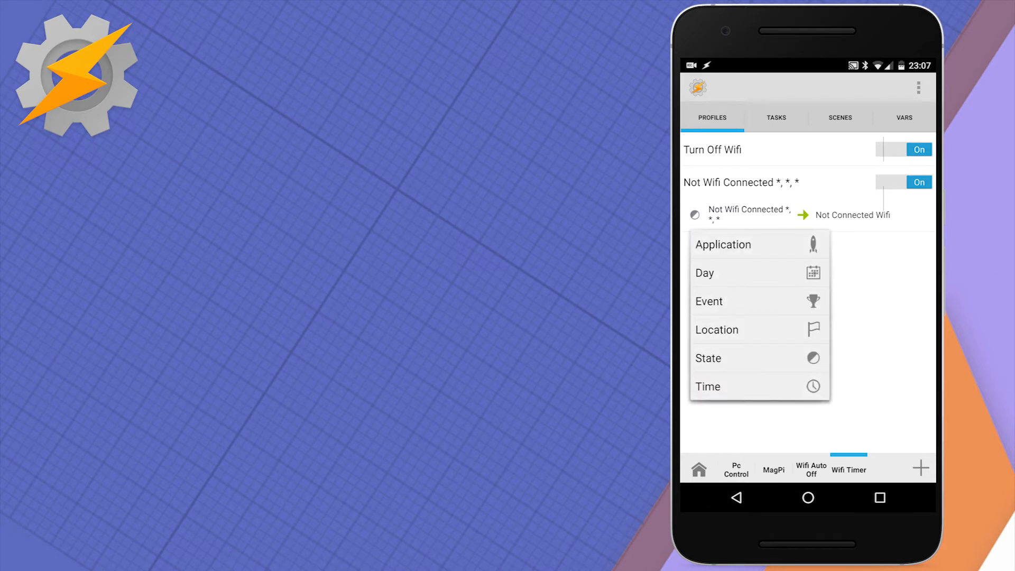
{"action": "left_click", "coordinate": [709, 357]}
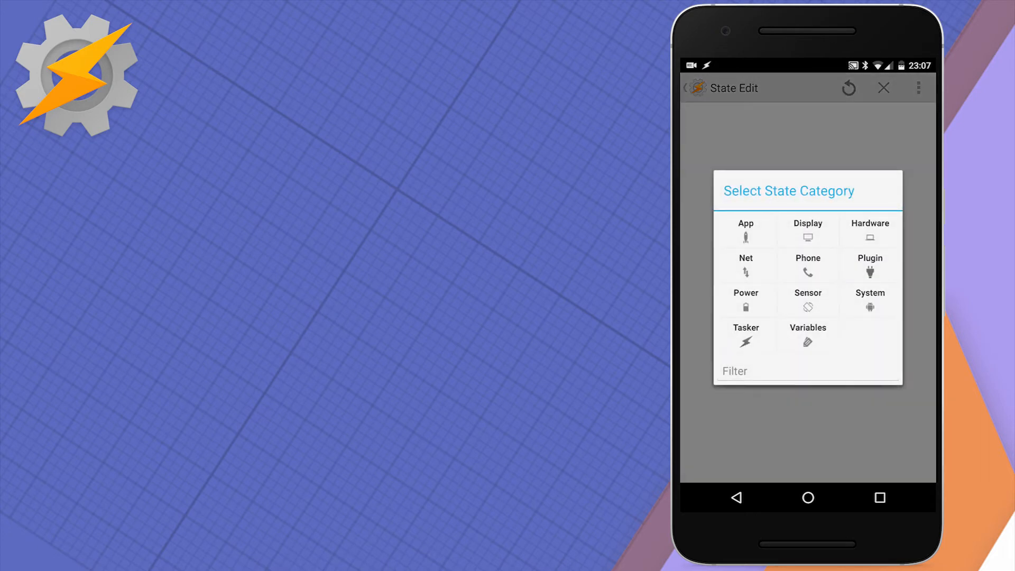
{"action": "left_click", "coordinate": [807, 335]}
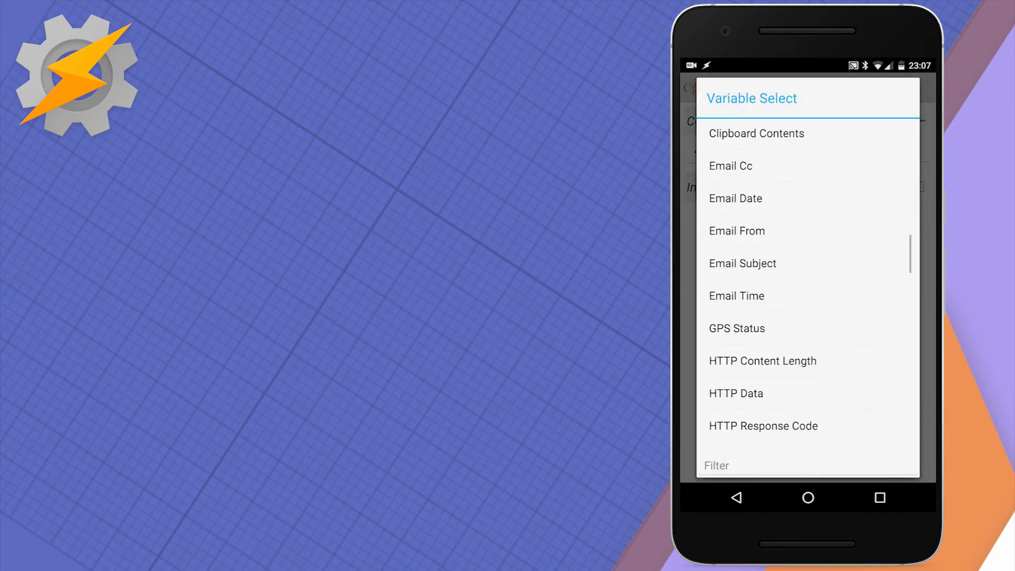
{"action": "scroll", "scroll_direction": "down", "scroll_amount": 3}
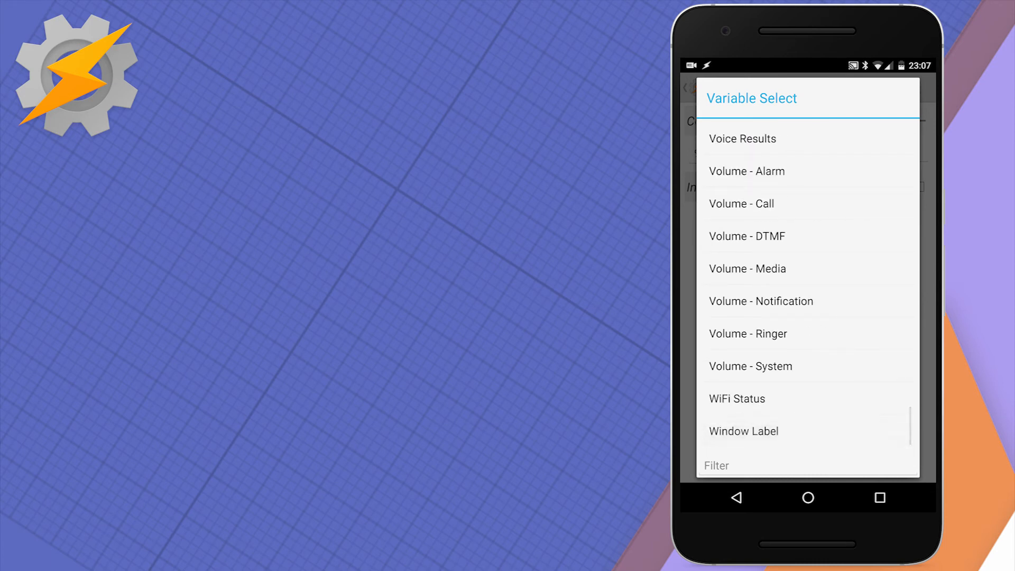
{"action": "left_click", "coordinate": [736, 398]}
{"action": "type", "text": "on"}
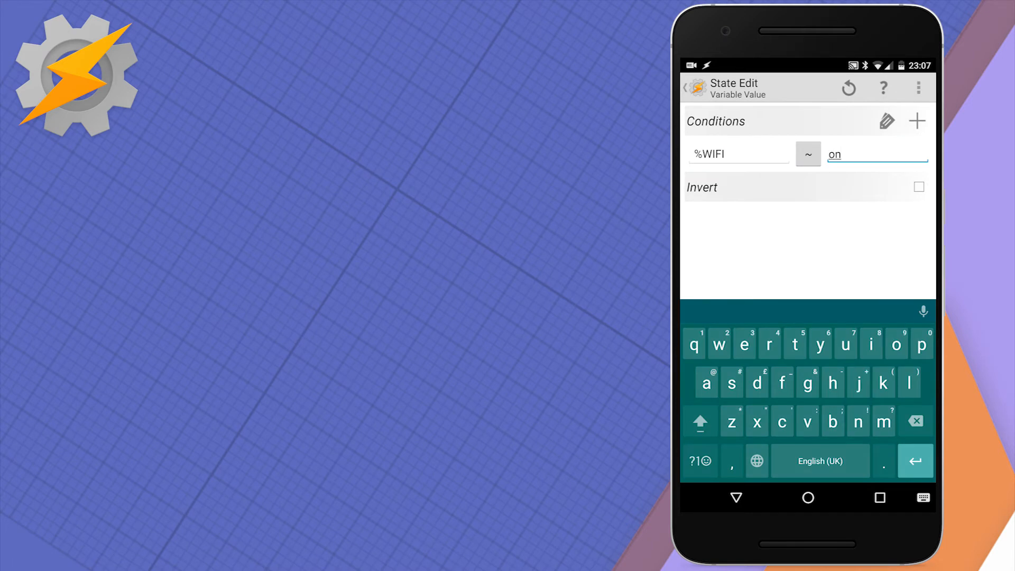
{"action": "left_click", "coordinate": [734, 498]}
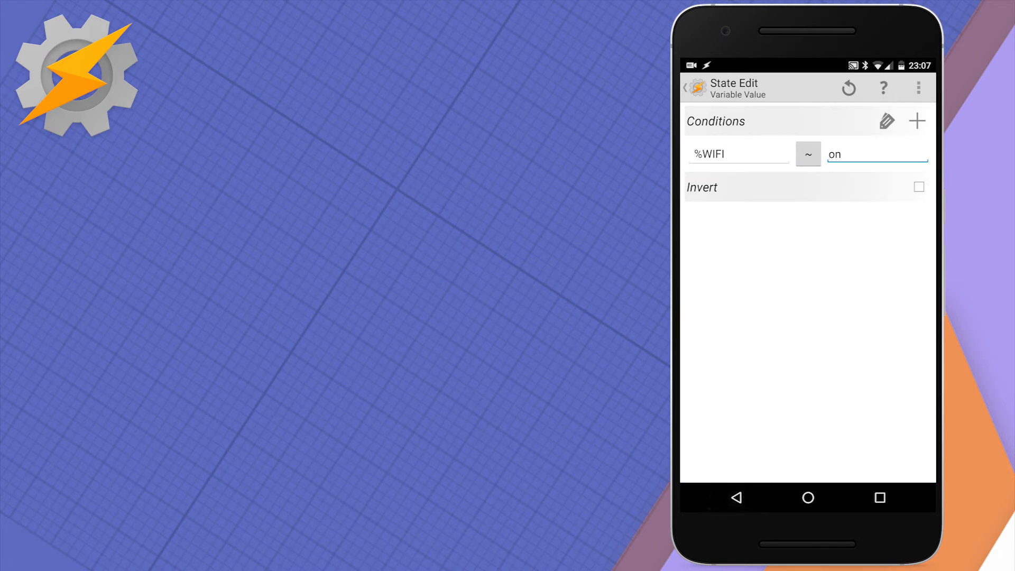
{"action": "left_click", "coordinate": [685, 88]}
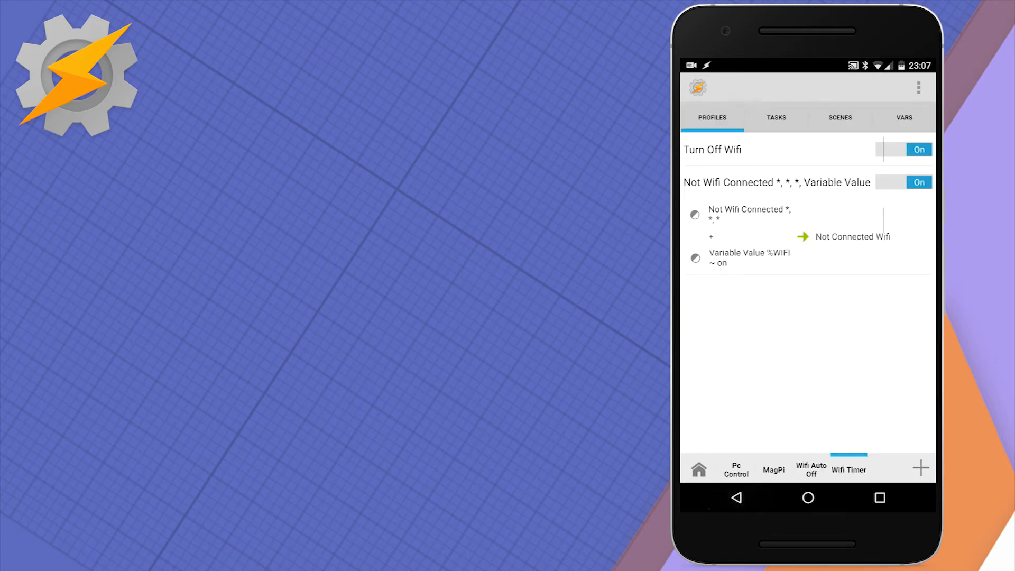
Add exit task 'Connected To Wifi' with a Variable Clear action for %Wifitimer
{"action": "left_click", "coordinate": [853, 236]}
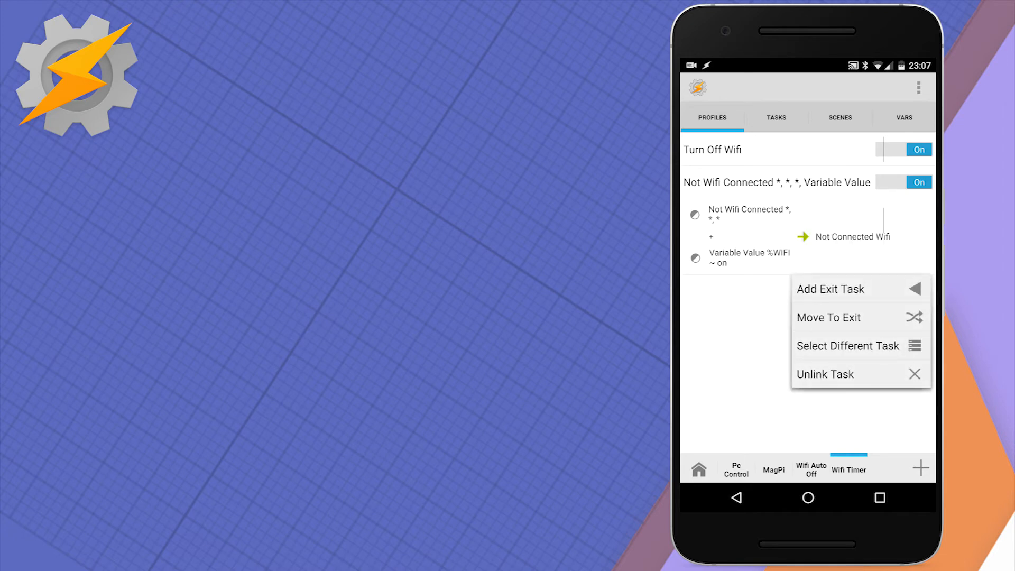
{"action": "left_click", "coordinate": [848, 345]}
{"action": "type", "text": "Connected To W"}
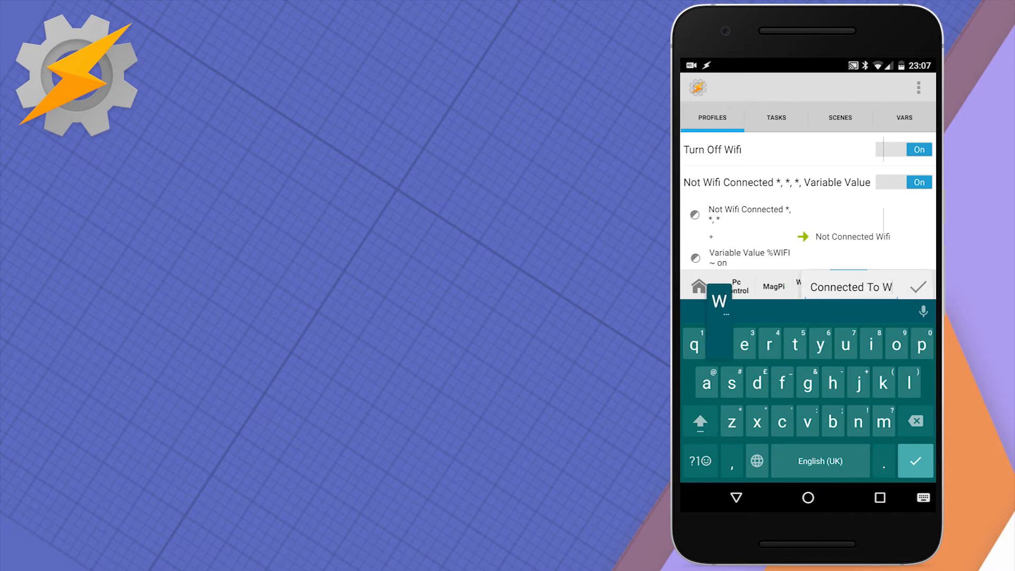
{"action": "left_click", "coordinate": [871, 344]}
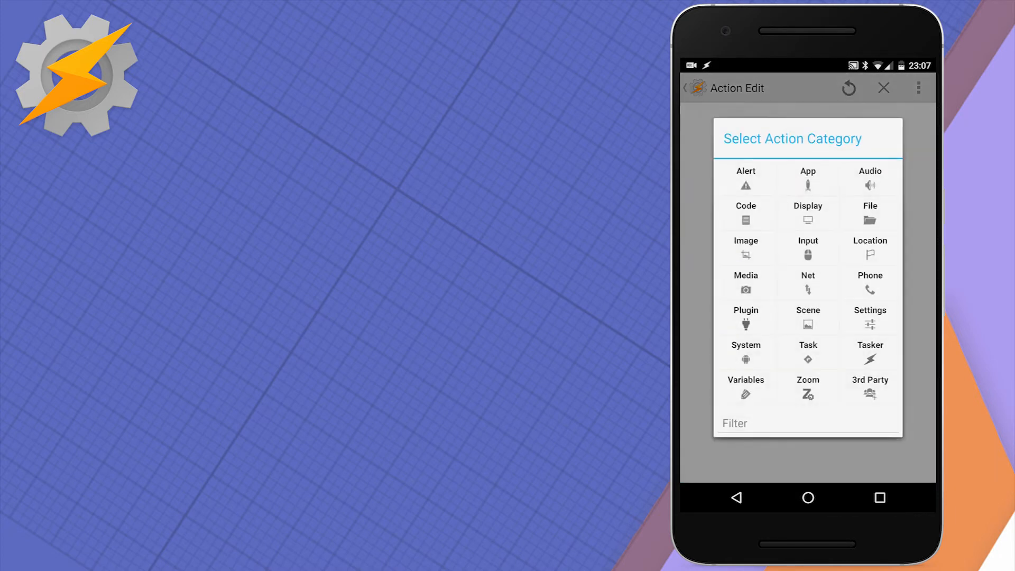
{"action": "left_click", "coordinate": [745, 386]}
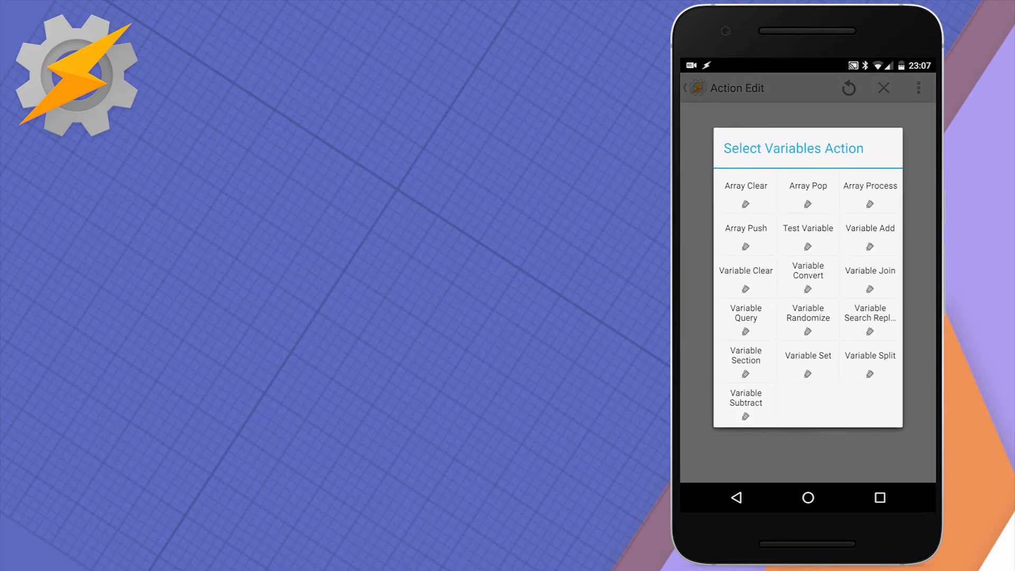
{"action": "left_click", "coordinate": [745, 271]}
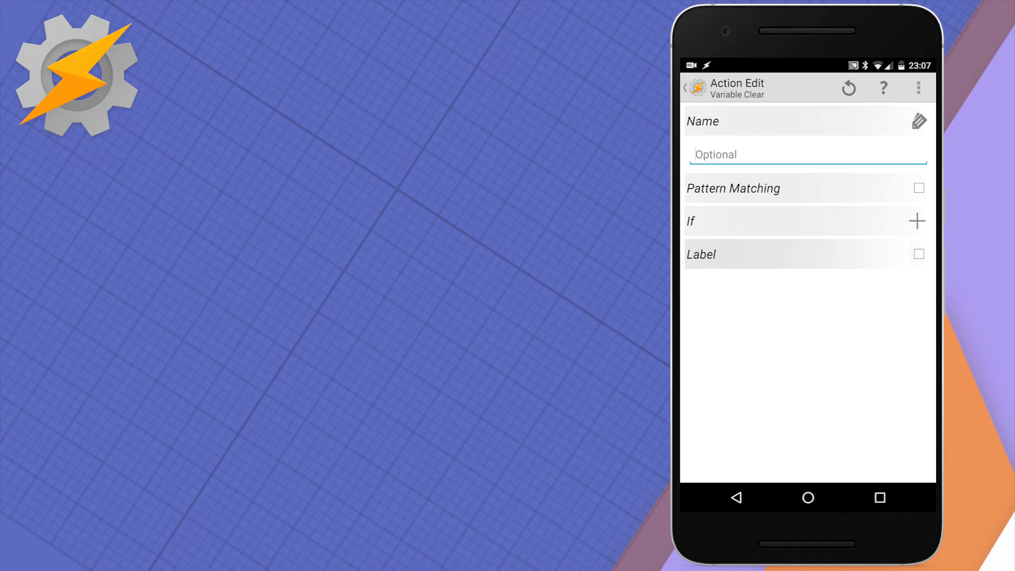
{"action": "left_click", "coordinate": [917, 121]}
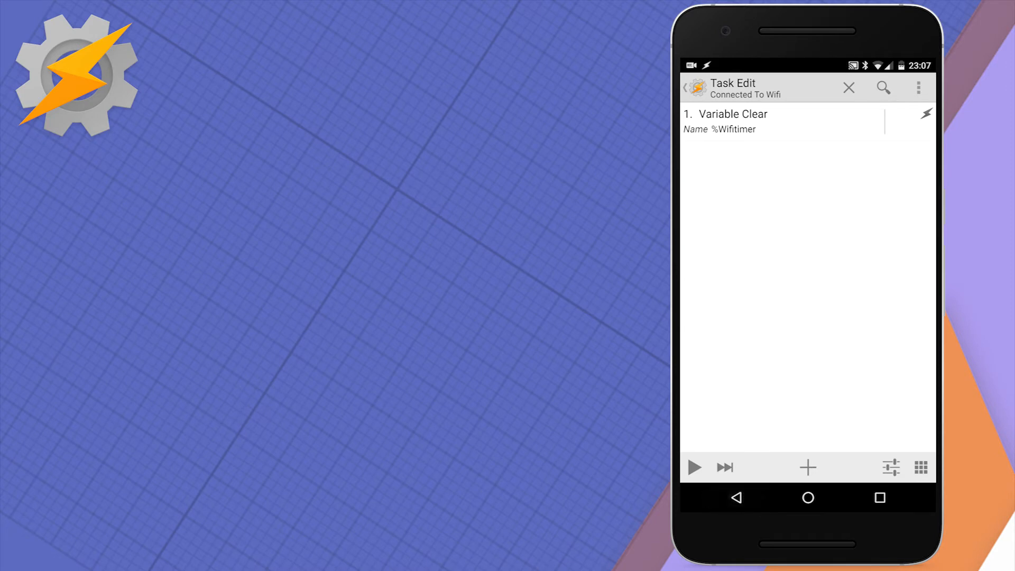
Add an AutoNotification Cancel action for notification ID 11 and save it
{"action": "left_click", "coordinate": [807, 466]}
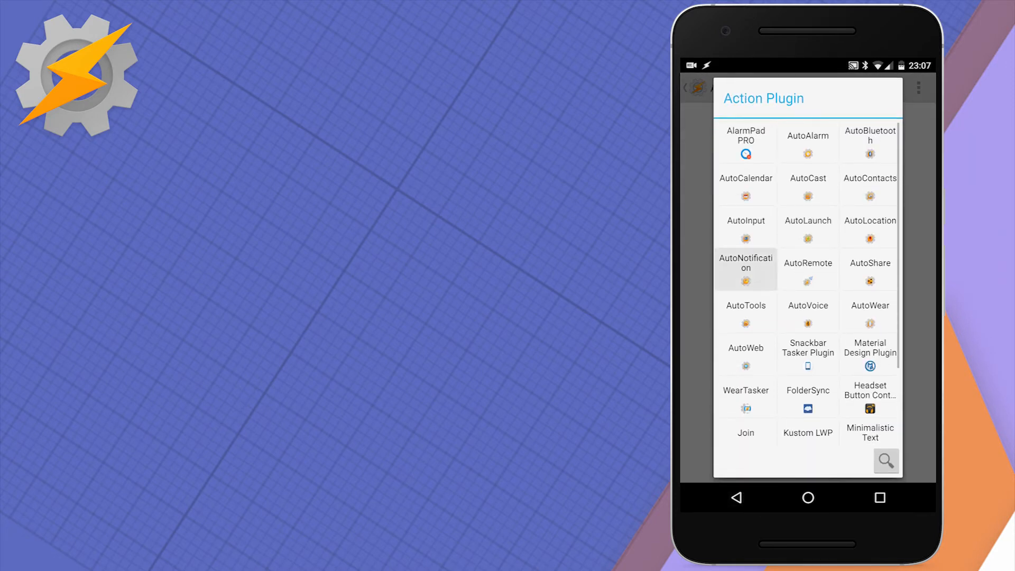
{"action": "left_click", "coordinate": [745, 268]}
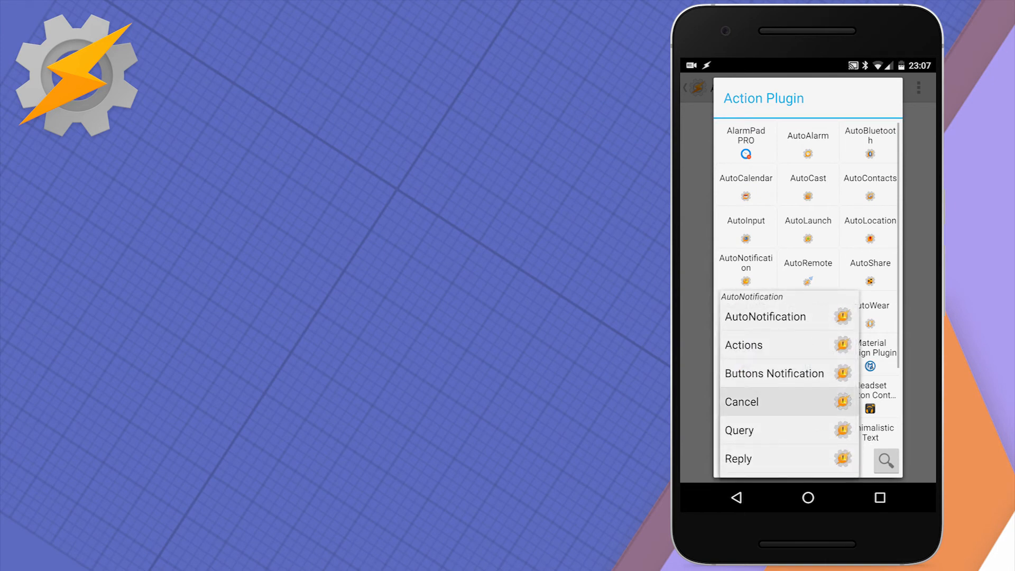
{"action": "left_click", "coordinate": [741, 401]}
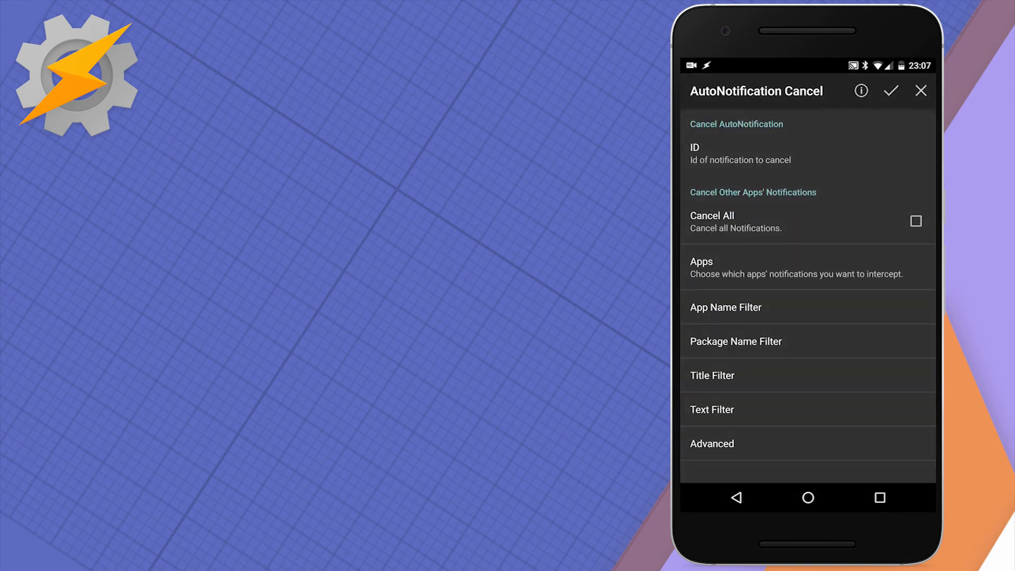
{"action": "left_click", "coordinate": [741, 153]}
{"action": "type", "text": "11"}
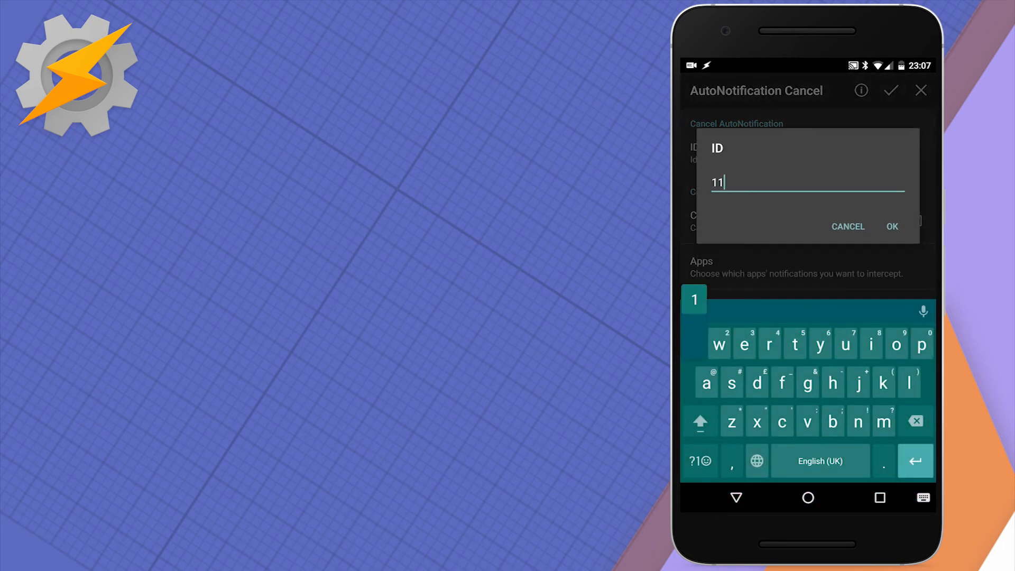
{"action": "left_click", "coordinate": [892, 227]}
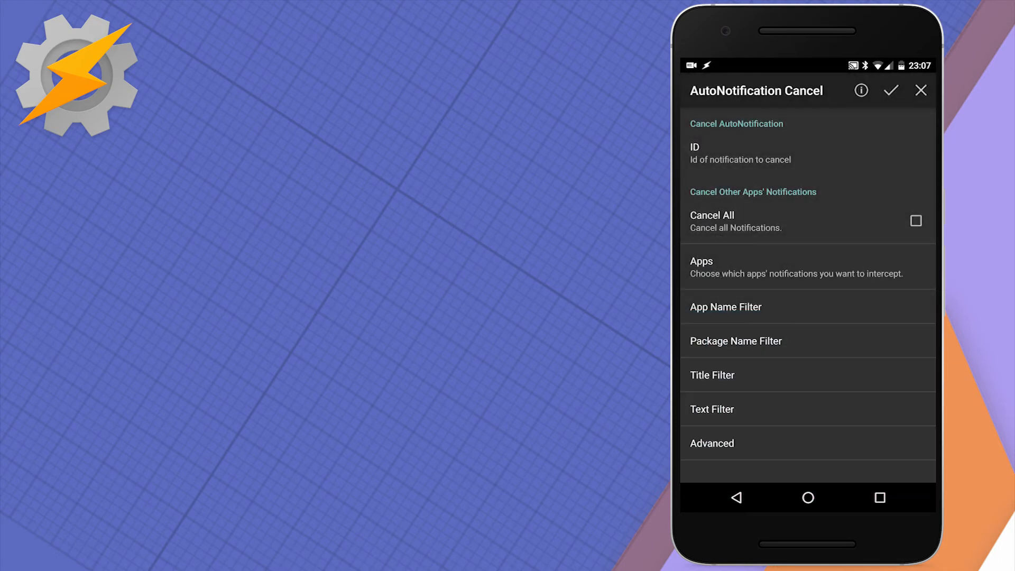
{"action": "left_click", "coordinate": [890, 90]}
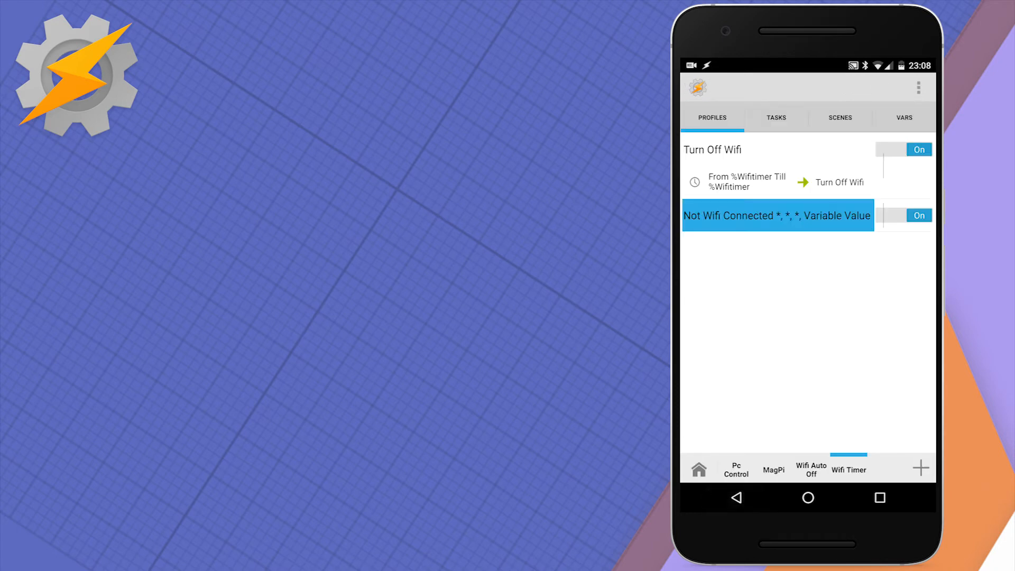
Expand Not Wifi Connected to show its Not Connected Wifi entry and Connected To Wifi exit tasks
{"action": "left_click", "coordinate": [776, 216]}
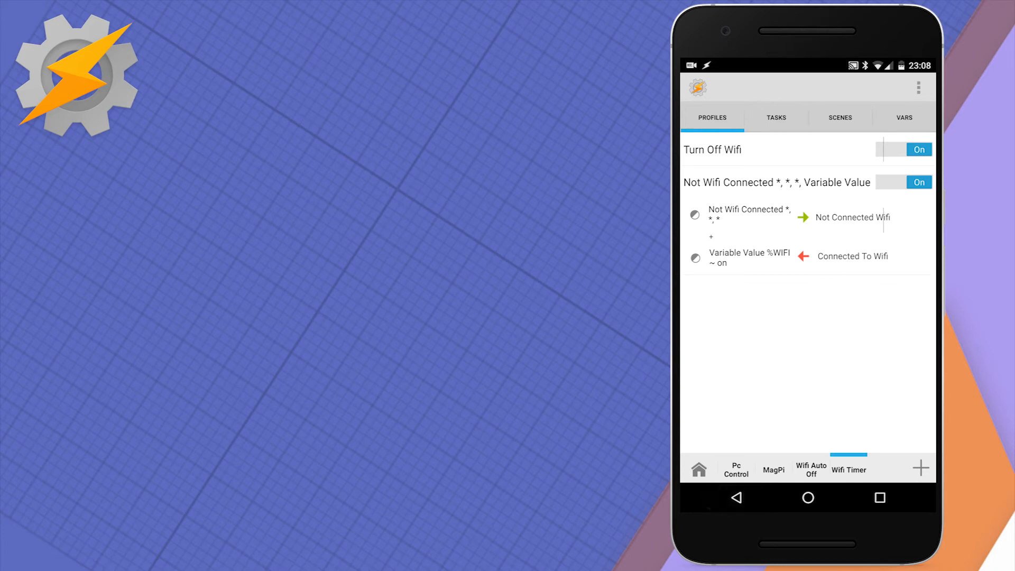
{"action": "left_click", "coordinate": [776, 181]}
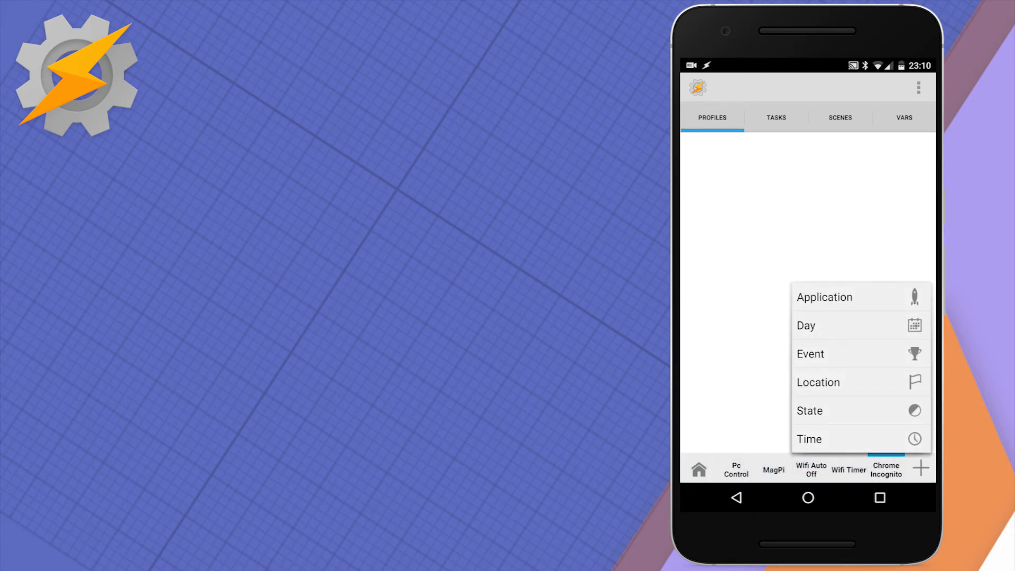
Create a %Chrometimer time profile whose Terminate Incognito task force-stops Chrome via root shell
{"action": "left_click", "coordinate": [808, 438]}
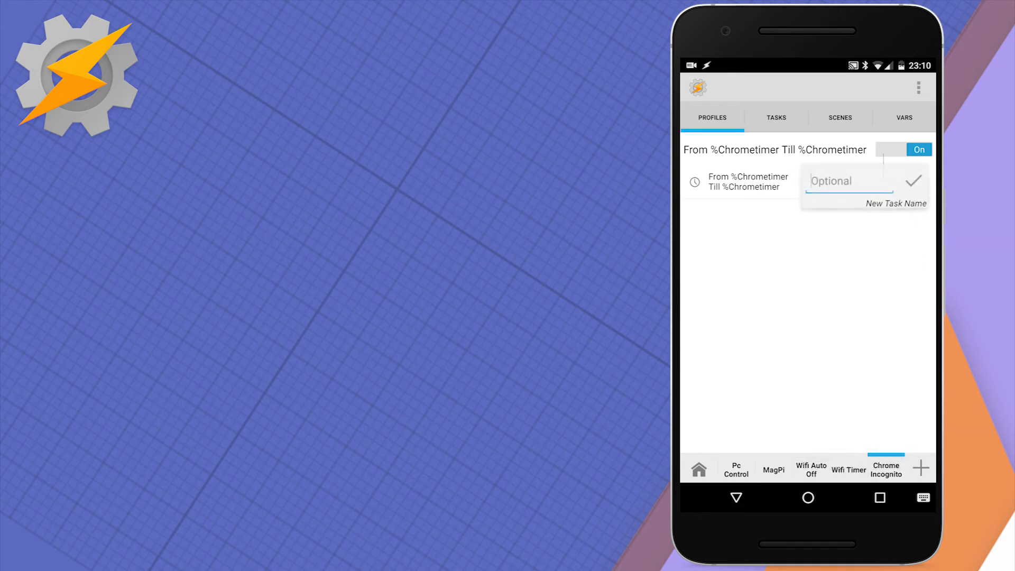
{"action": "type", "text": "Ter"}
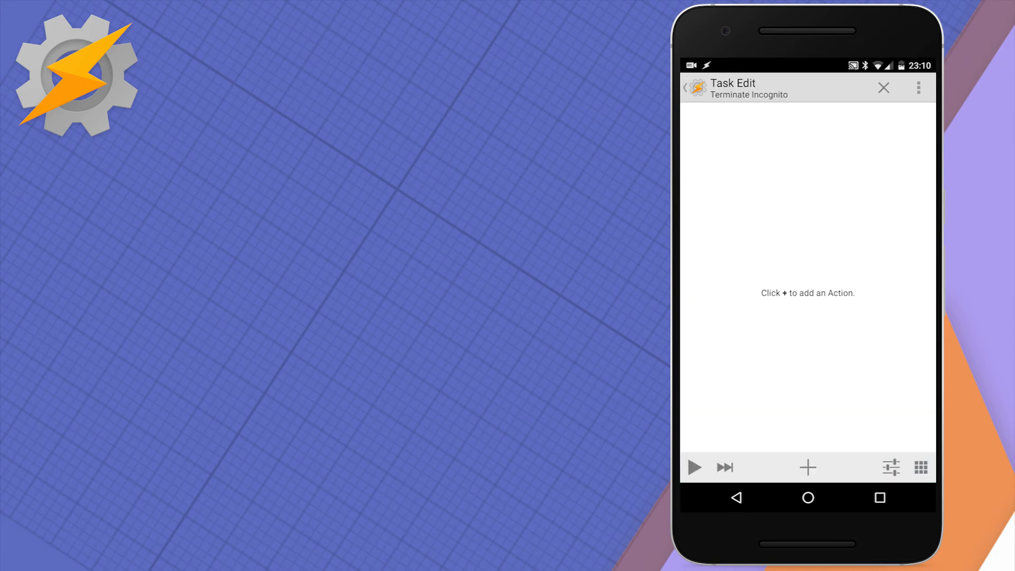
{"action": "left_click", "coordinate": [807, 466]}
{"action": "type", "text": "run"}
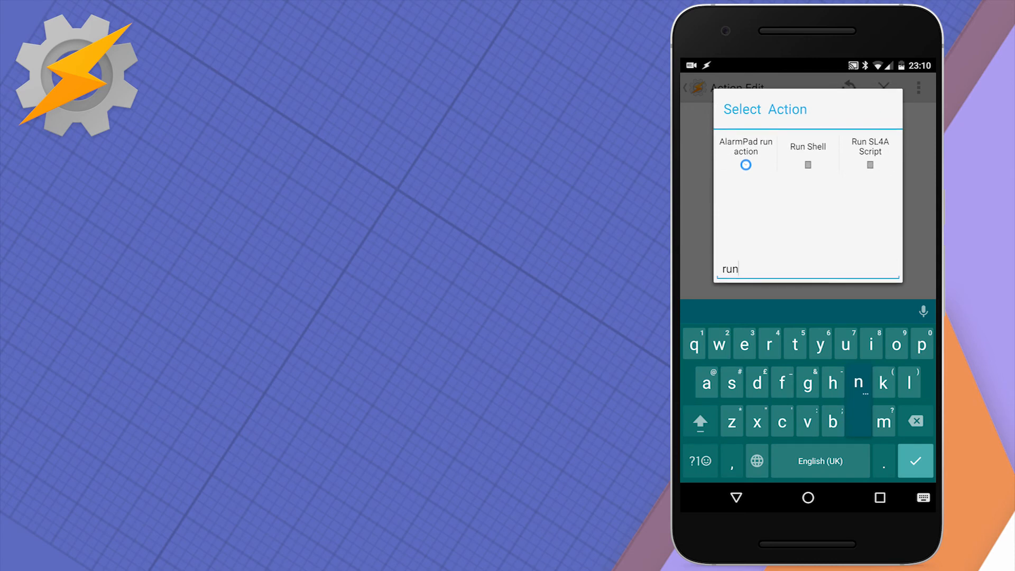
{"action": "left_click", "coordinate": [807, 151]}
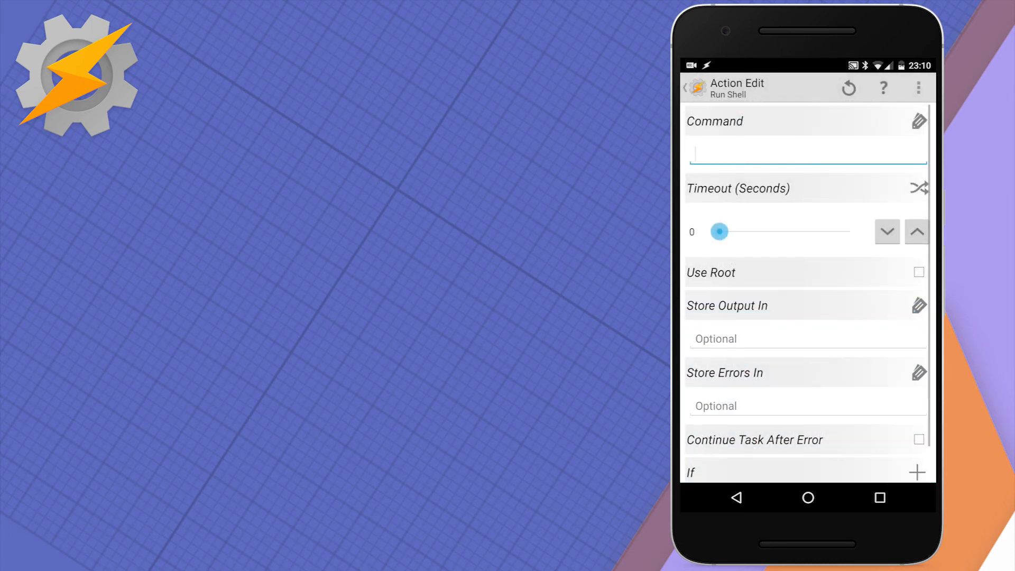
{"action": "left_click", "coordinate": [917, 271]}
{"action": "type", "text": "am force-stop com.android.chrome"}
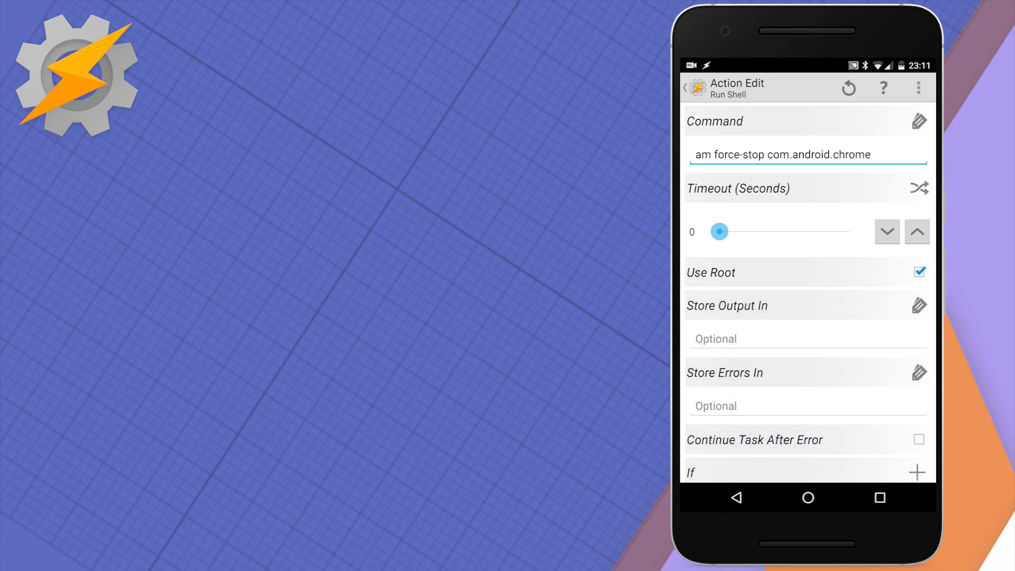
{"action": "left_click", "coordinate": [685, 88]}
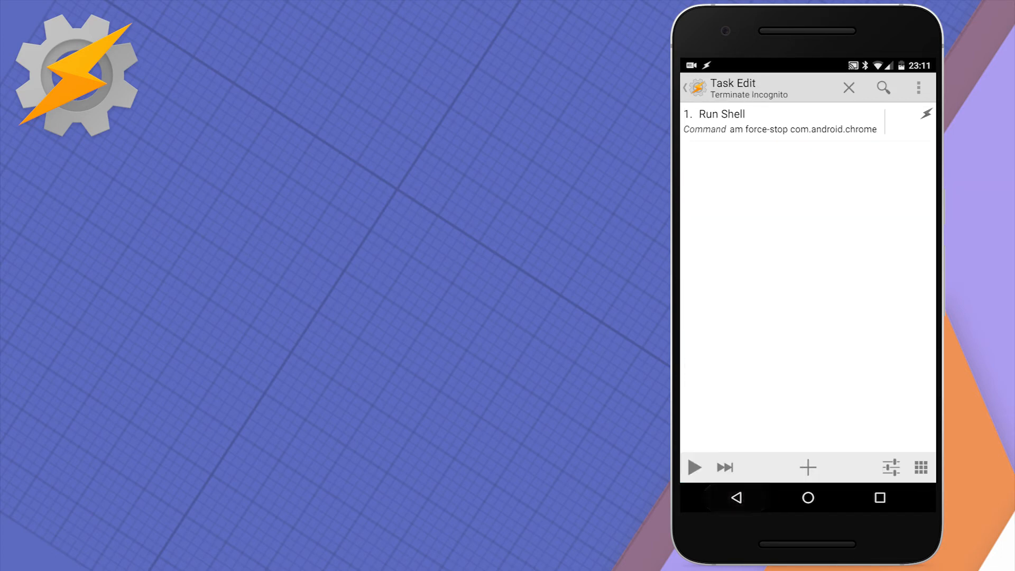
Add a Variable Clear of %Chrometimer and name the profile Close Chrome
{"action": "left_click", "coordinate": [807, 467]}
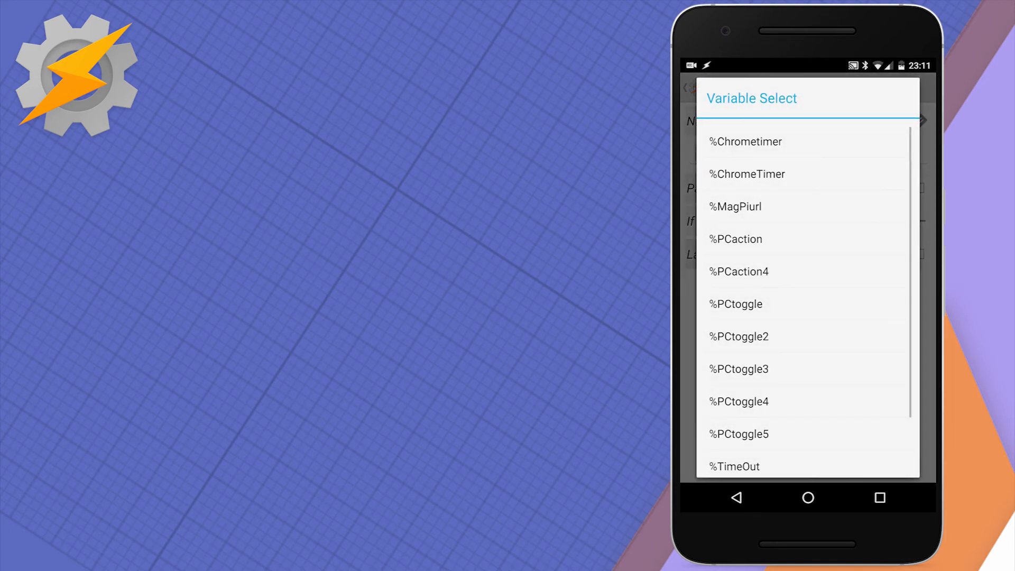
{"action": "left_click", "coordinate": [745, 142]}
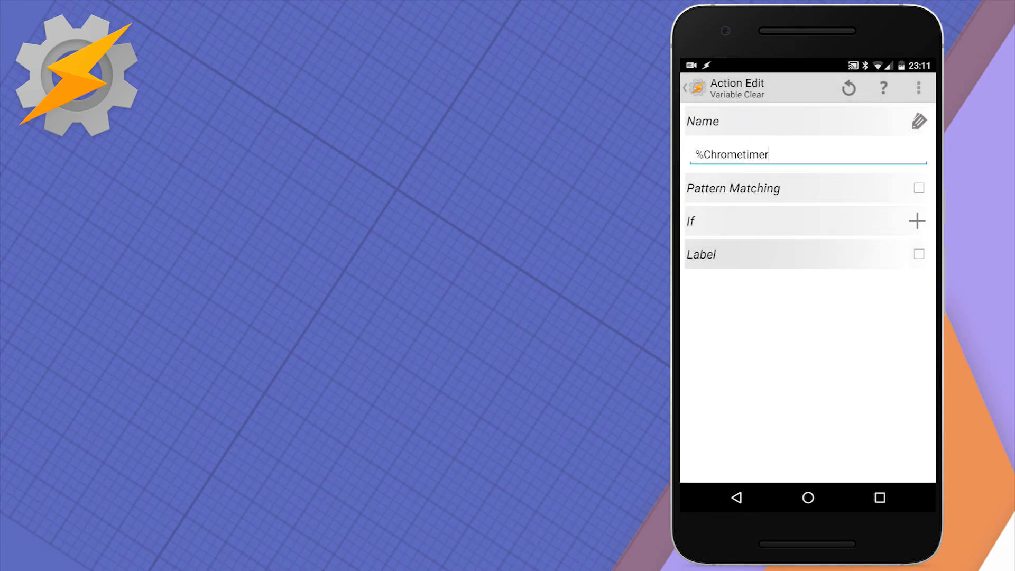
{"action": "left_click", "coordinate": [685, 87]}
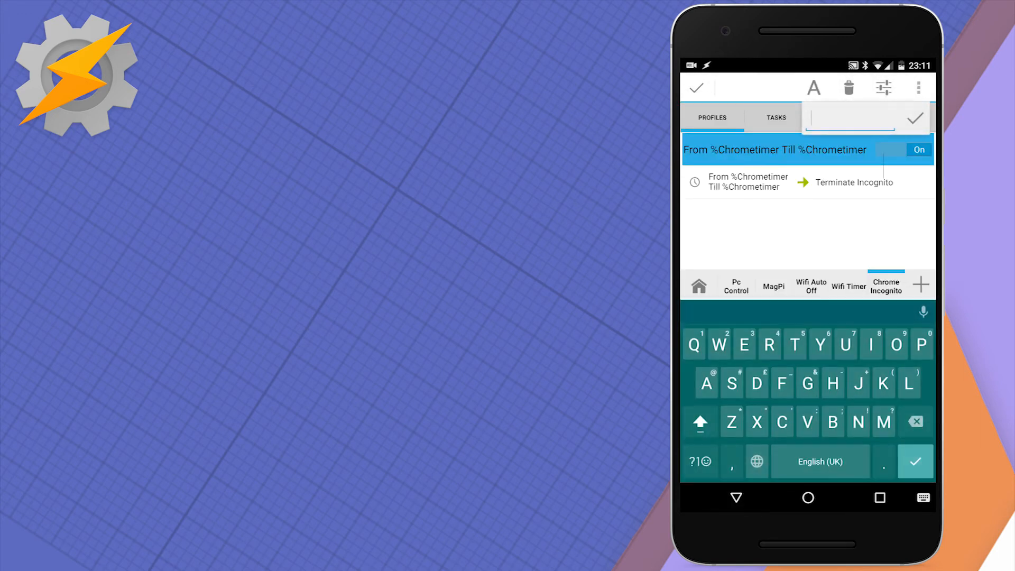
{"action": "type", "text": "Close Chrome"}
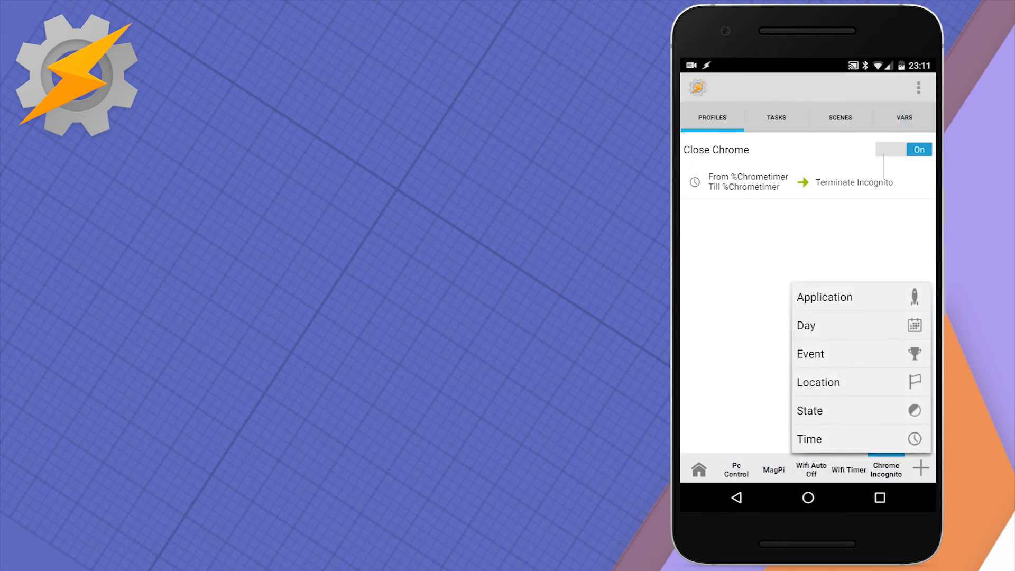
Start a Display Off state profile with a new task named Set Chrome Timer
{"action": "left_click", "coordinate": [809, 410]}
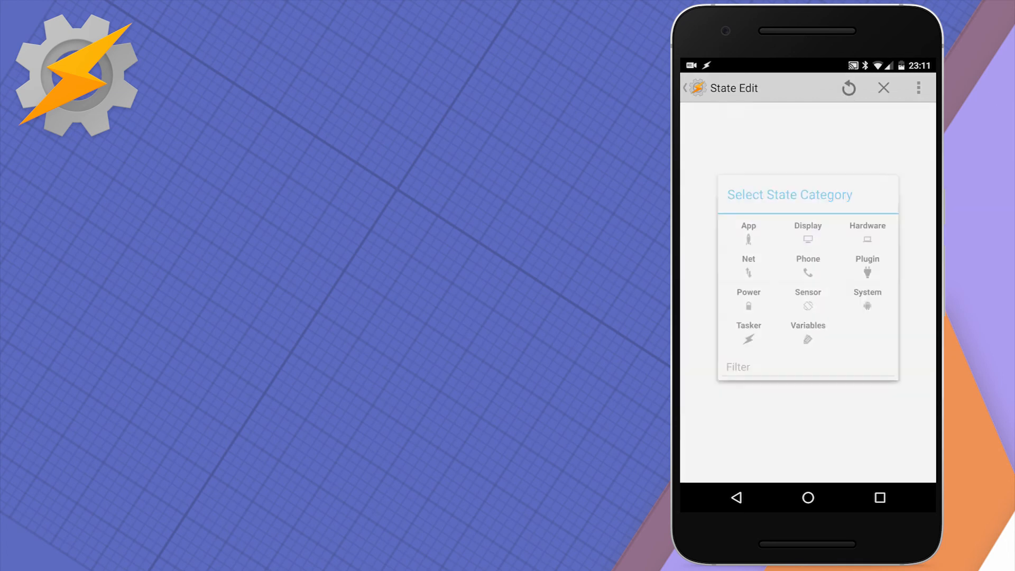
{"action": "left_click", "coordinate": [807, 233]}
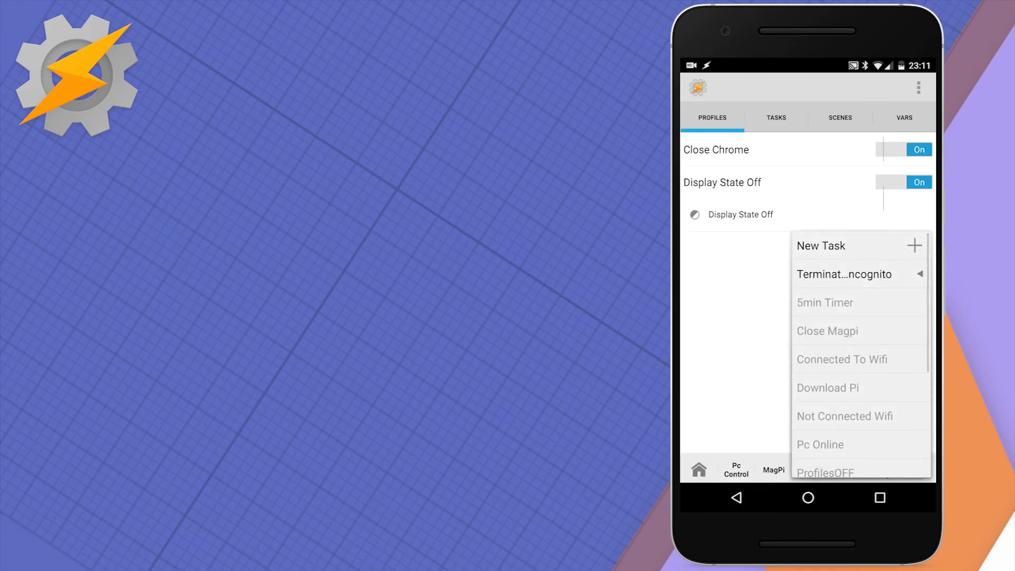
{"action": "left_click", "coordinate": [822, 245]}
{"action": "type", "text": "Set Chrome T"}
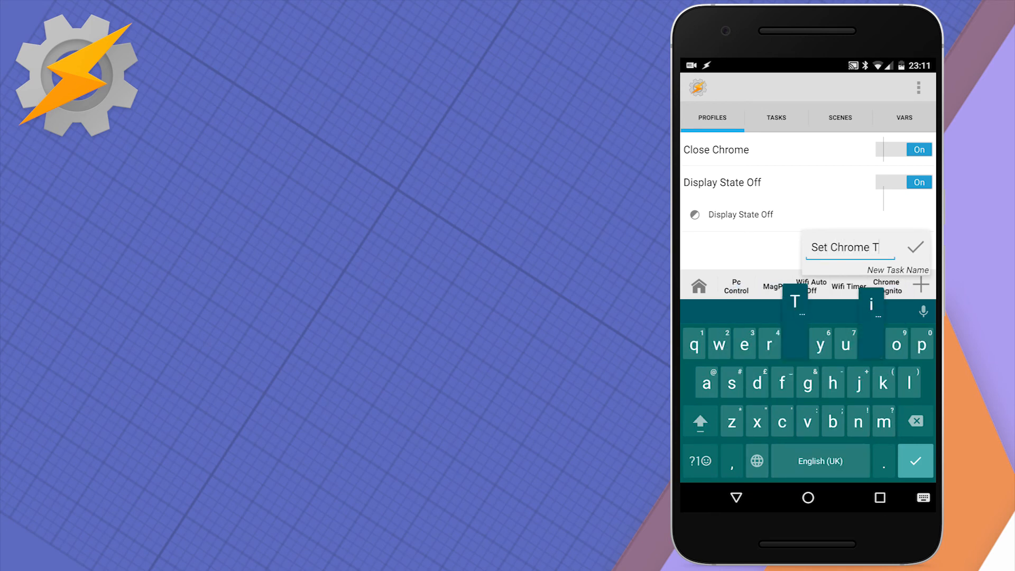
{"action": "type", "text": "imer"}
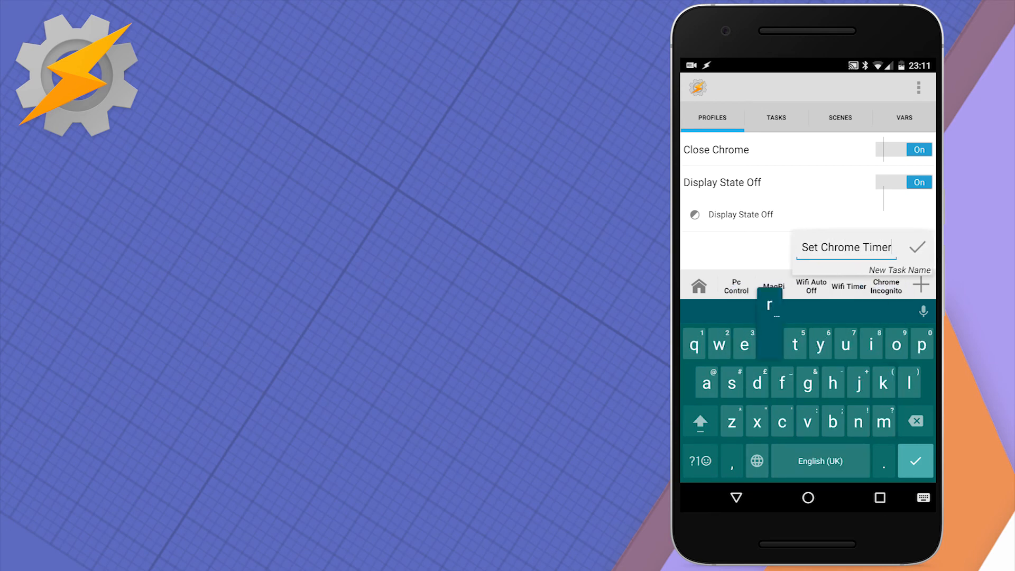
{"action": "left_click", "coordinate": [917, 247]}
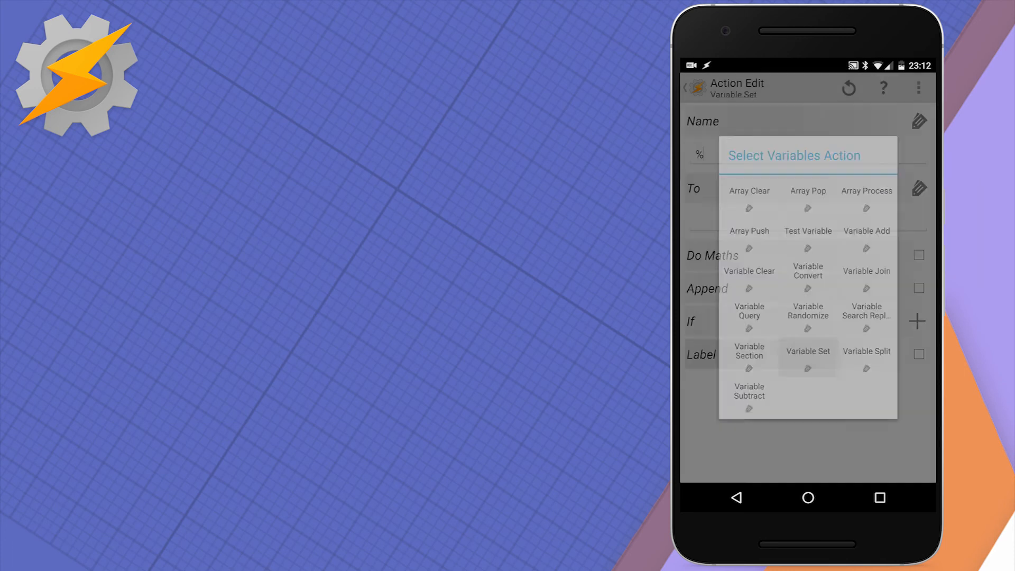
Add a Variable Set putting %Chrometimer to %TIMES+300 with Do Maths enabled
{"action": "left_click", "coordinate": [807, 351]}
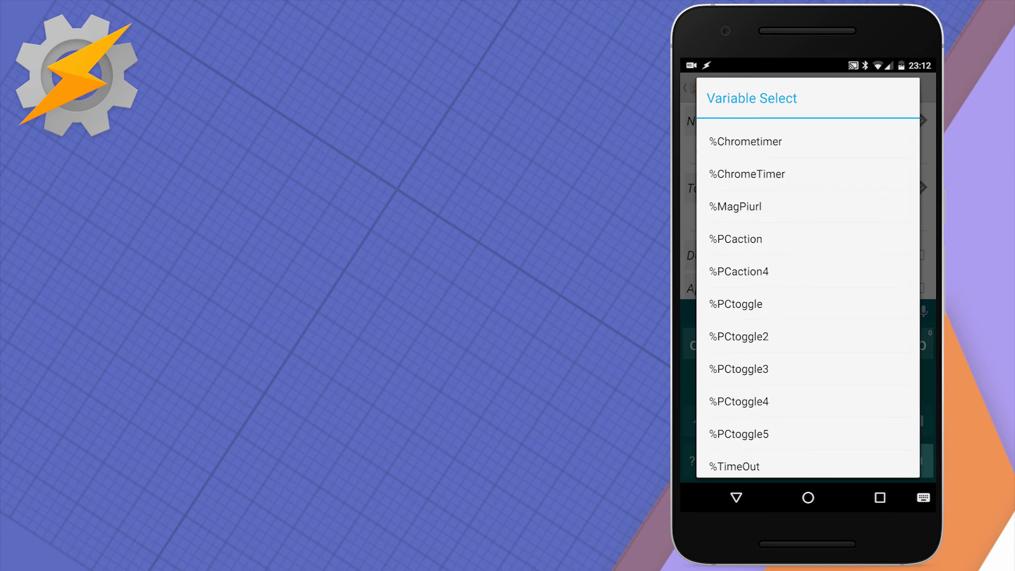
{"action": "left_click", "coordinate": [744, 141]}
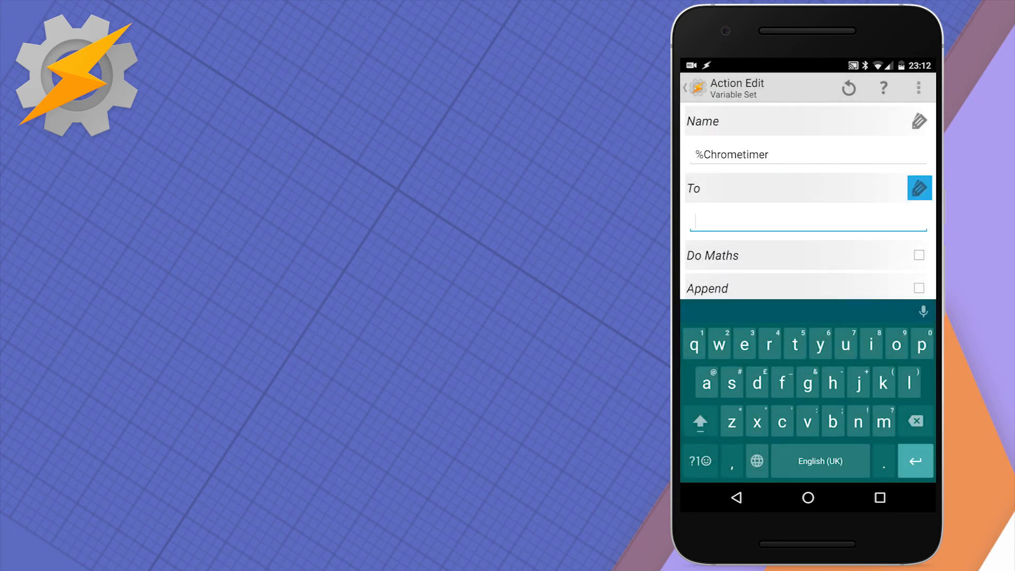
{"action": "left_click", "coordinate": [919, 188]}
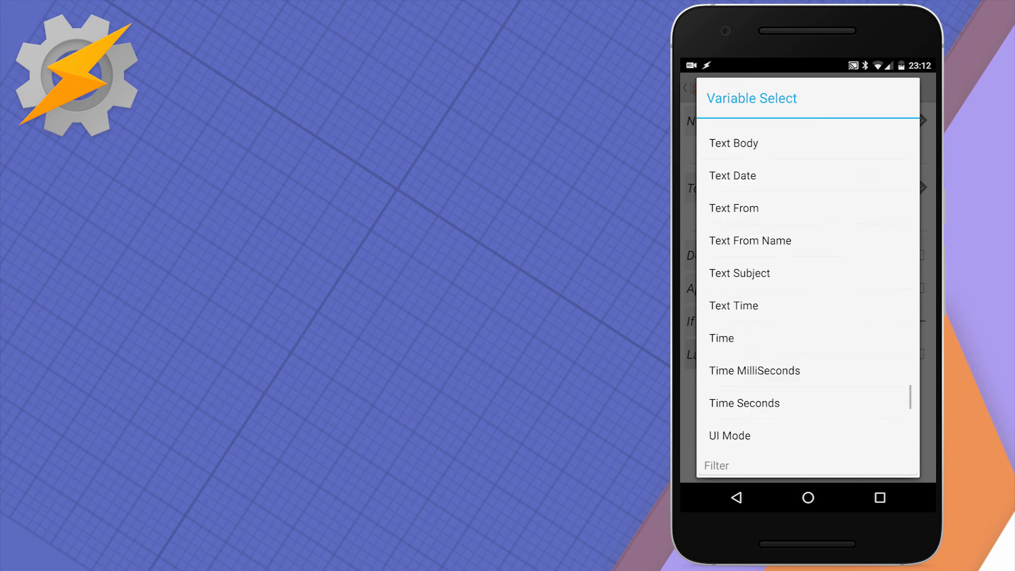
{"action": "scroll", "scroll_direction": "down", "scroll_amount": 3}
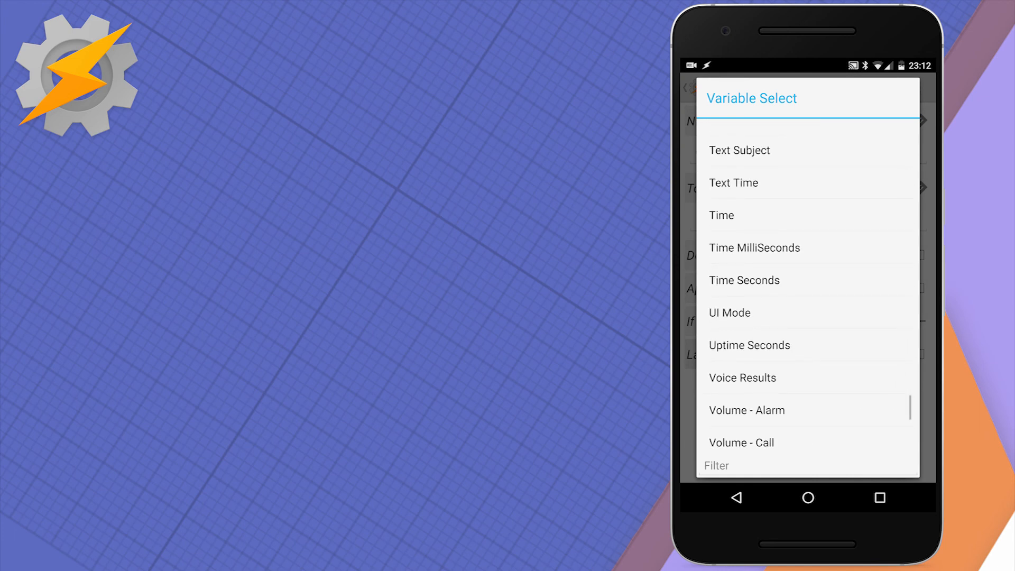
{"action": "left_click", "coordinate": [721, 215]}
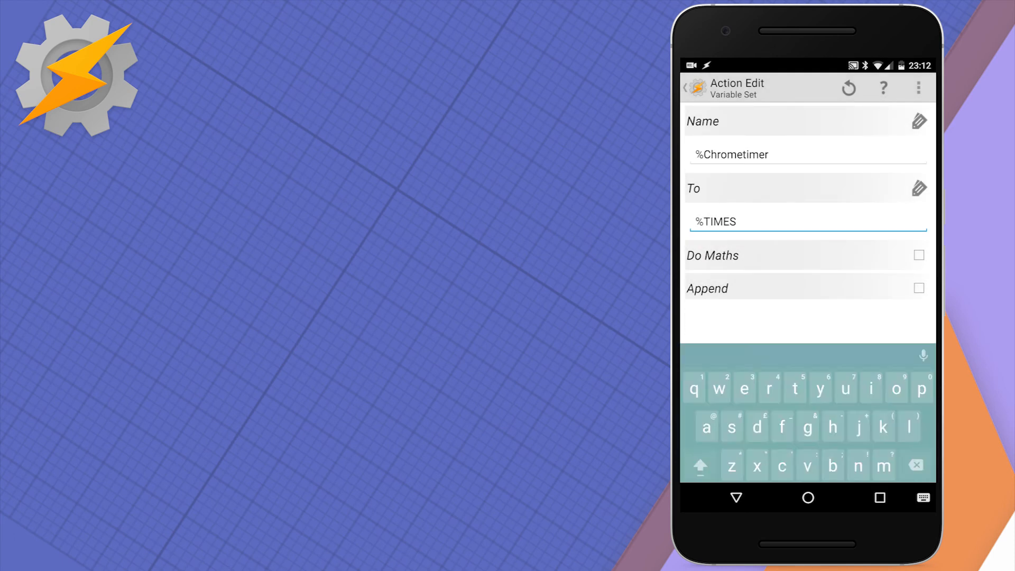
{"action": "type", "text": "+"}
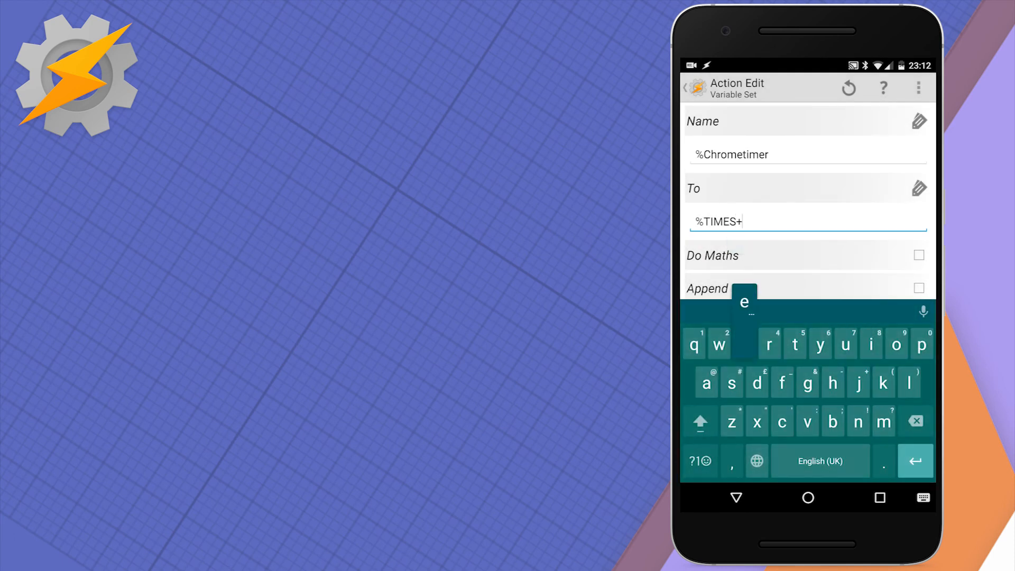
{"action": "type", "text": "300"}
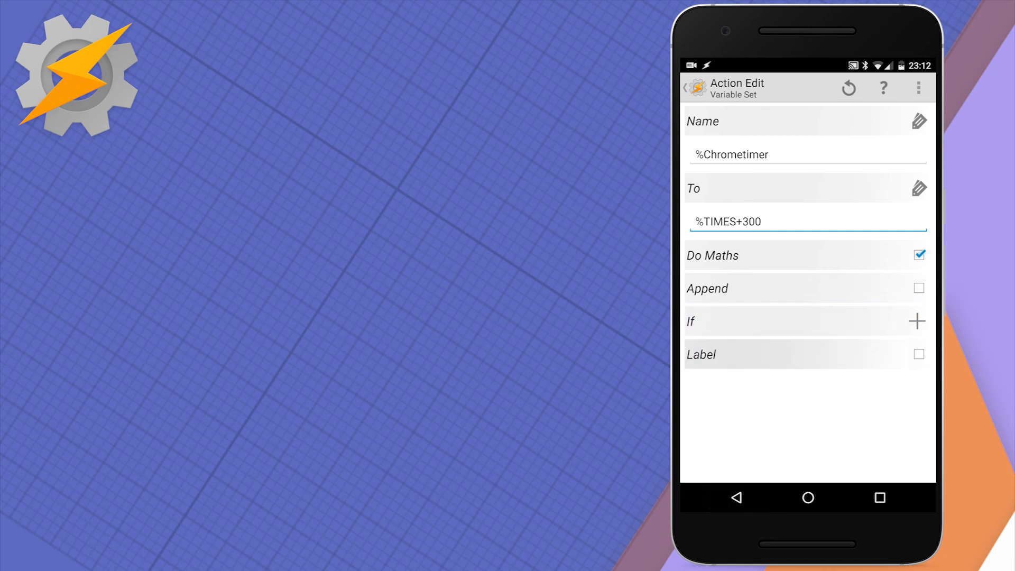
{"action": "left_click", "coordinate": [688, 88]}
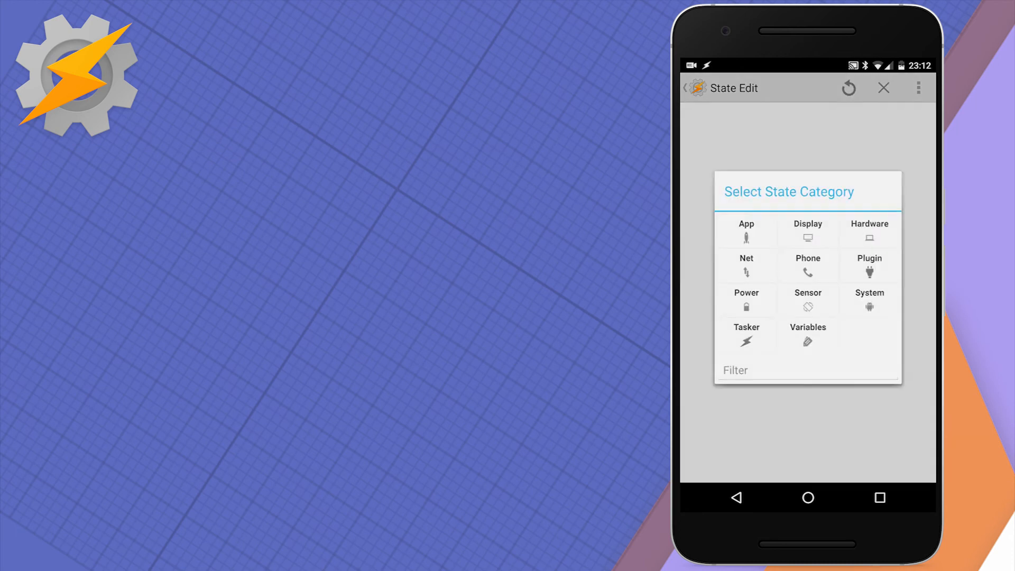
Add an AutoNotification Intercept plugin state to the profile, then switch to Chrome
{"action": "left_click", "coordinate": [869, 264]}
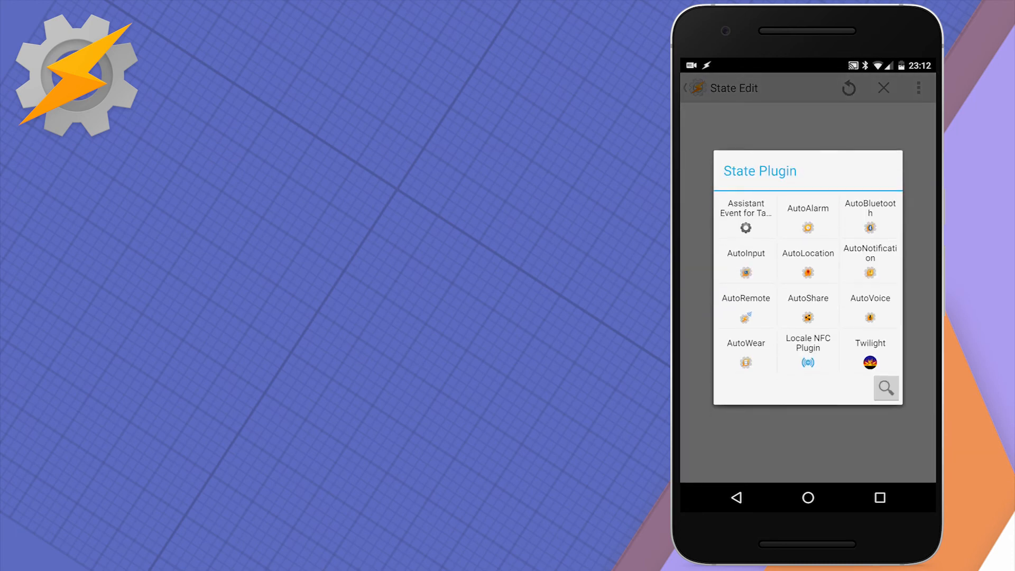
{"action": "left_click", "coordinate": [869, 259]}
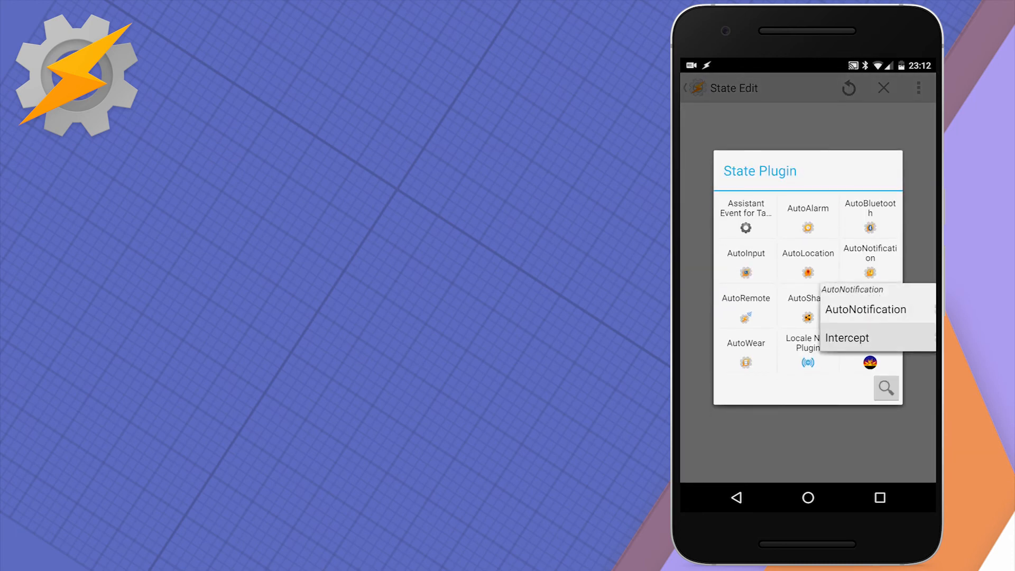
{"action": "left_click", "coordinate": [847, 338]}
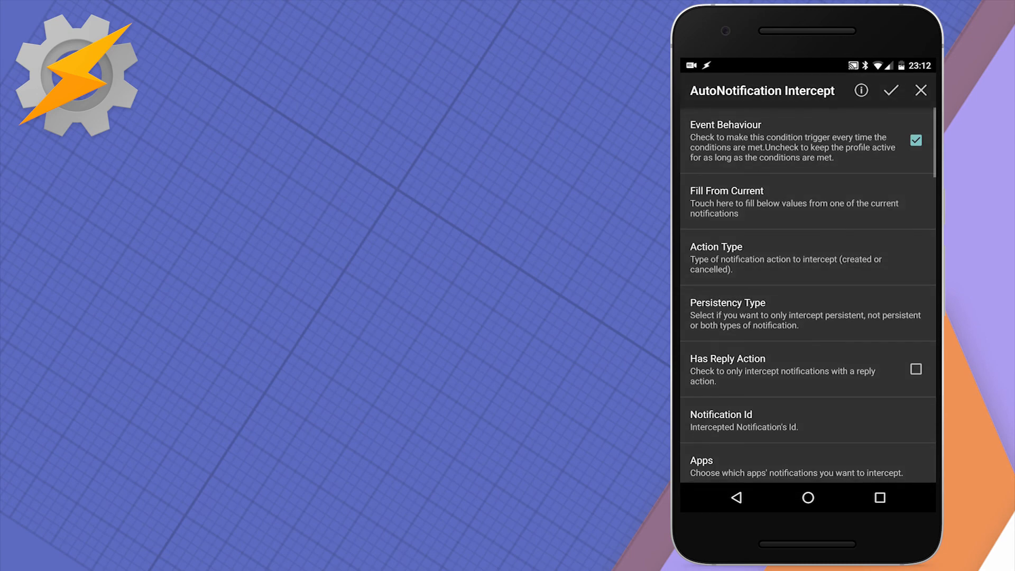
{"action": "left_click", "coordinate": [915, 140]}
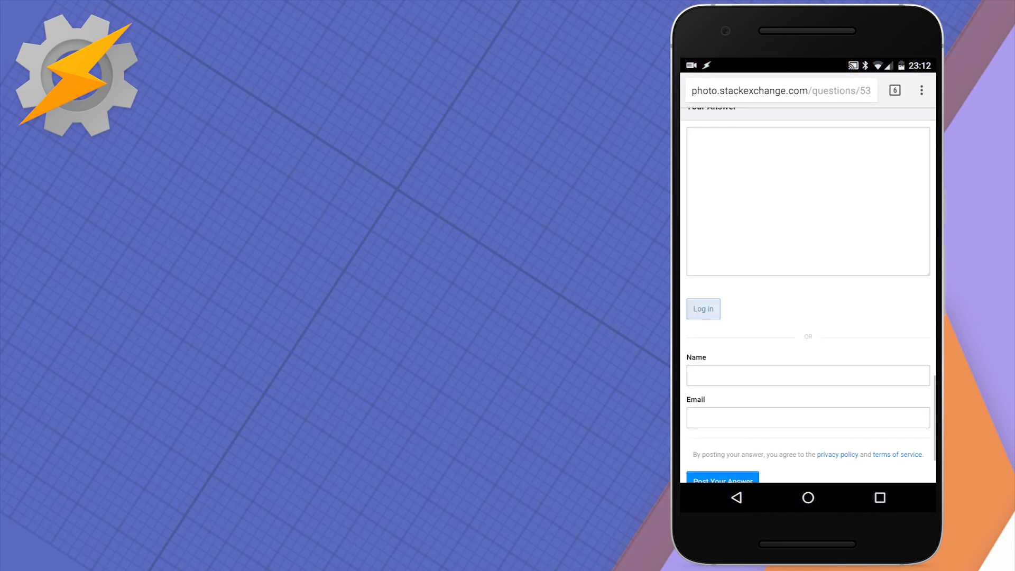
Open a new incognito tab in Chrome and return to AutoNotification's Fill From Current screen
{"action": "left_click", "coordinate": [921, 89]}
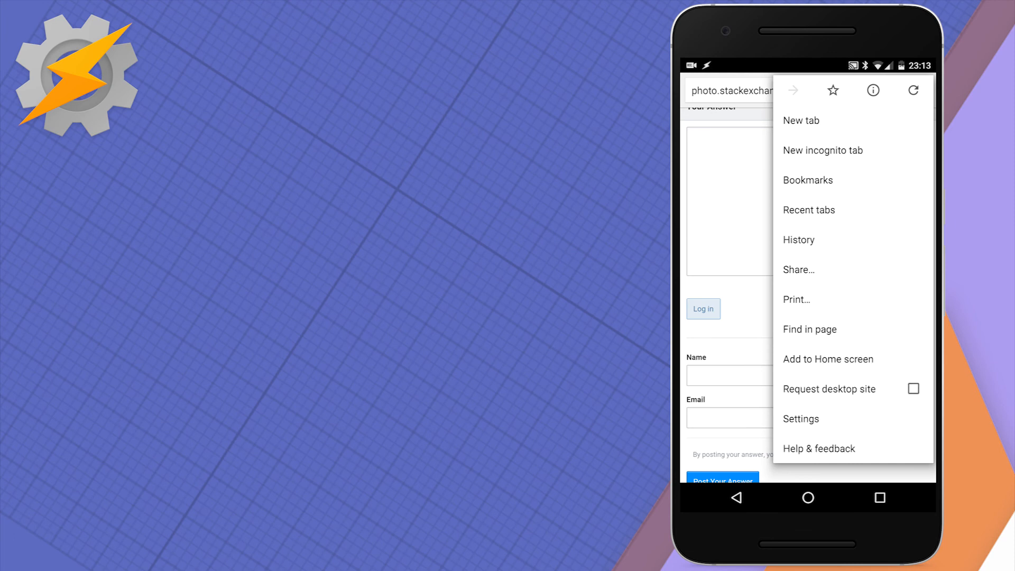
{"action": "left_click", "coordinate": [823, 150]}
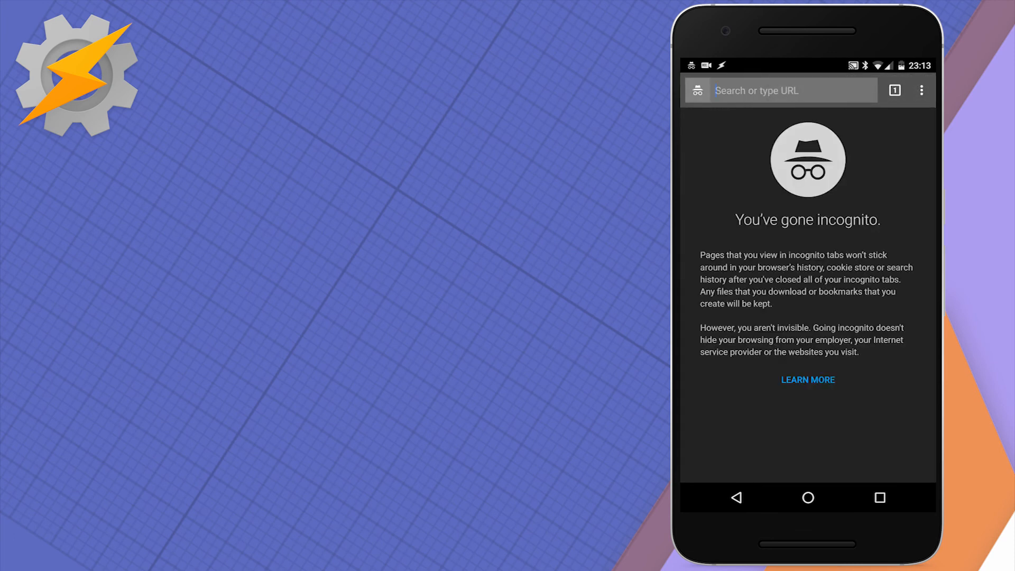
{"action": "left_click", "coordinate": [780, 90]}
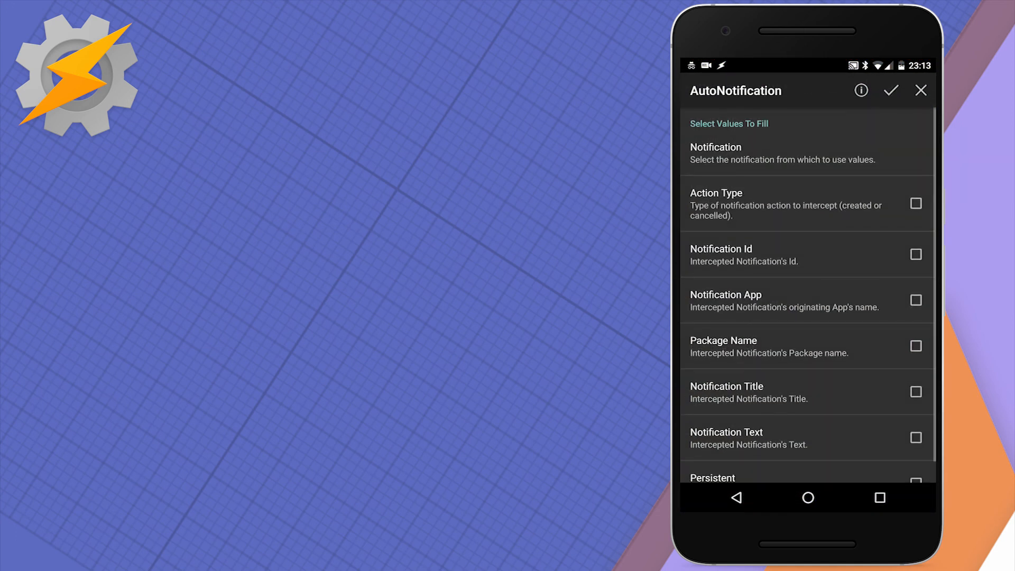
Fill the intercept condition with Notification App and Notification Title, and confirm
{"action": "left_click", "coordinate": [915, 301]}
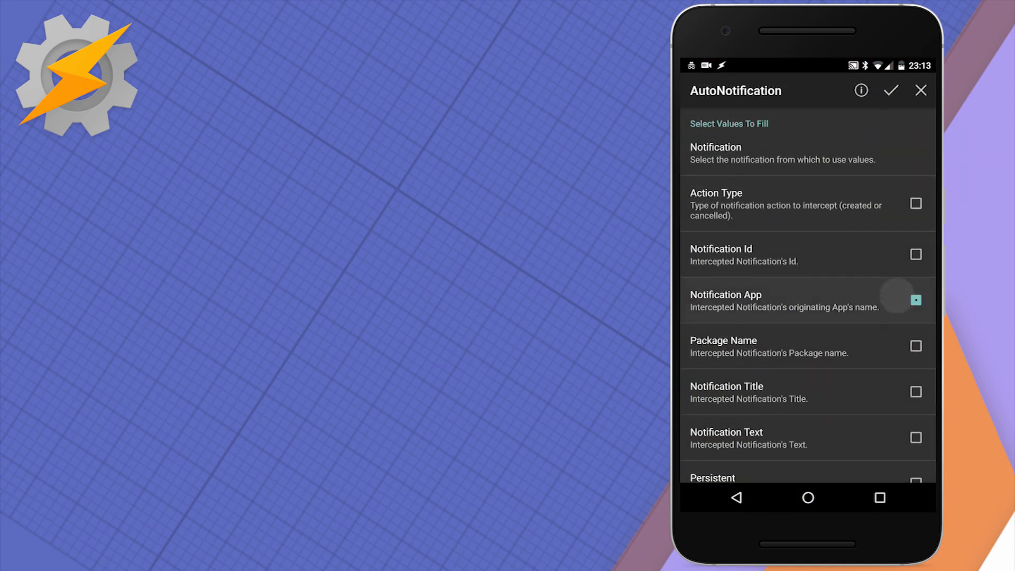
{"action": "left_click", "coordinate": [915, 300]}
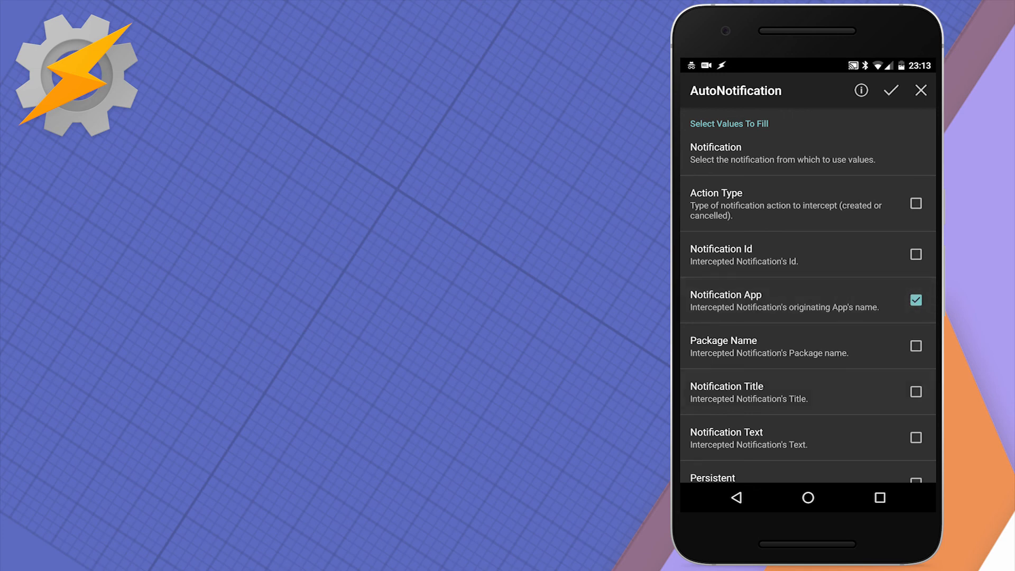
{"action": "left_click", "coordinate": [915, 392]}
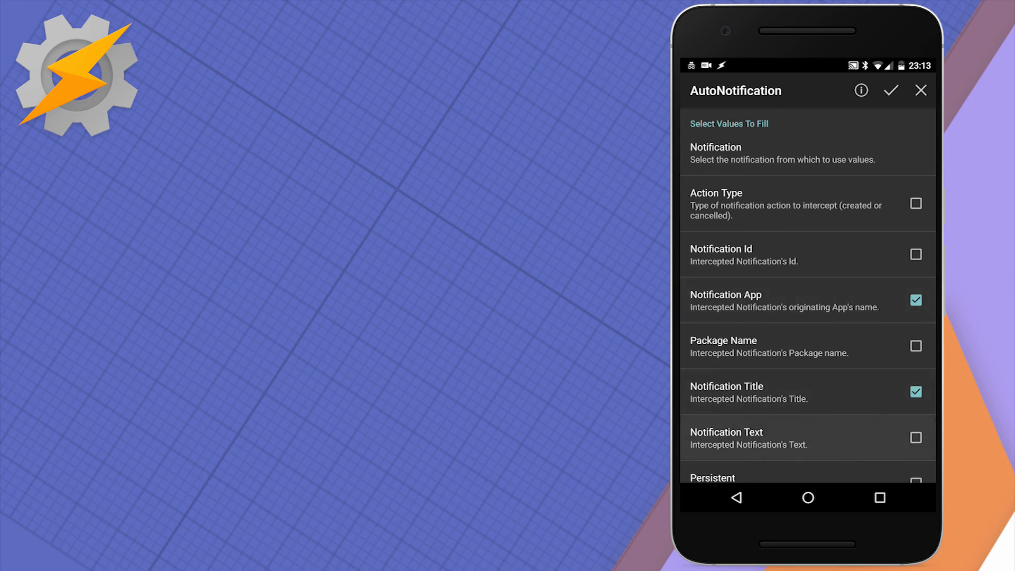
{"action": "left_click", "coordinate": [915, 438]}
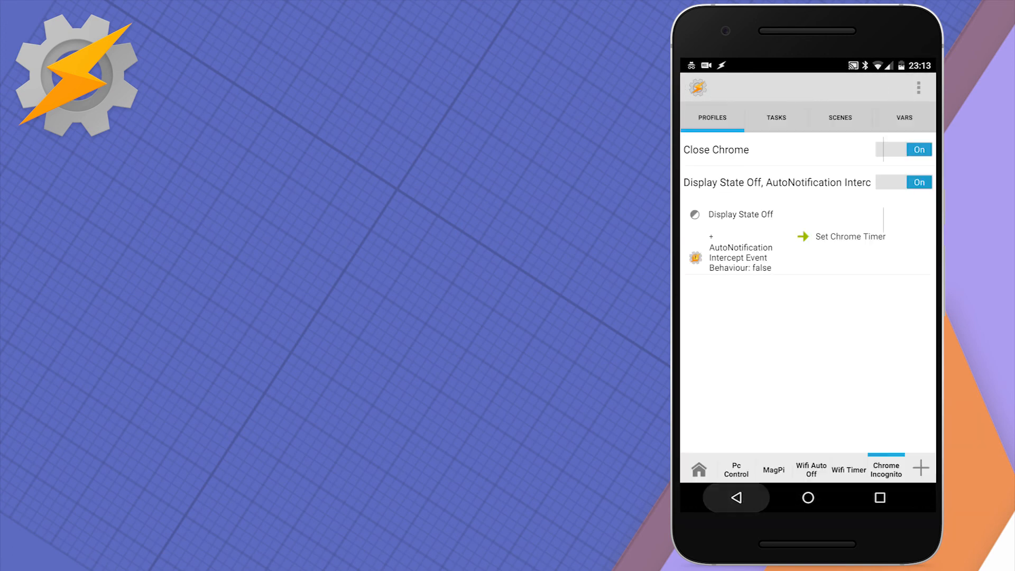
Add exit task Cancel Chrome Timer clearing %Chrometimer, then return to the profile list
{"action": "left_click", "coordinate": [850, 235]}
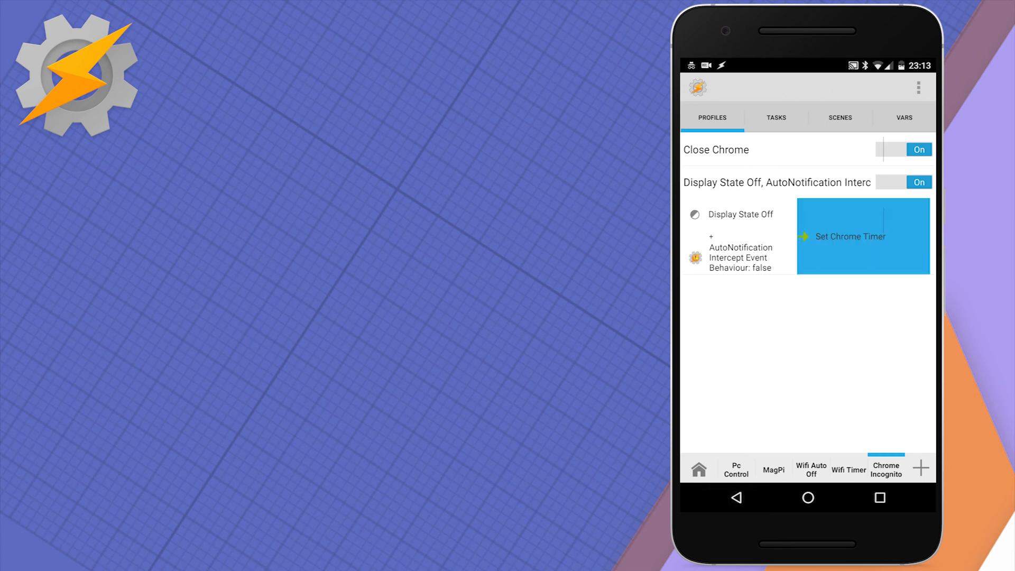
{"action": "left_click", "coordinate": [862, 236]}
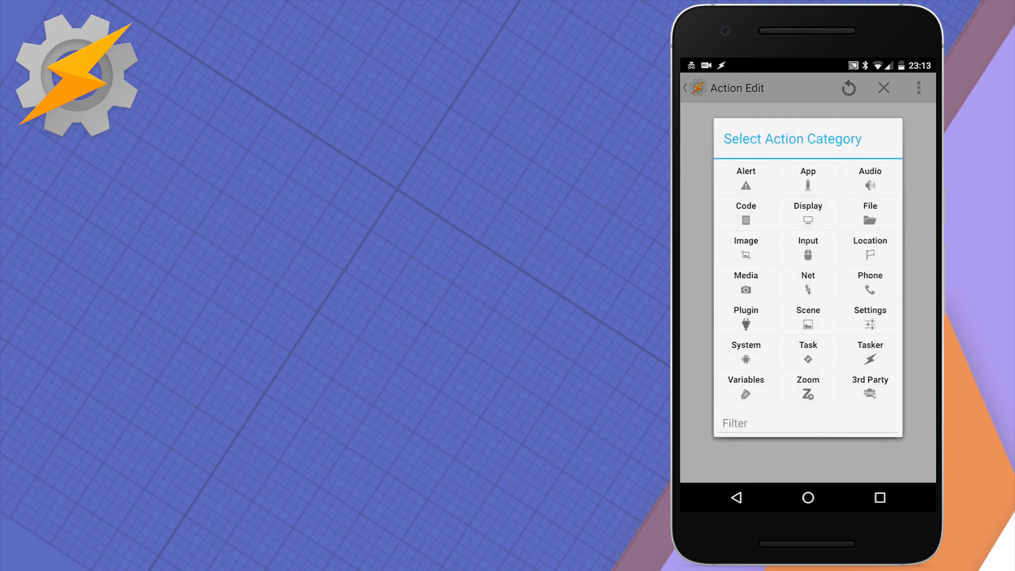
{"action": "left_click", "coordinate": [745, 386]}
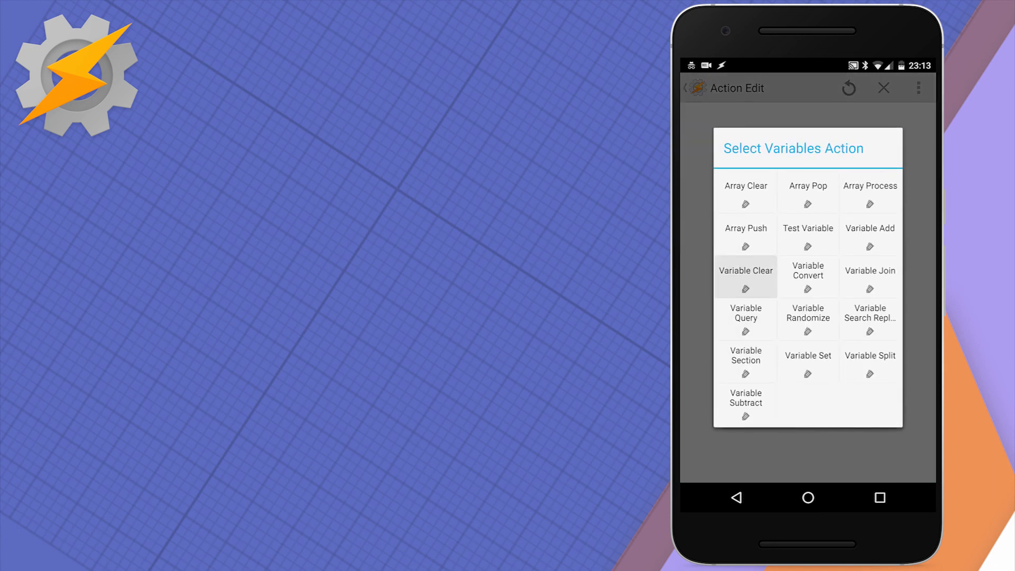
{"action": "left_click", "coordinate": [744, 276]}
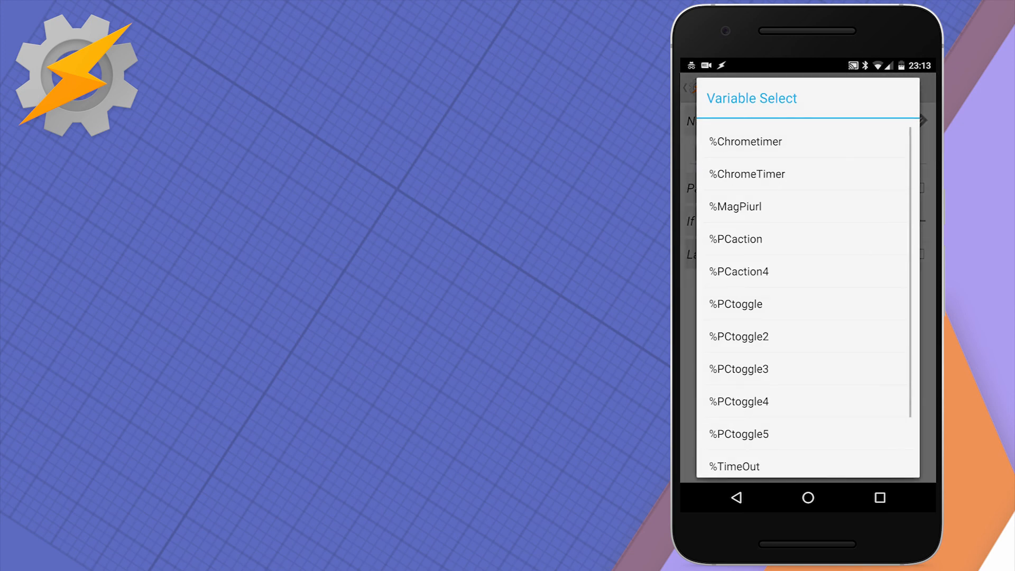
{"action": "left_click", "coordinate": [745, 142]}
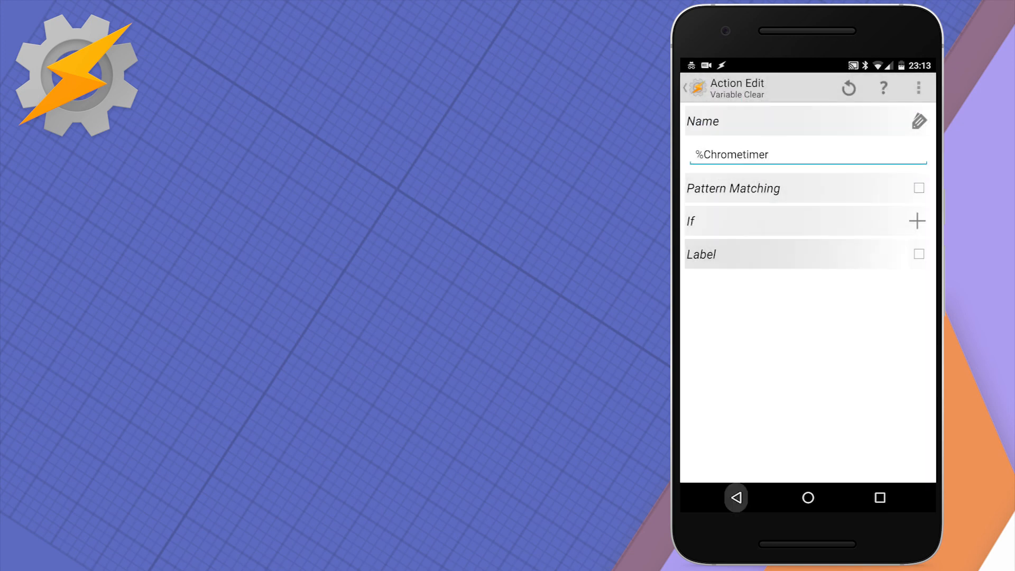
{"action": "left_click", "coordinate": [683, 87]}
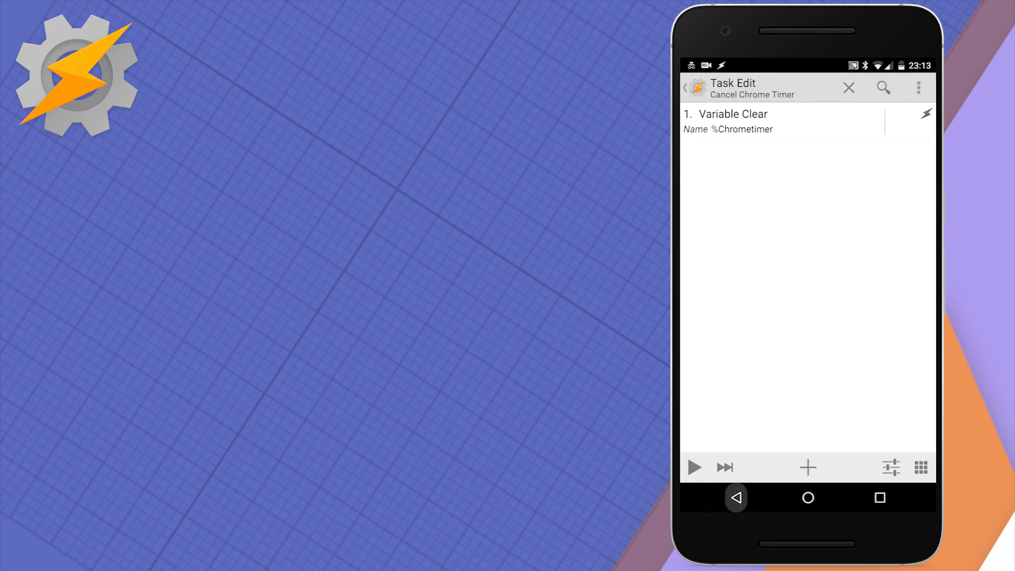
{"action": "left_click", "coordinate": [849, 87]}
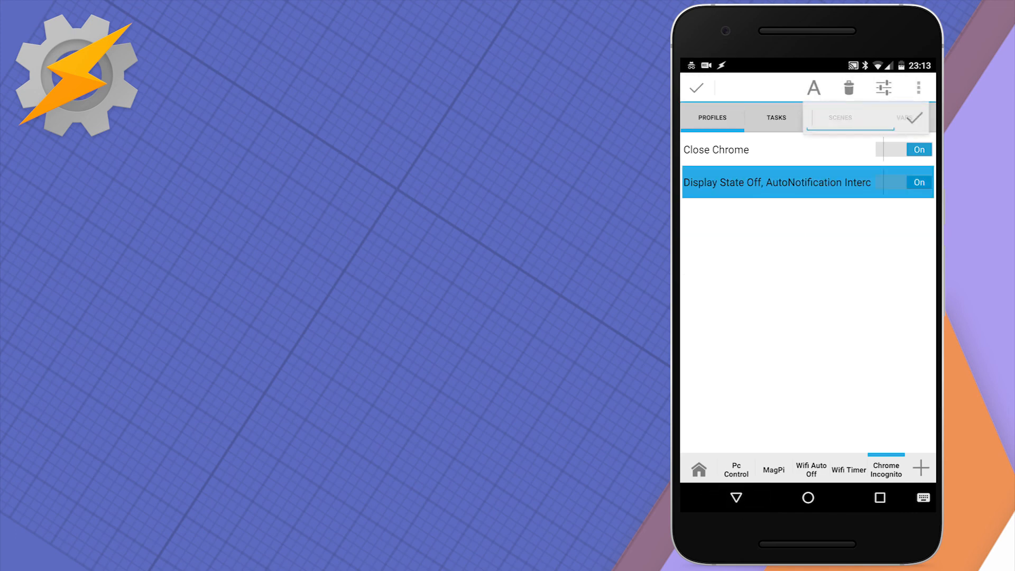
Rename the profile Set Chrome Timer and test-run the Terminate Incognito task
{"action": "type", "text": "St"}
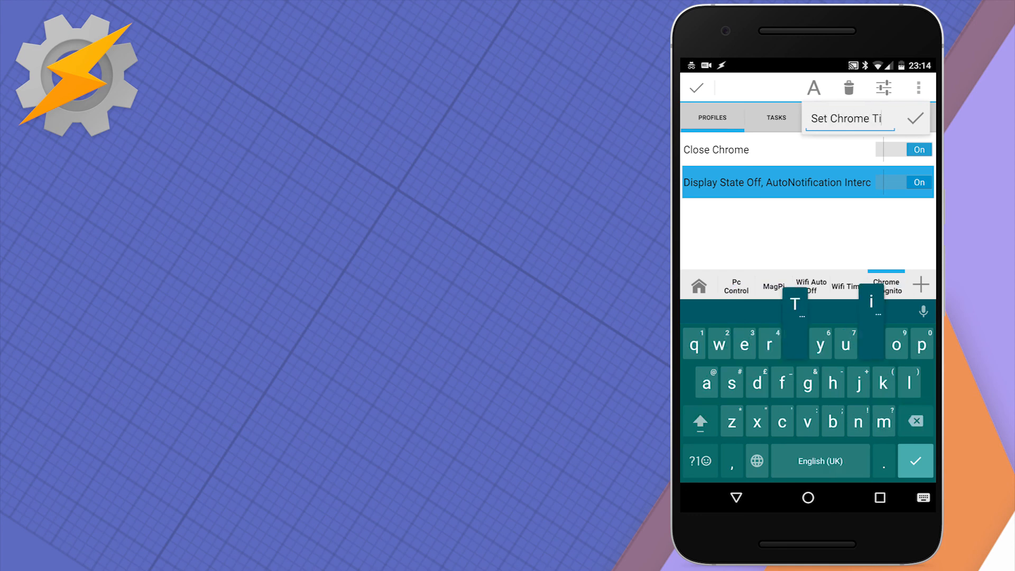
{"action": "type", "text": "mer"}
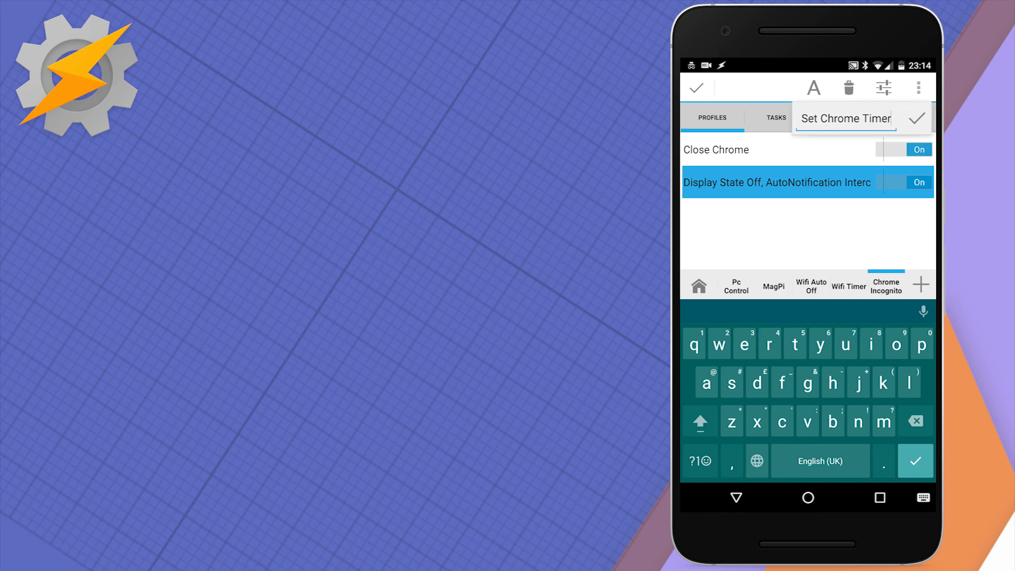
{"action": "left_click", "coordinate": [917, 119]}
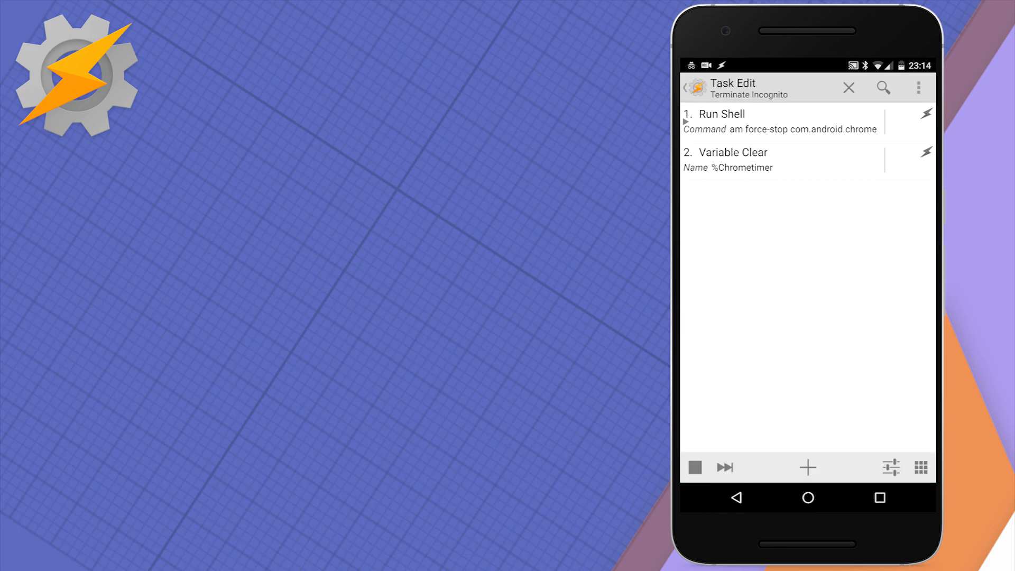
{"action": "left_click", "coordinate": [694, 467]}
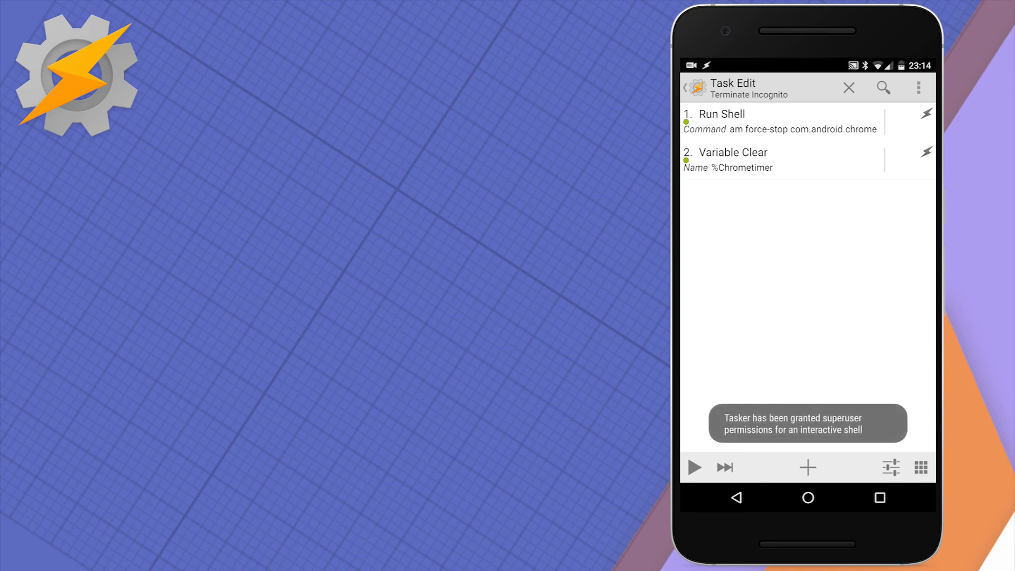